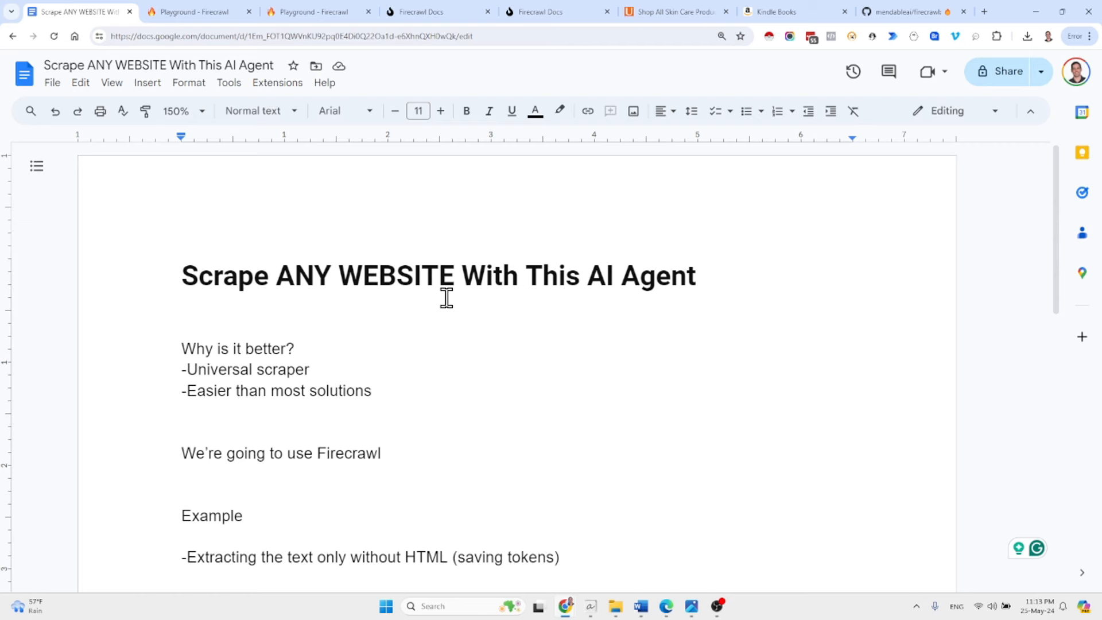
Show Ulta Beauty's Skin Care listing with 4151 results as the example site to scrape
left_click(555, 12)
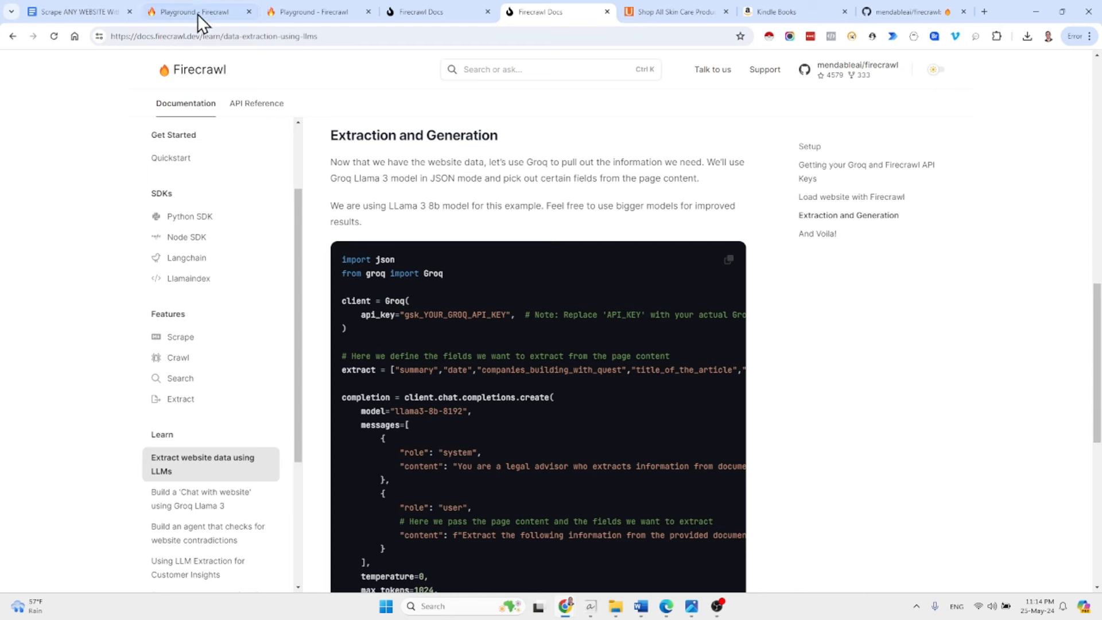
left_click(77, 11)
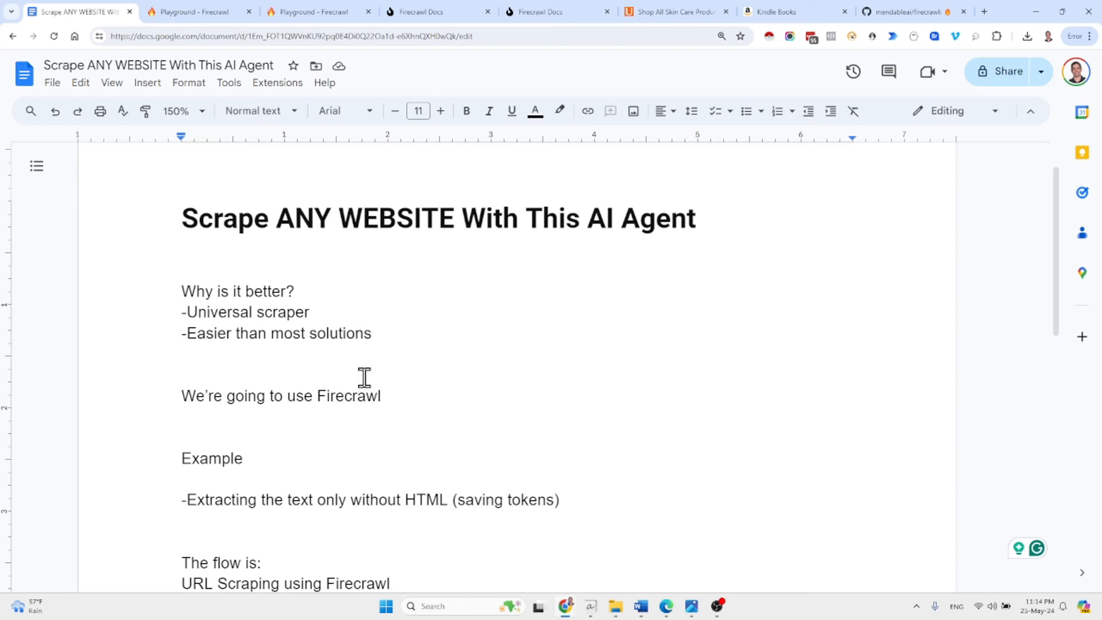
mouse_move(735, 68)
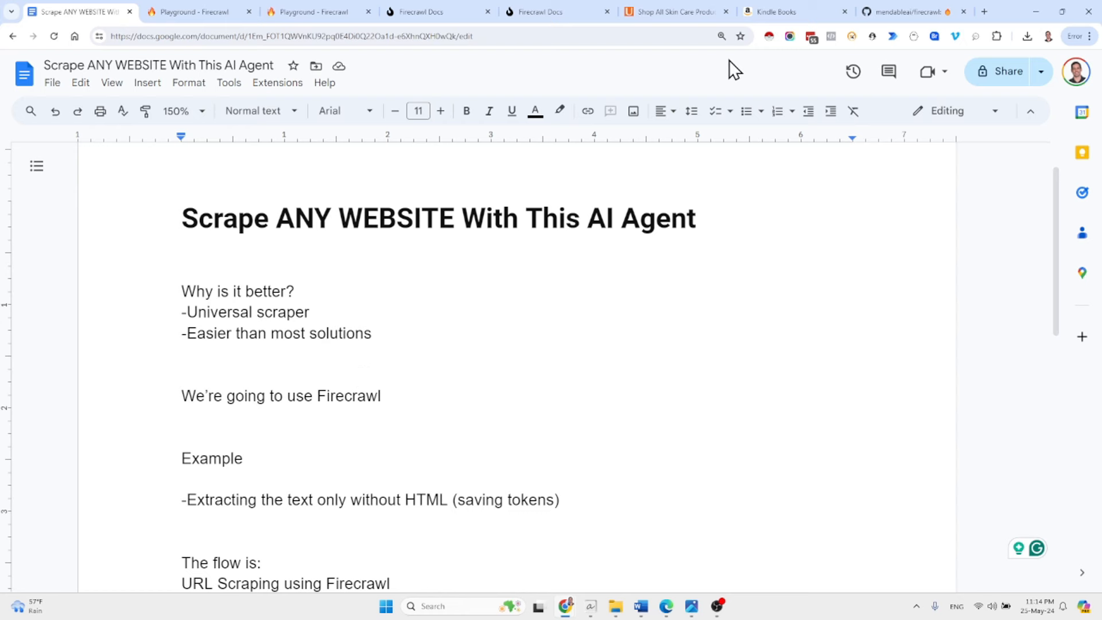
left_click(673, 12)
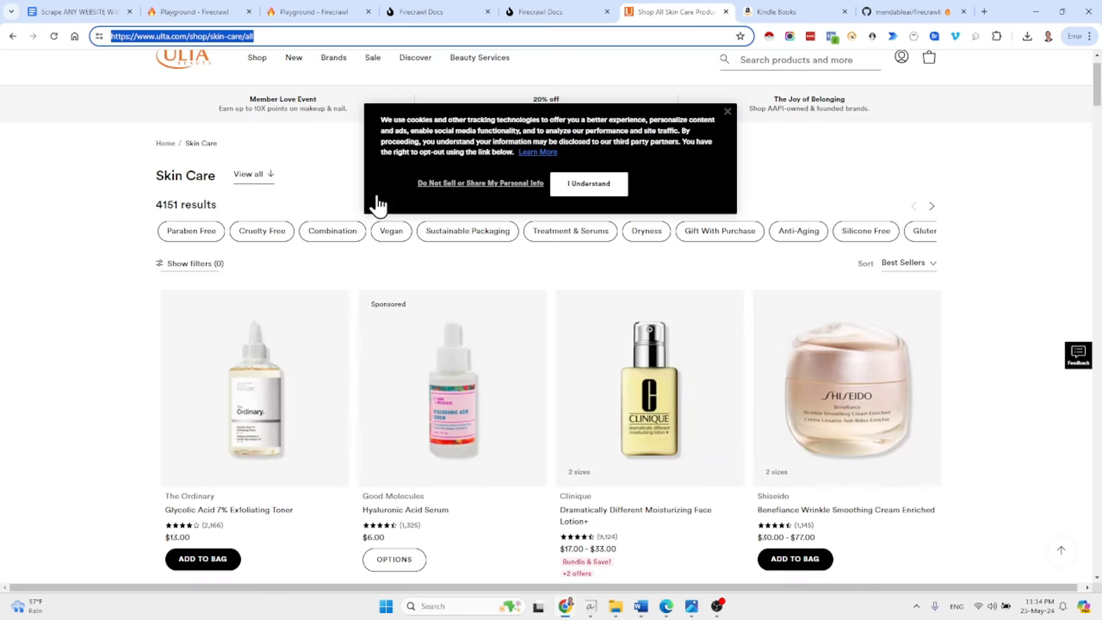
mouse_move(513, 220)
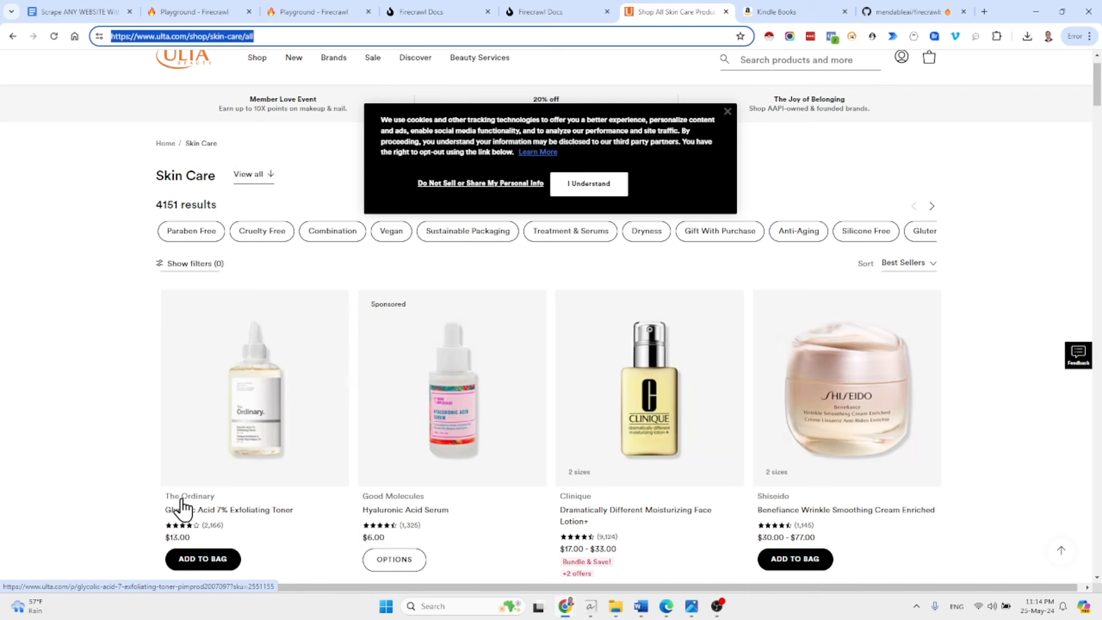
mouse_move(177, 512)
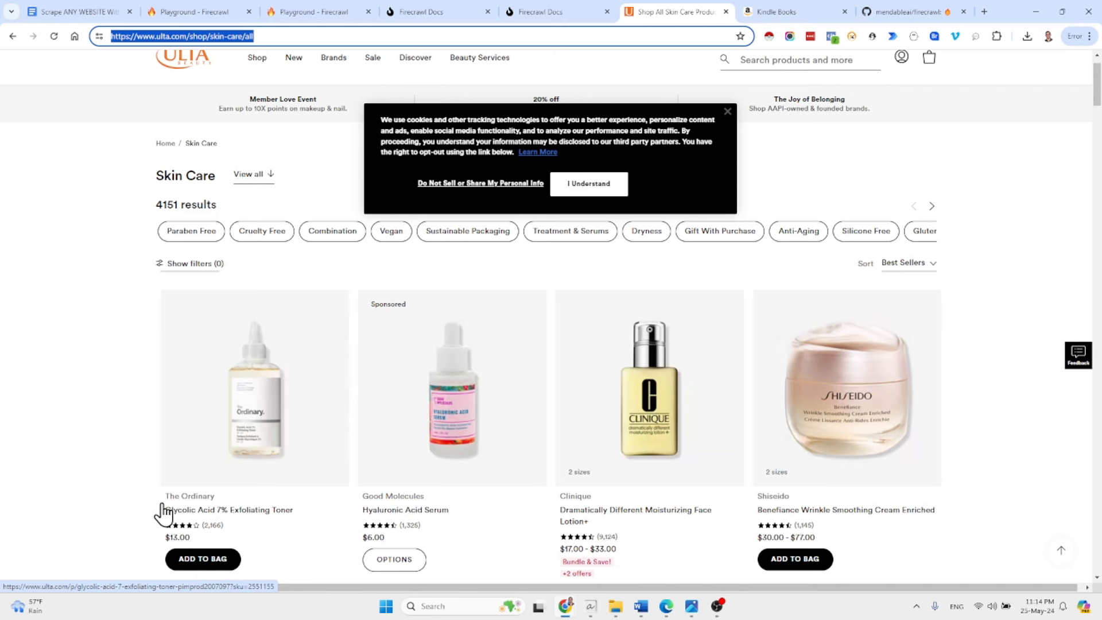
mouse_move(259, 513)
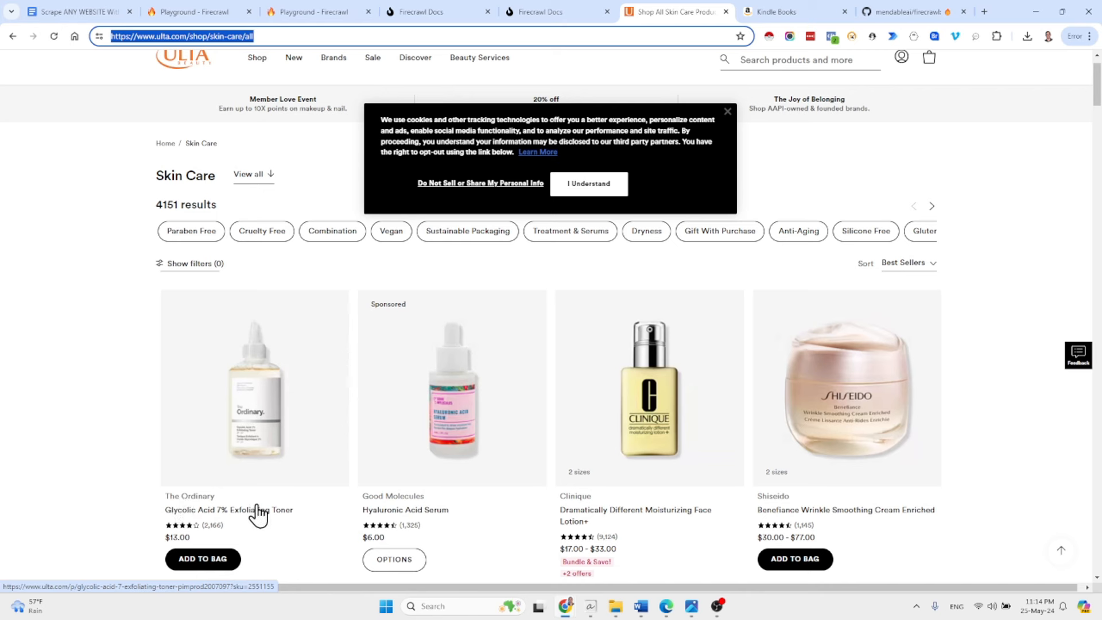
mouse_move(186, 549)
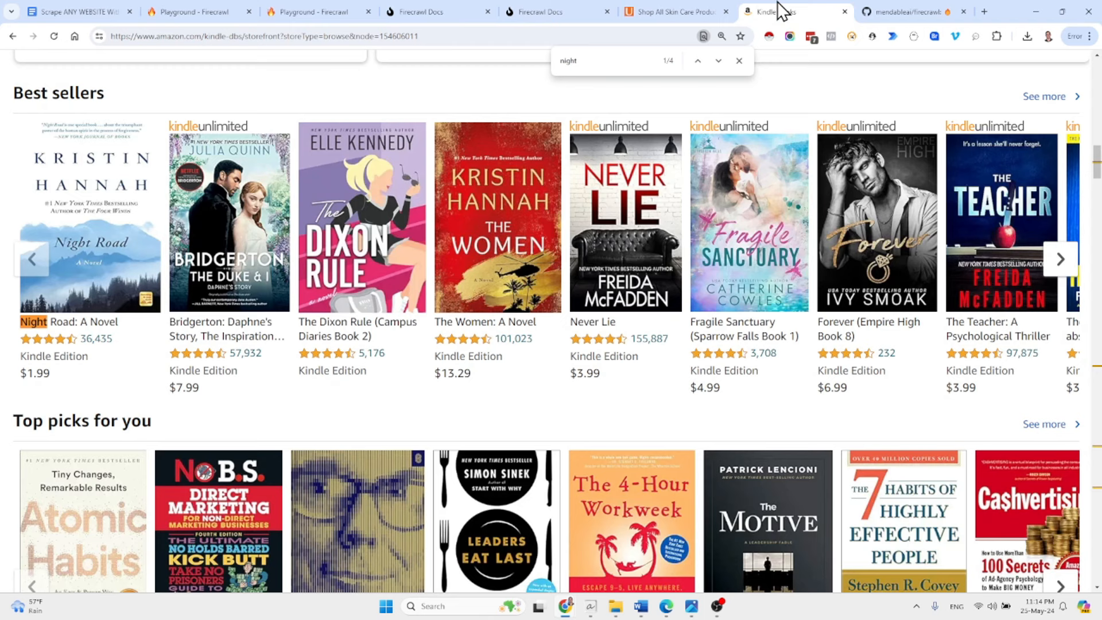
mouse_move(95, 274)
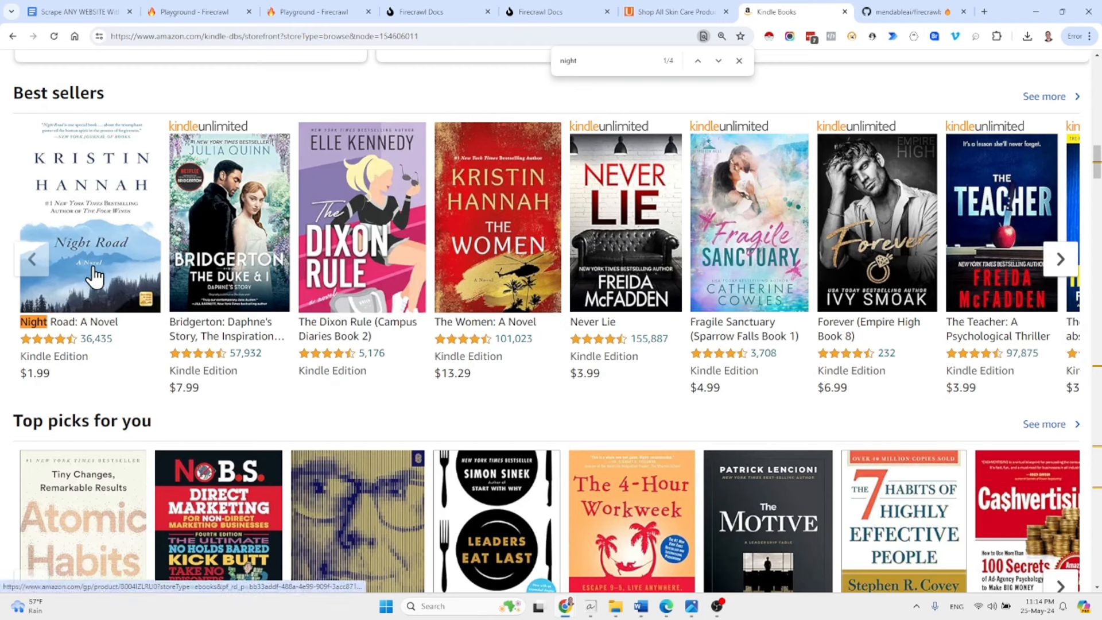
mouse_move(50, 331)
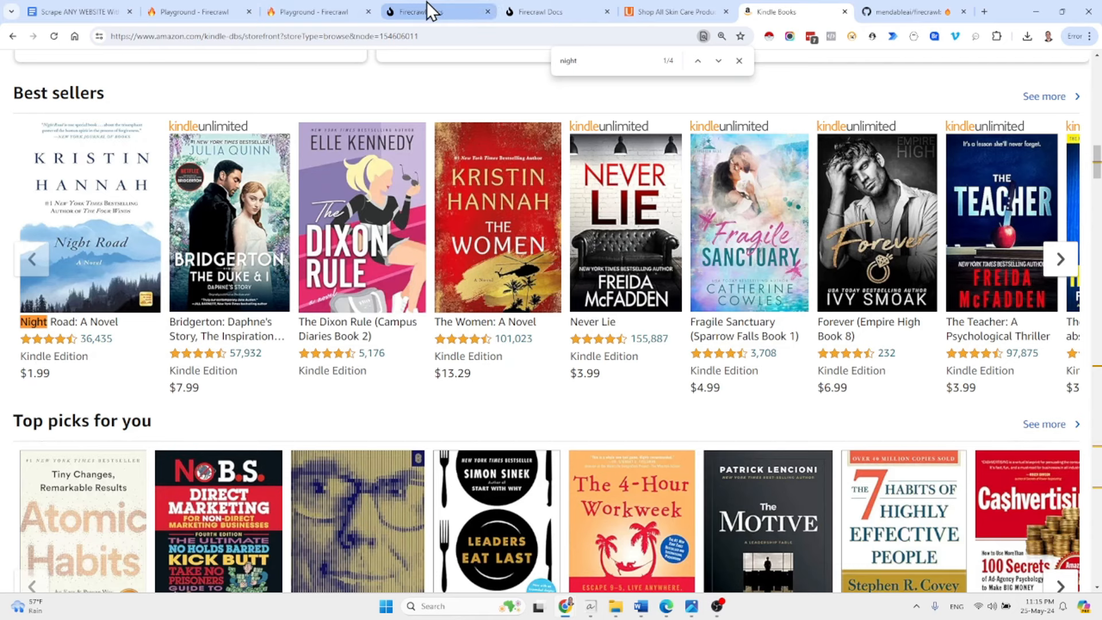
Review the docs' Extraction and Generation code, then bring up Firecrawl's GitHub repository
left_click(436, 11)
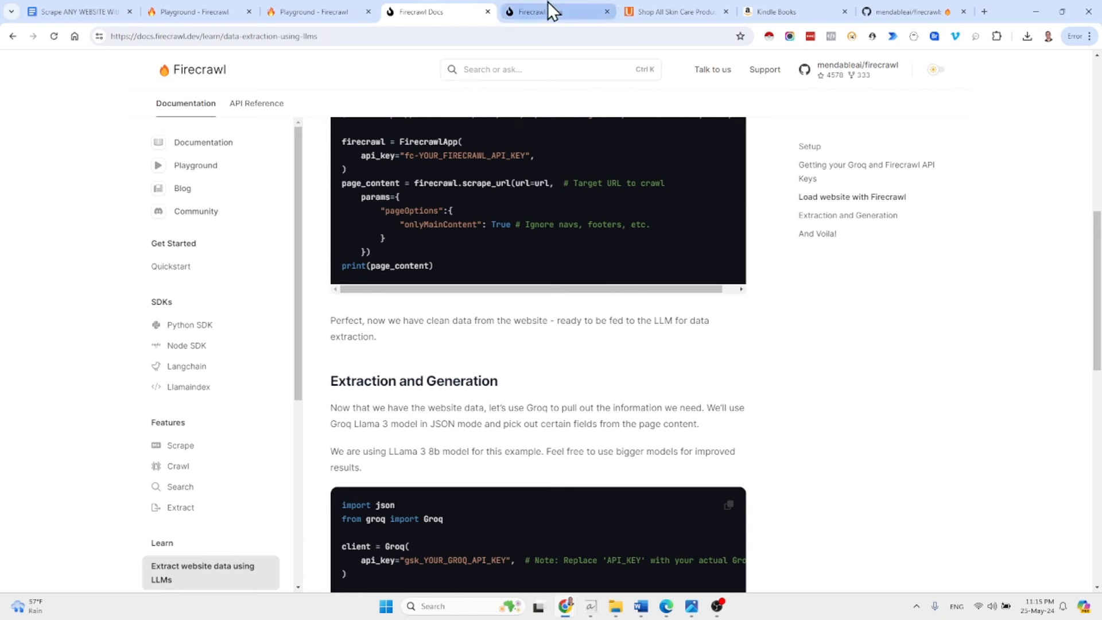
mouse_move(555, 12)
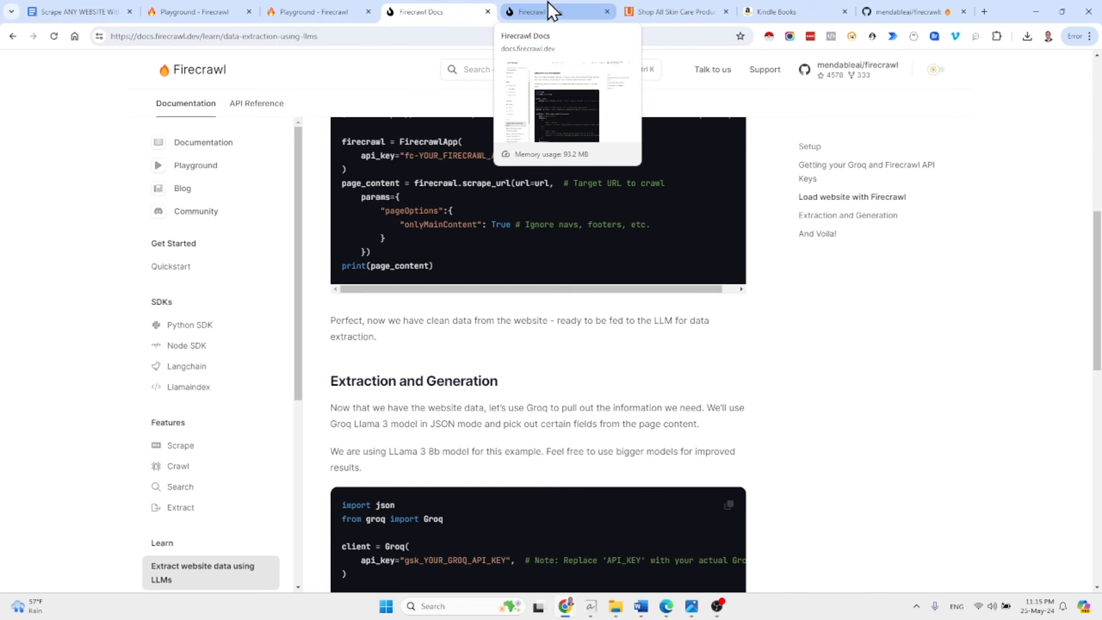
scroll("down", 3)
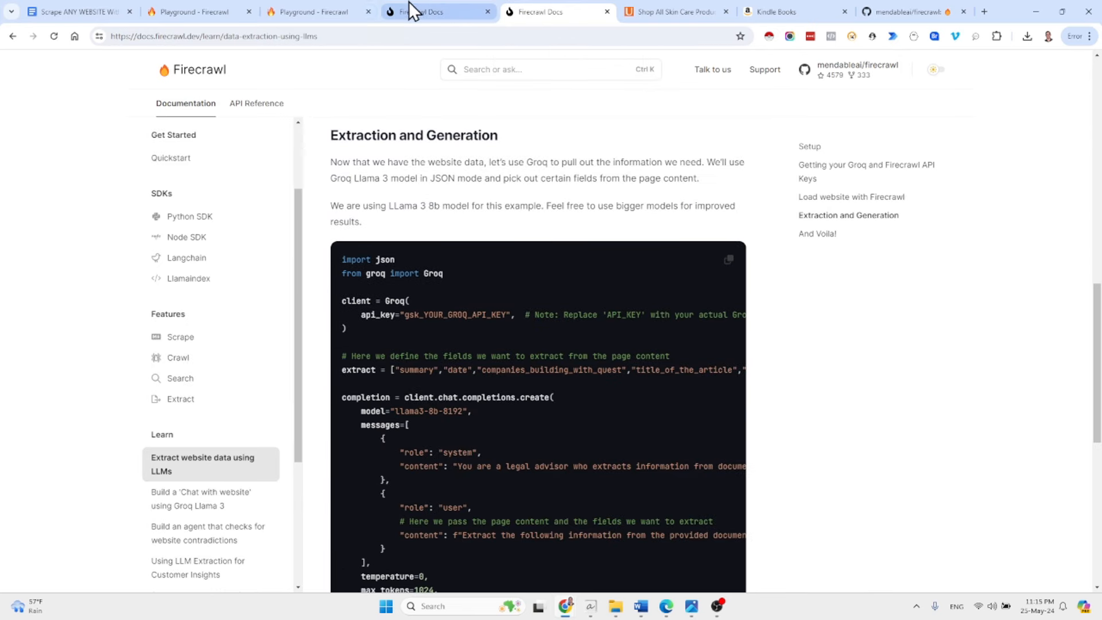
left_click(906, 12)
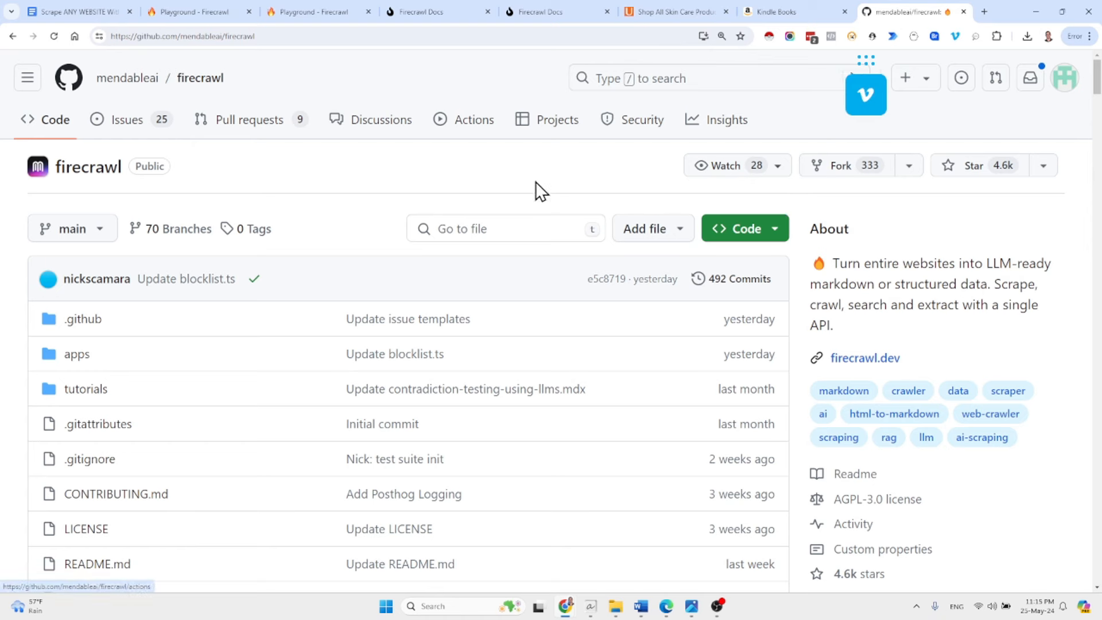
mouse_move(415, 139)
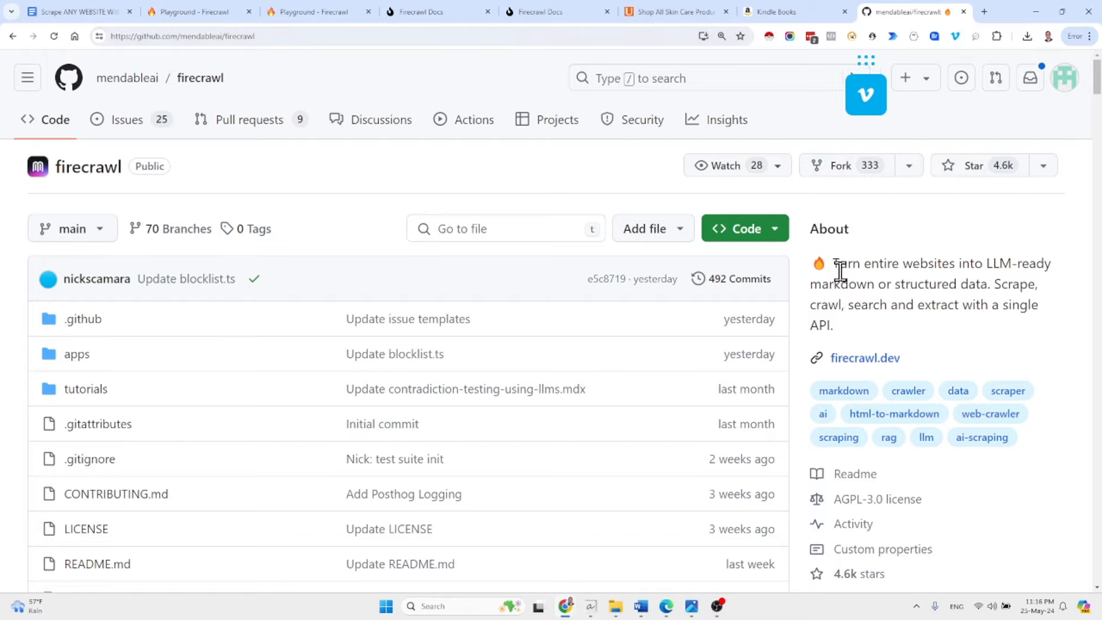
Read the Firecrawl README's How to use it, Crawling and Scraping API examples
scroll("down", 3)
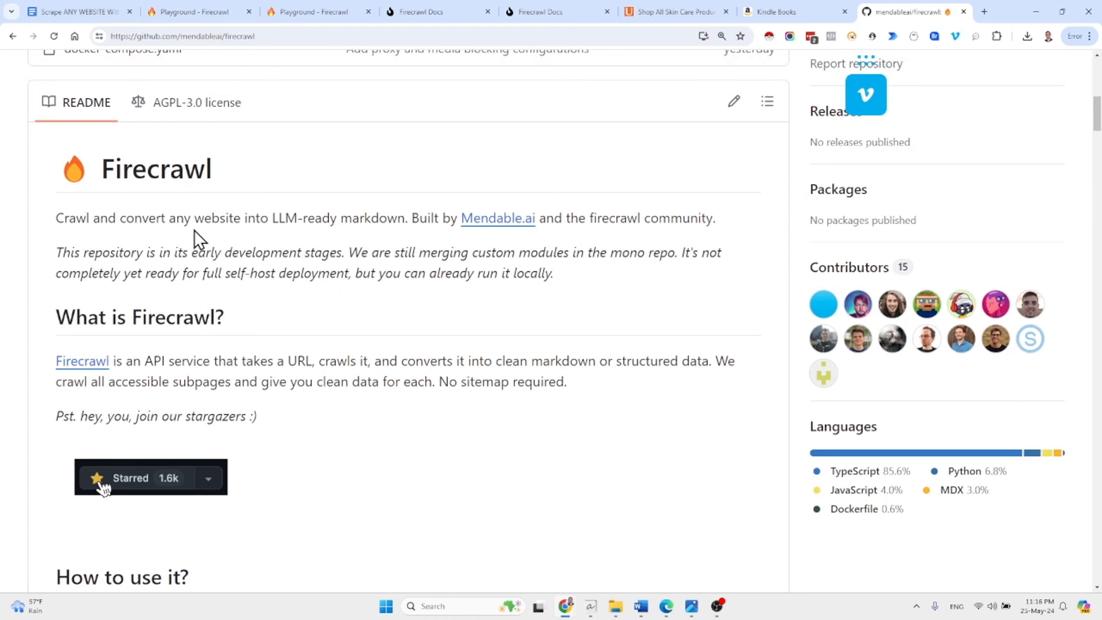
mouse_move(330, 224)
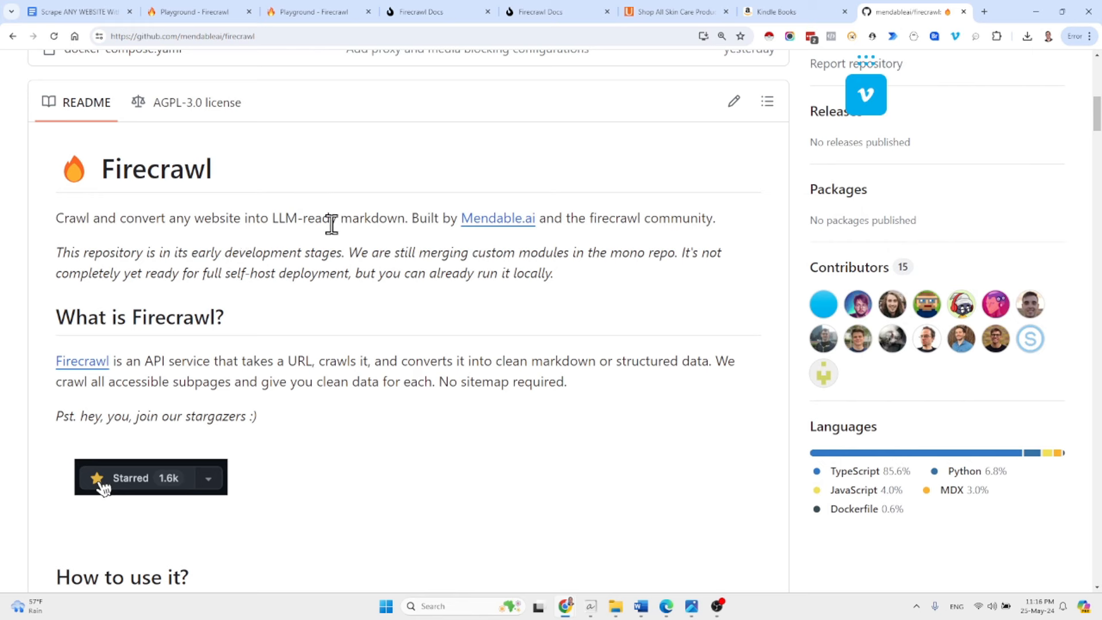
mouse_move(437, 308)
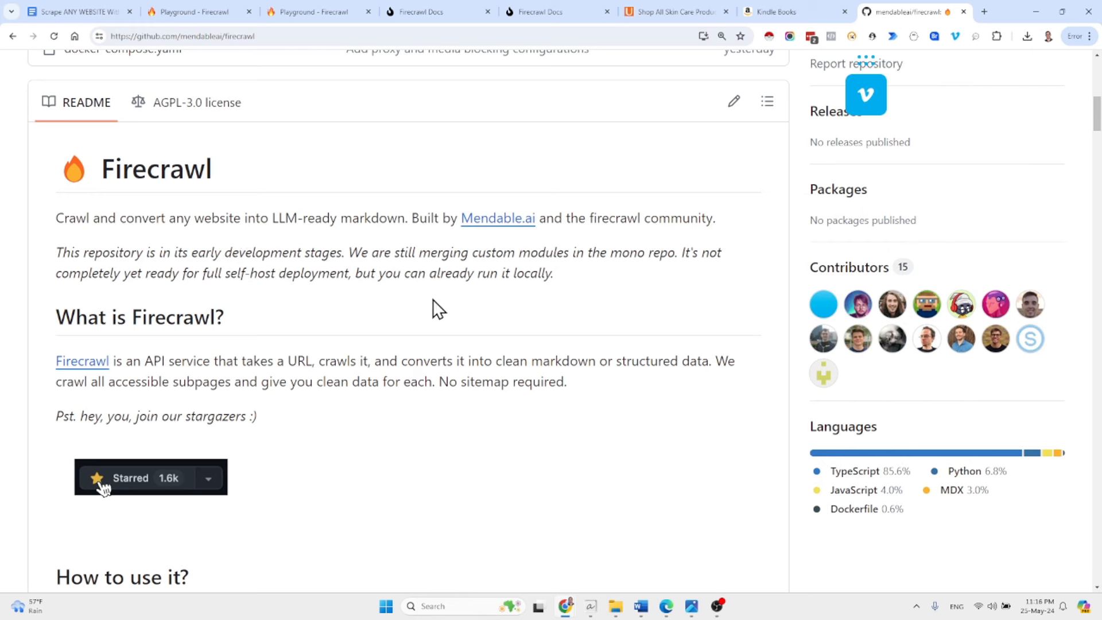
mouse_move(340, 274)
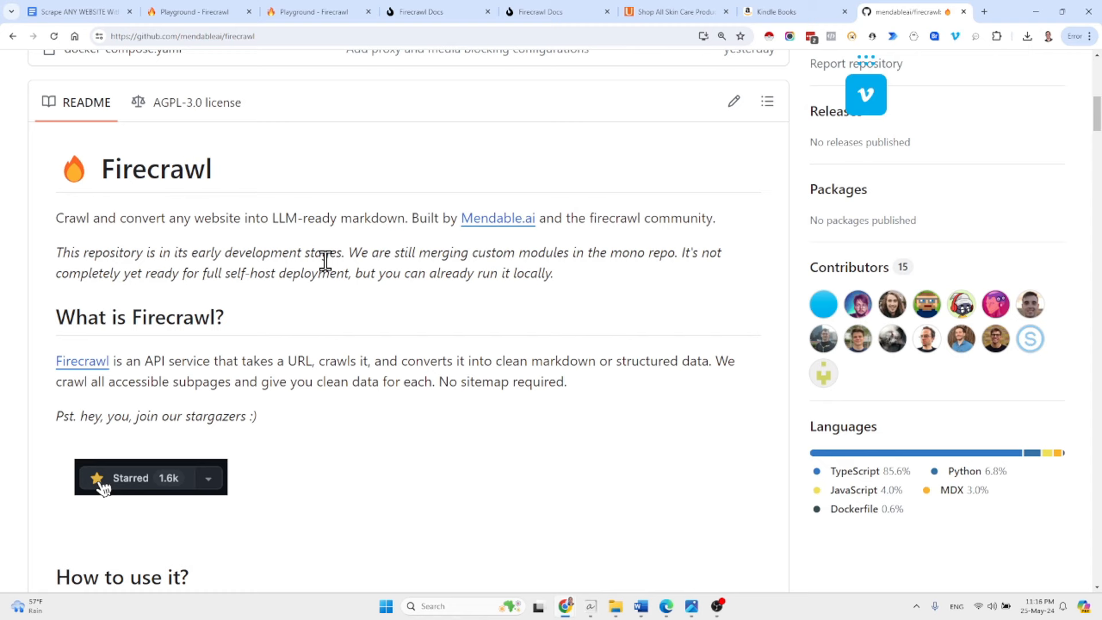
scroll("down", 3)
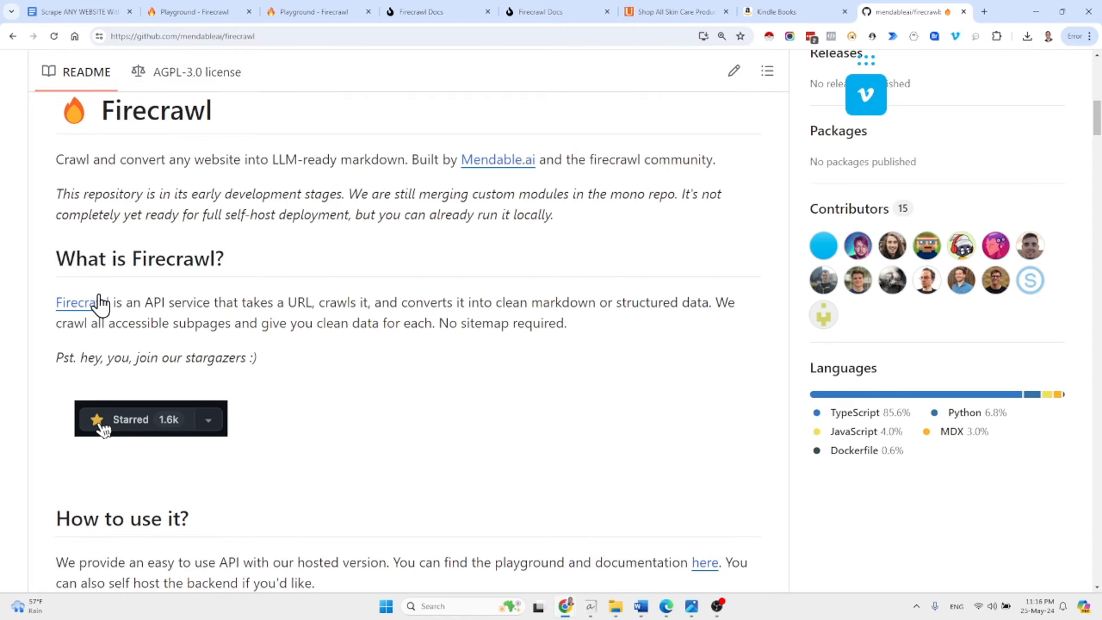
mouse_move(260, 322)
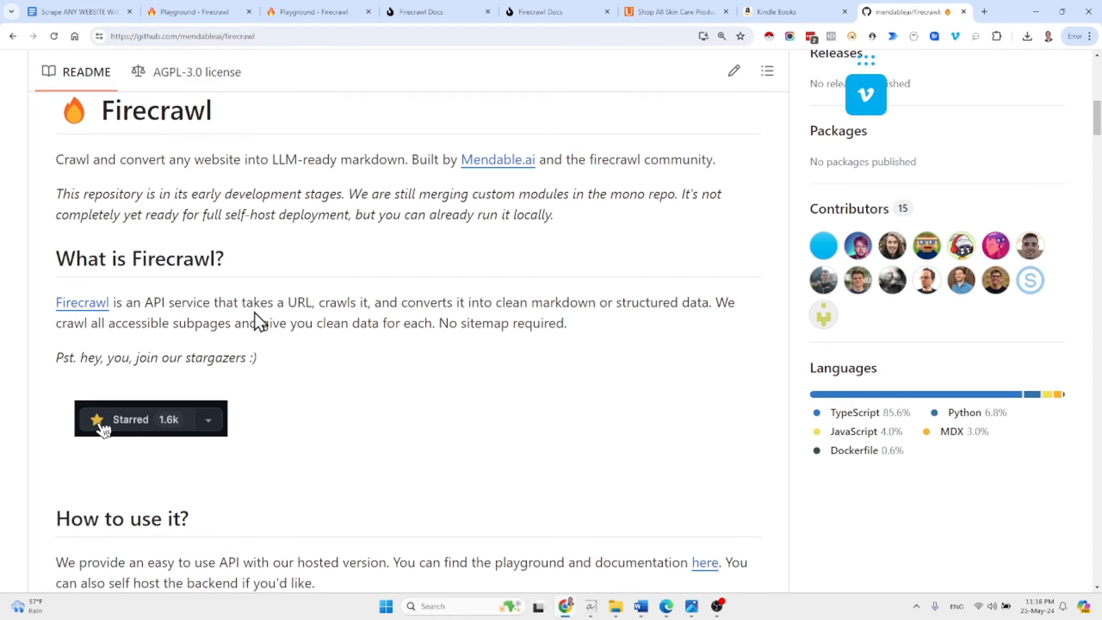
mouse_move(295, 294)
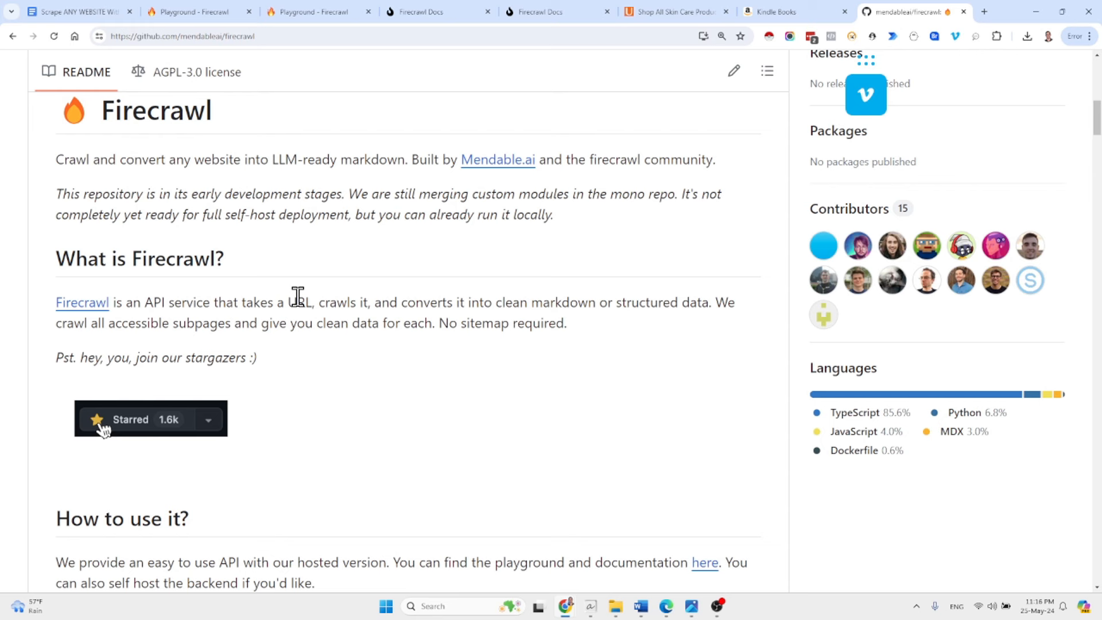
mouse_move(608, 292)
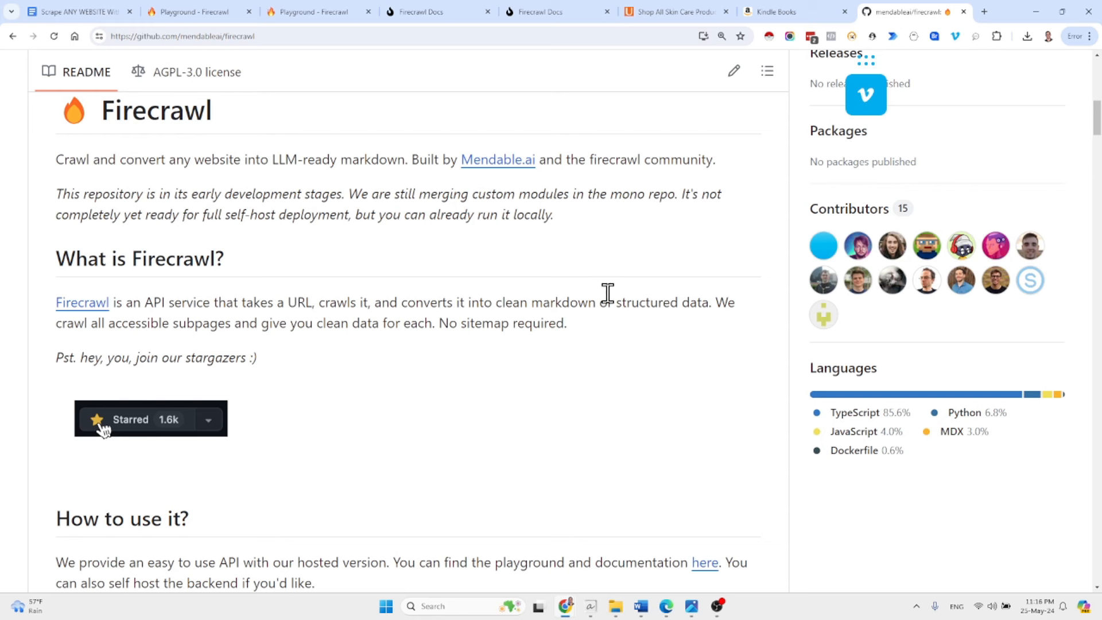
mouse_move(471, 327)
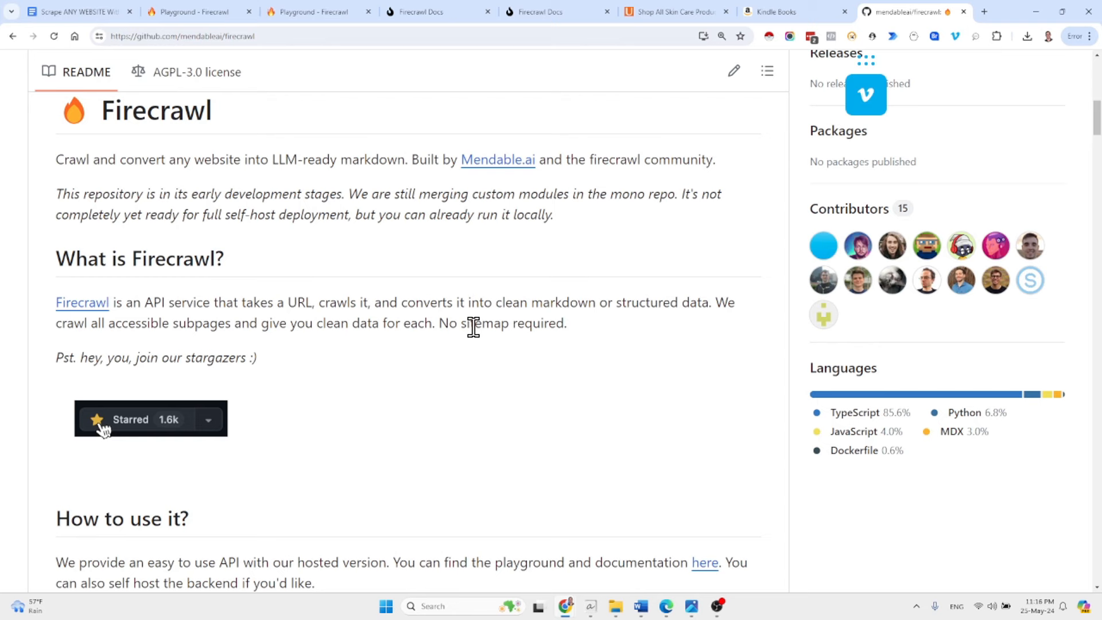
scroll("down", 3)
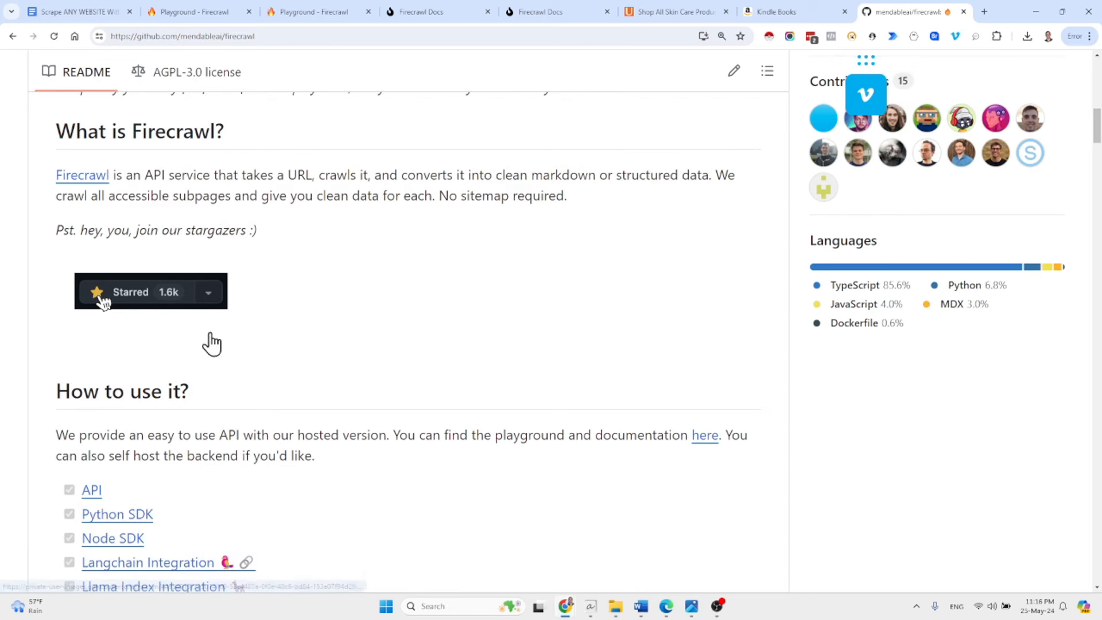
scroll("down", 3)
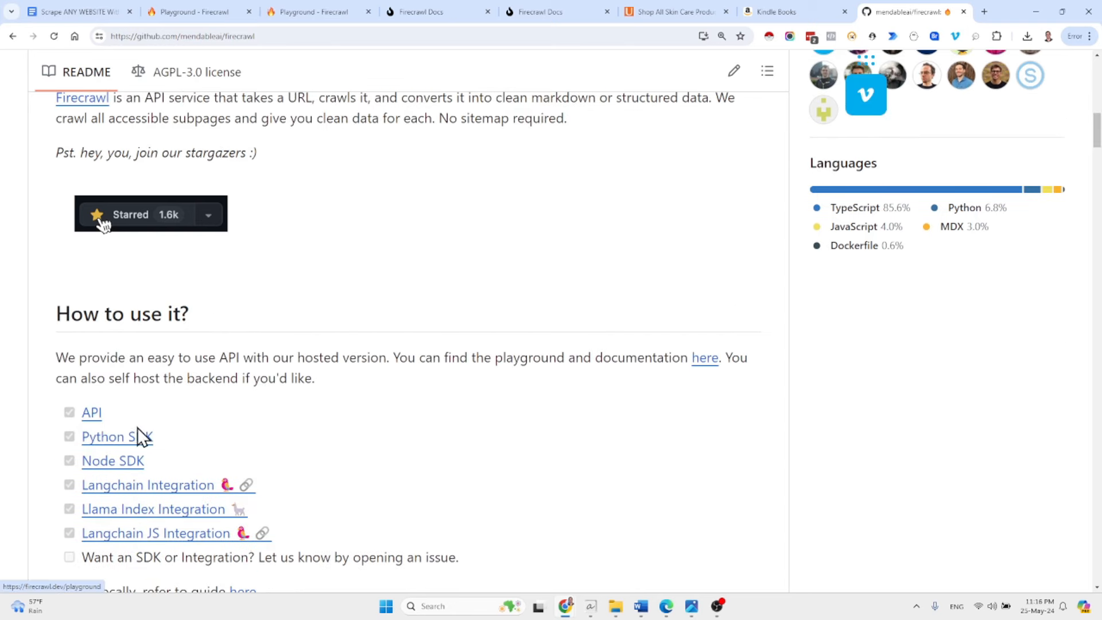
mouse_move(221, 492)
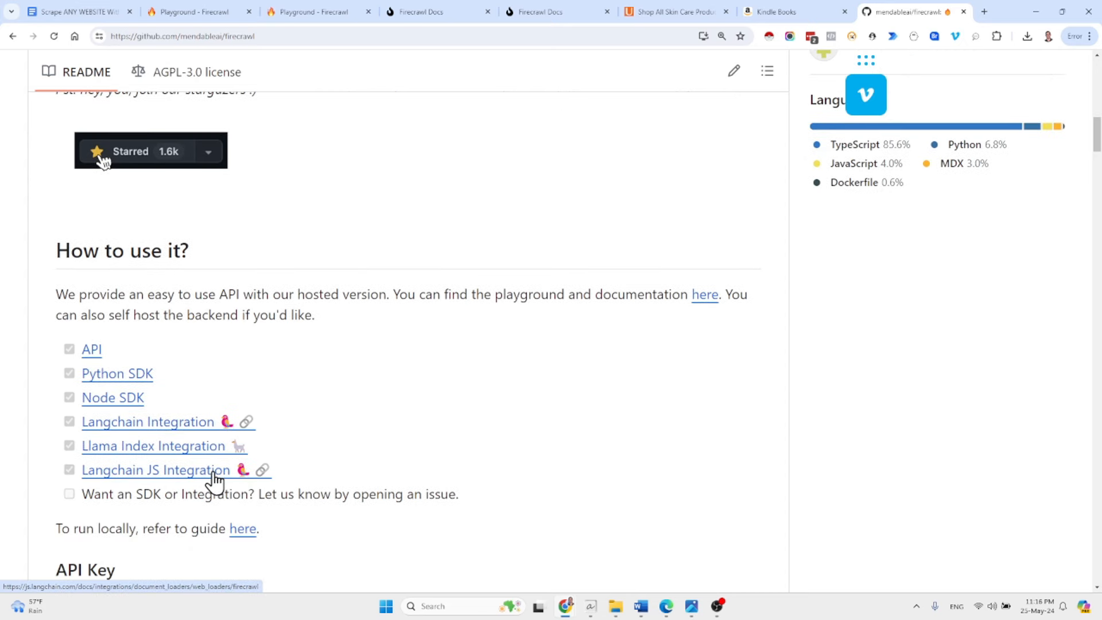
scroll("down", 3)
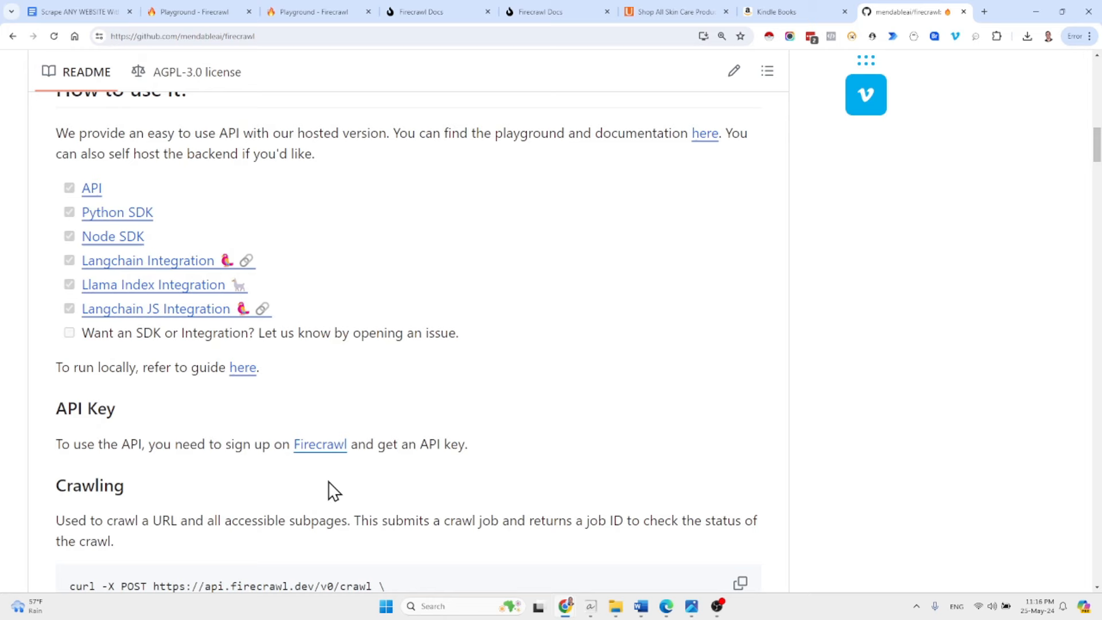
scroll("down", 3)
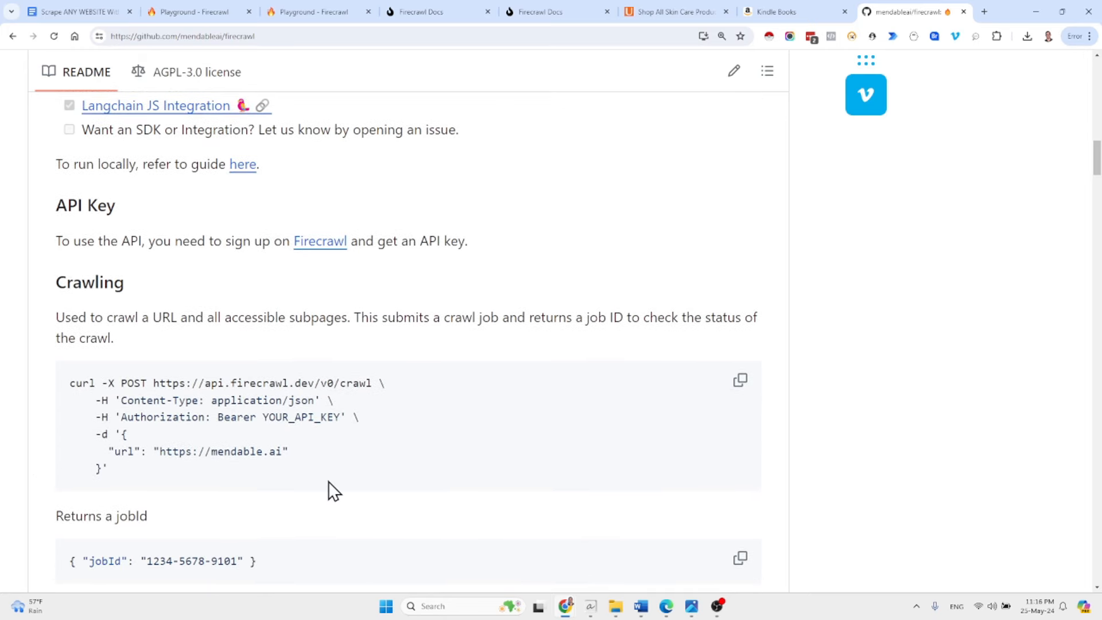
scroll("down", 3)
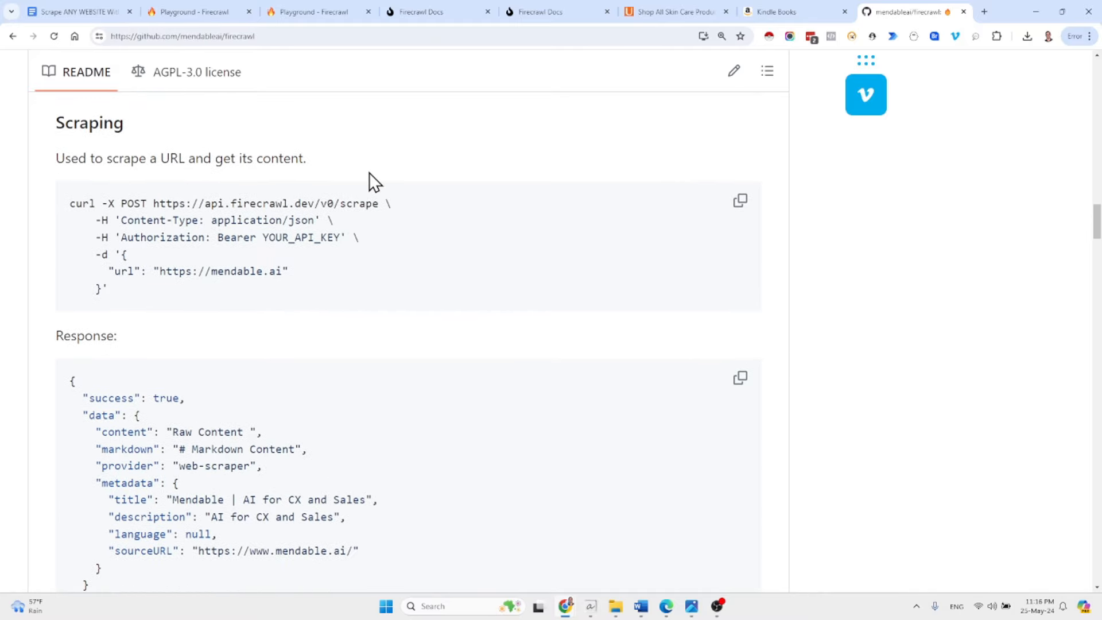
scroll("down", 3)
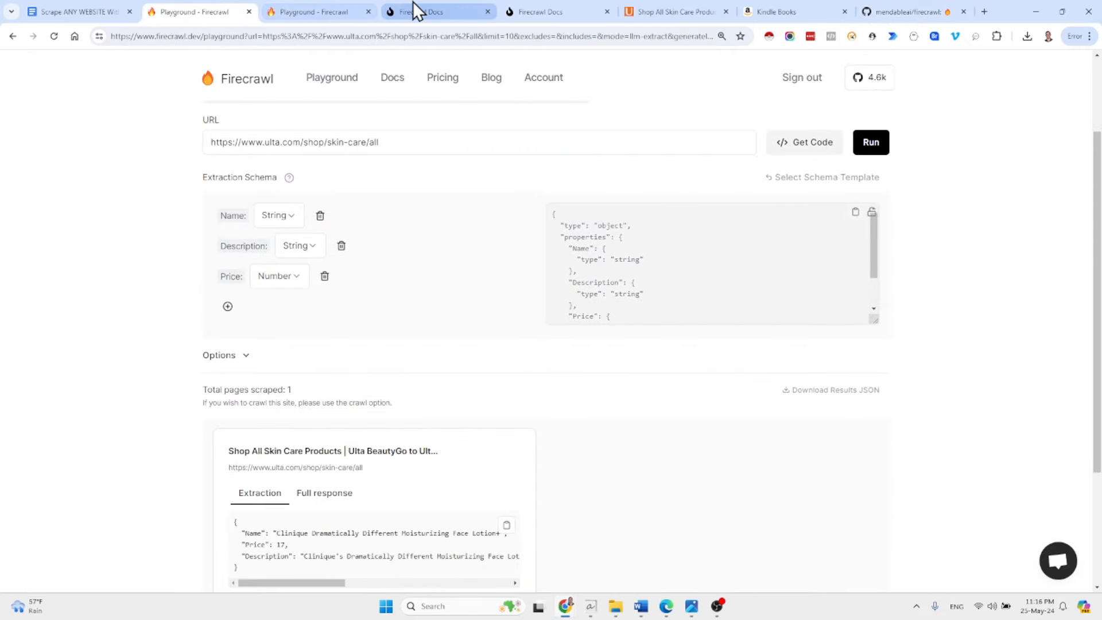
Return to the Firecrawl docs guide on extracting website data with LLMs
left_click(432, 11)
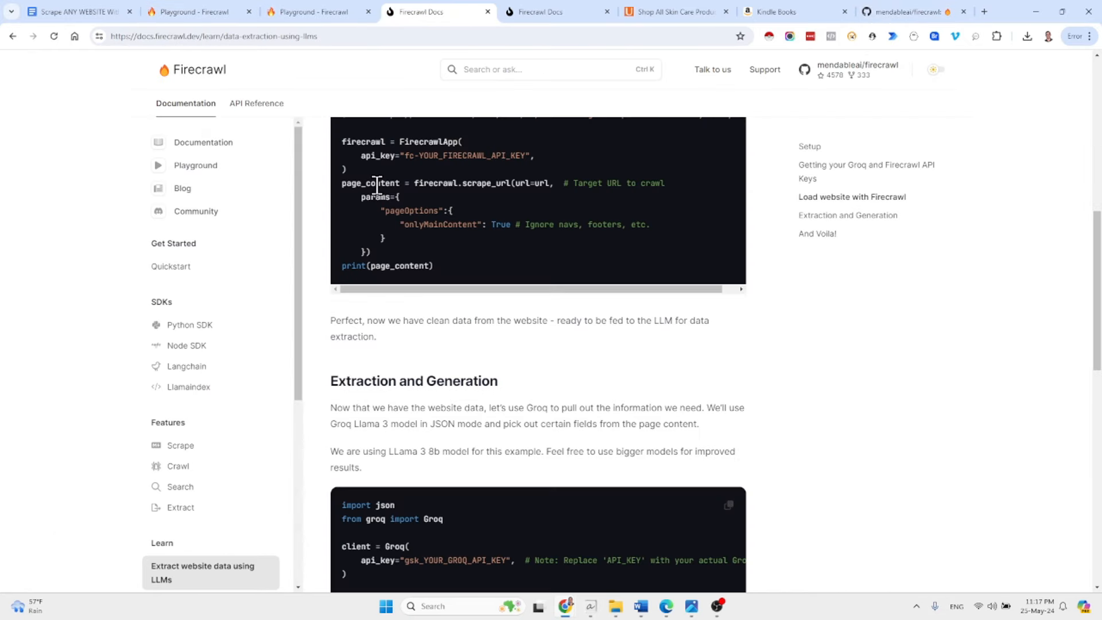
Read the Groq Llama 3 extraction code example in the docs
scroll("up", 3)
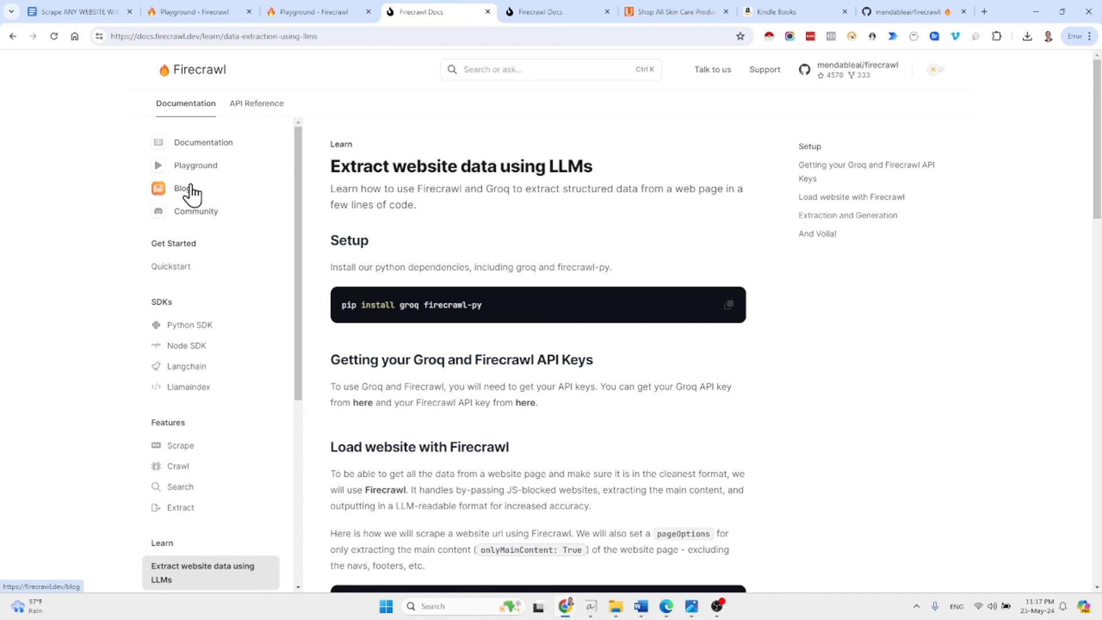
mouse_move(211, 222)
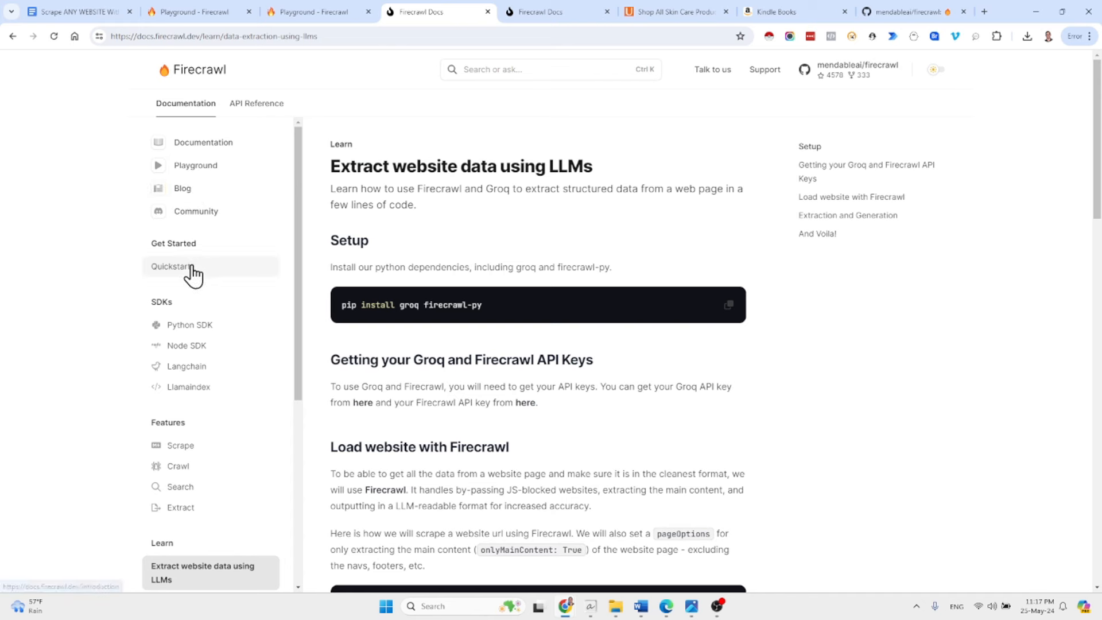
scroll("down", 3)
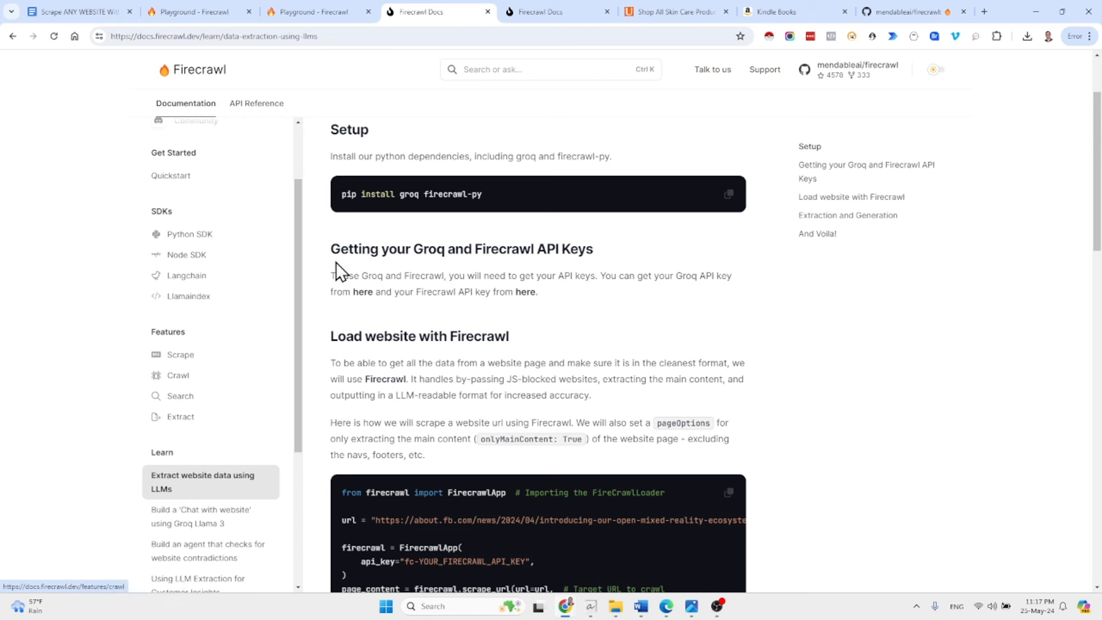
mouse_move(449, 155)
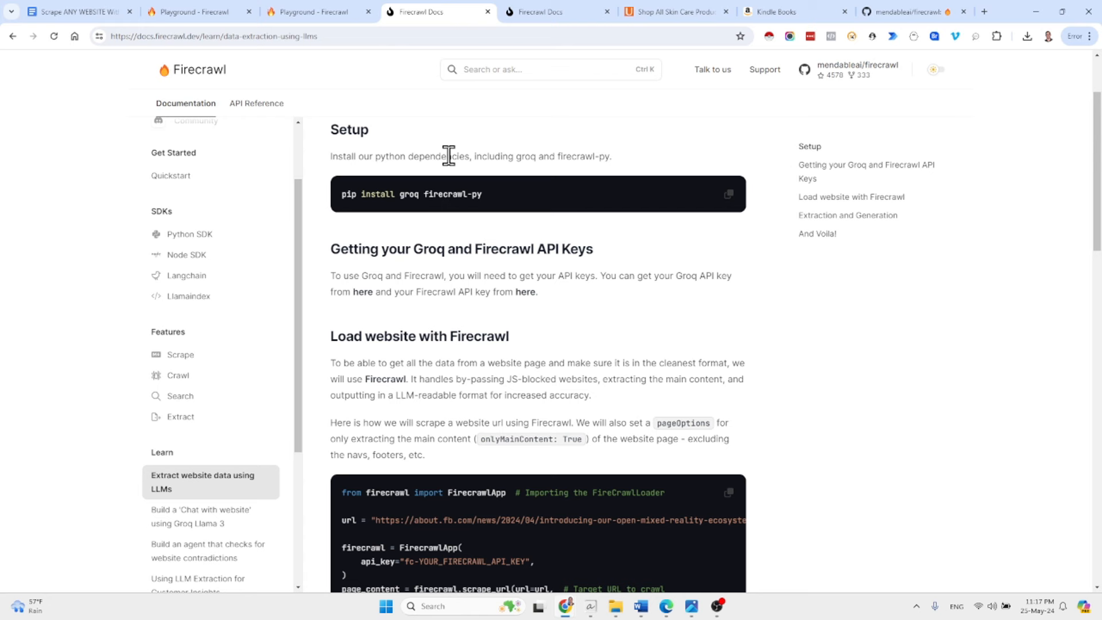
mouse_move(406, 199)
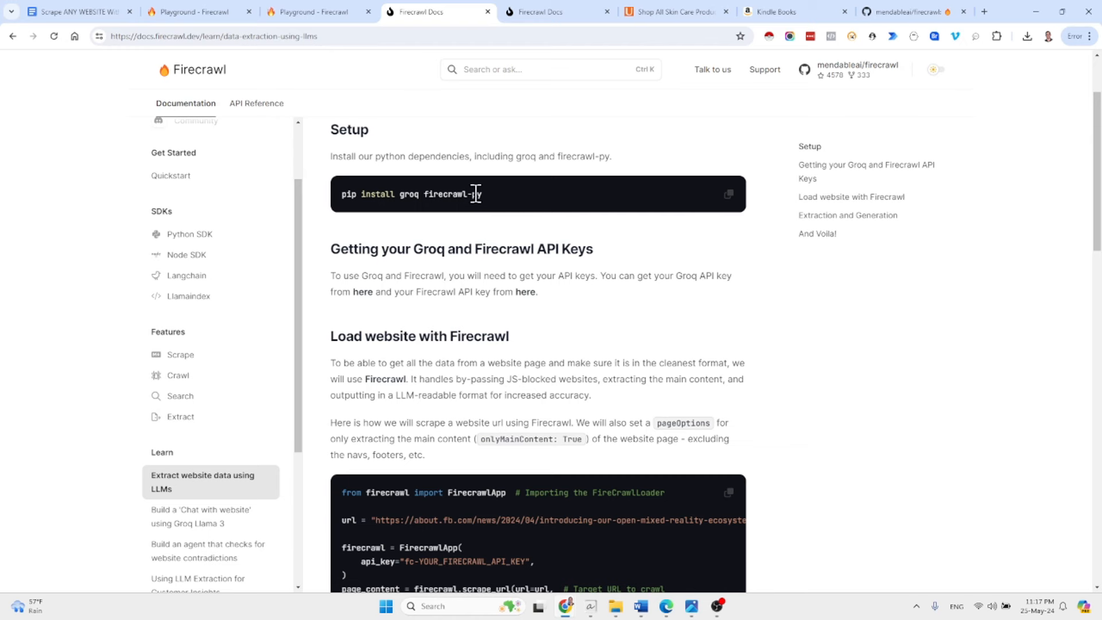
scroll("down", 3)
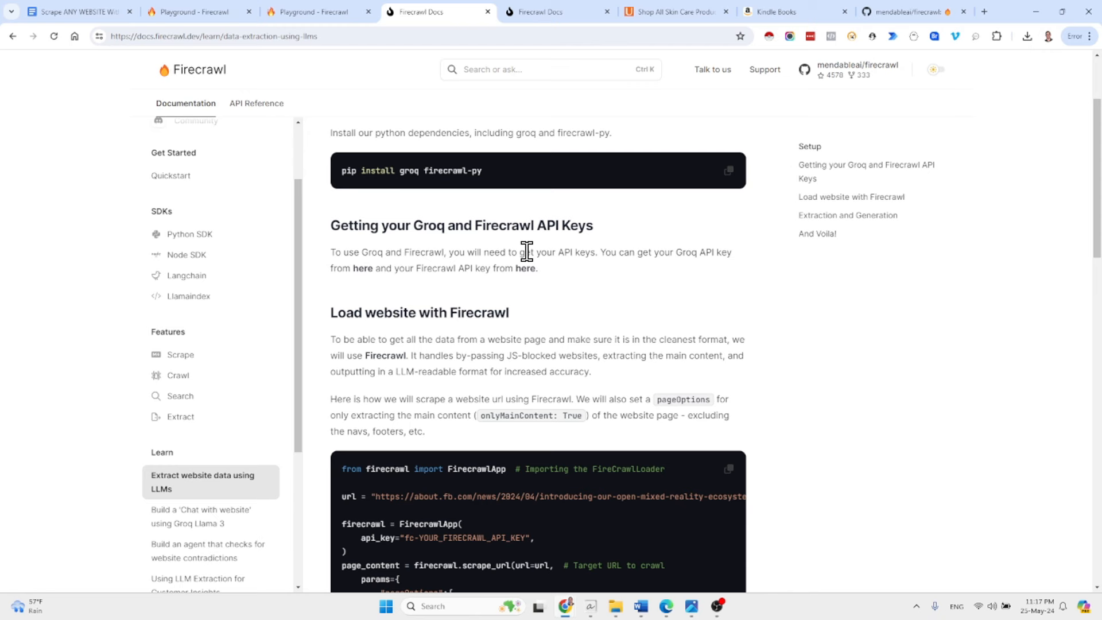
mouse_move(452, 339)
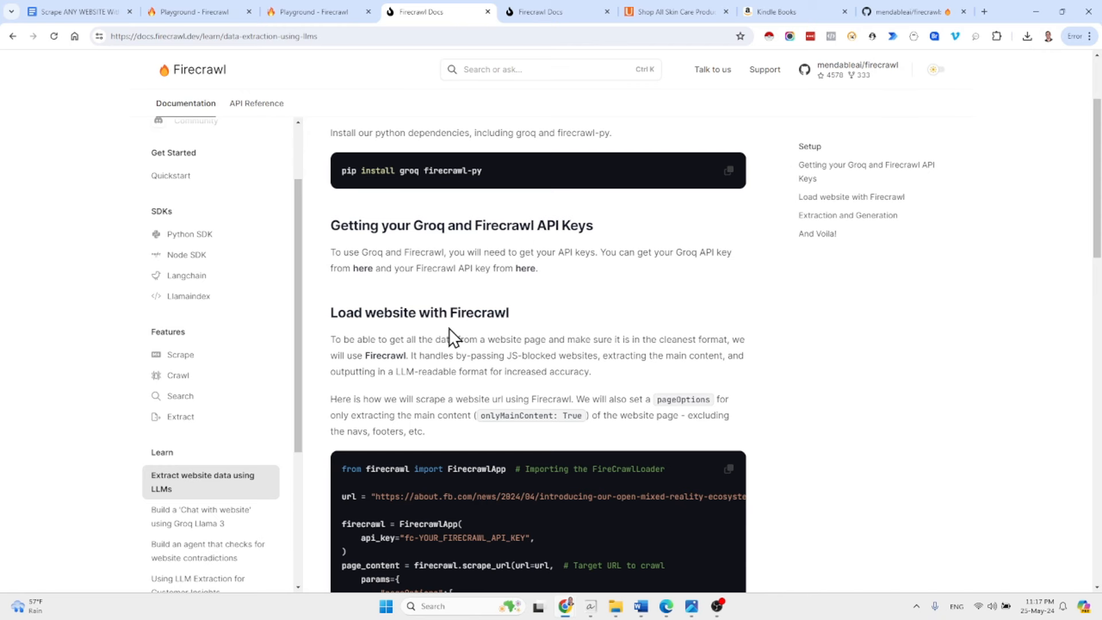
scroll("down", 3)
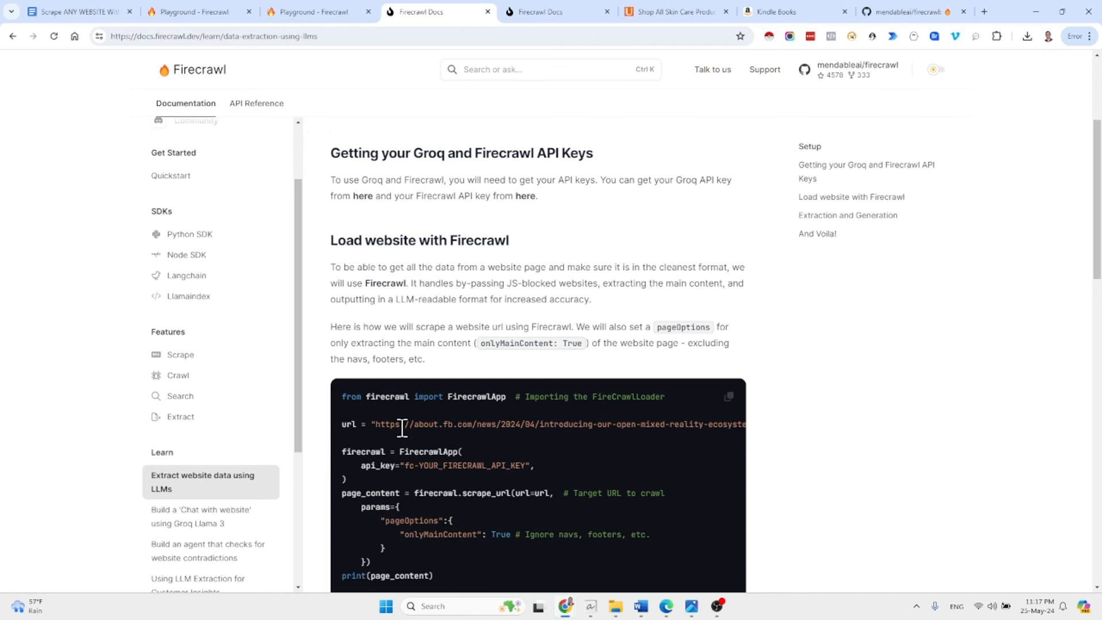
mouse_move(463, 430)
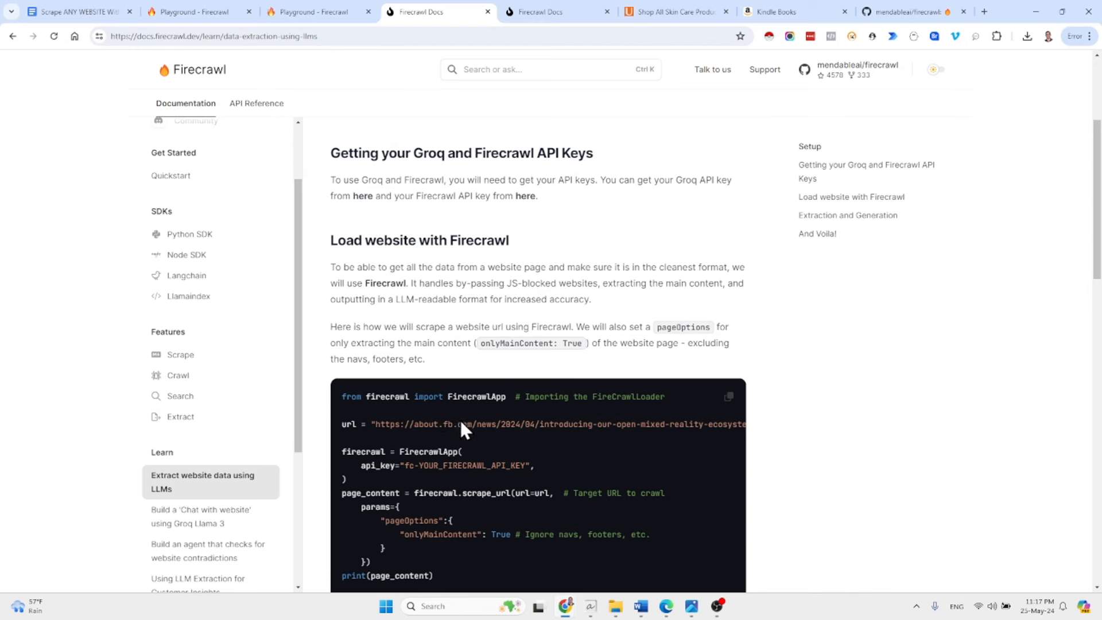
scroll("down", 3)
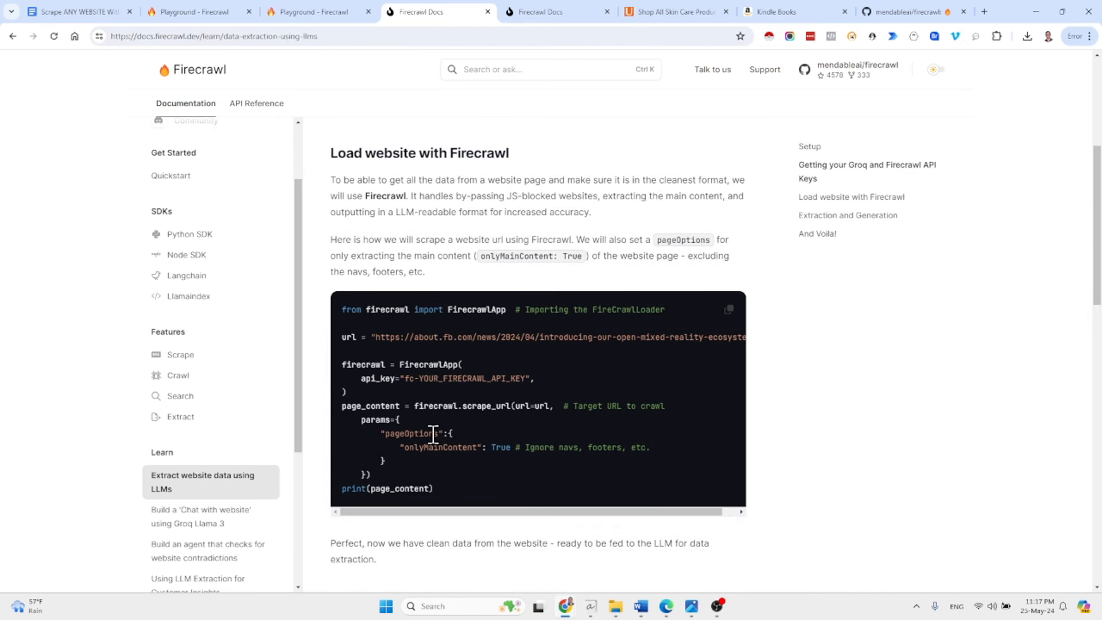
scroll("down", 3)
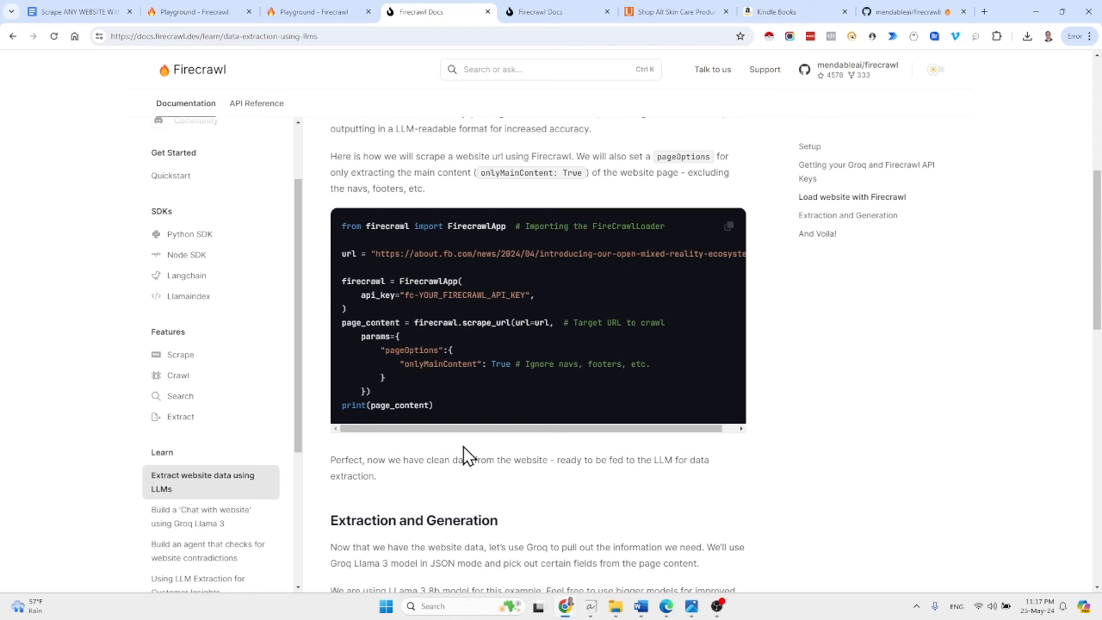
scroll("down", 3)
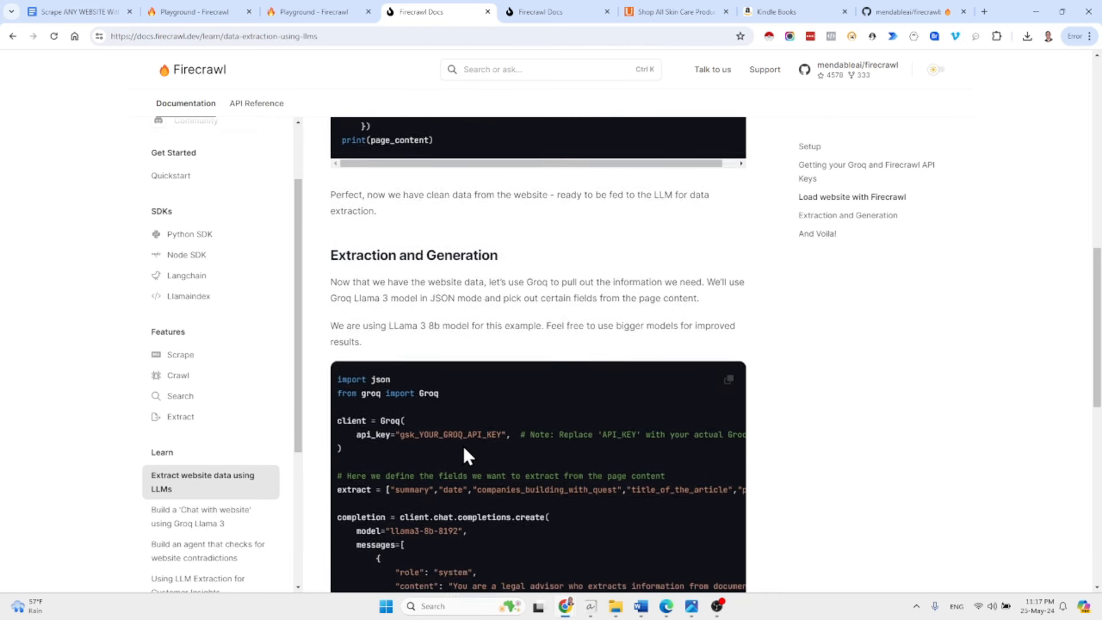
scroll("down", 3)
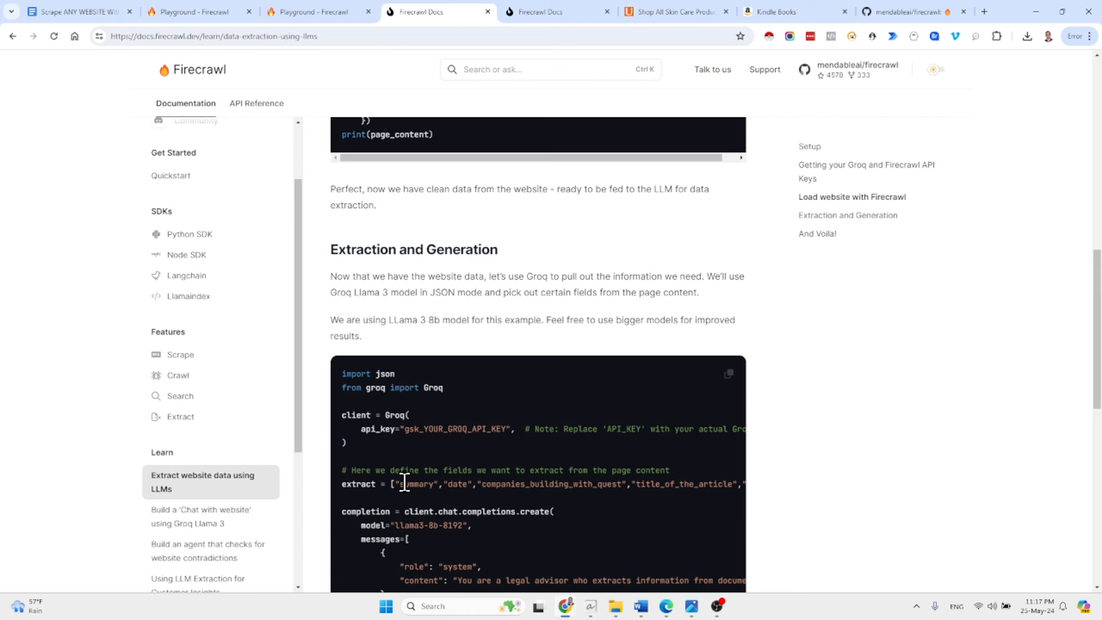
mouse_move(427, 513)
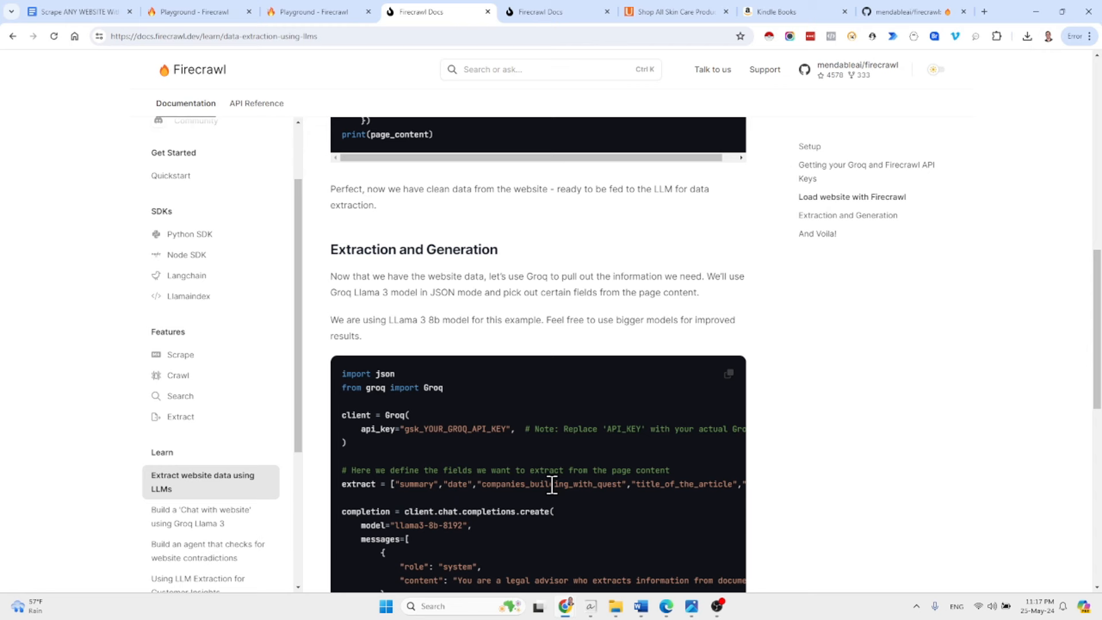
Finish the tutorial through 'And Voila!' and return to the Playground's Ulta LLM Extract setup
scroll("down", 3)
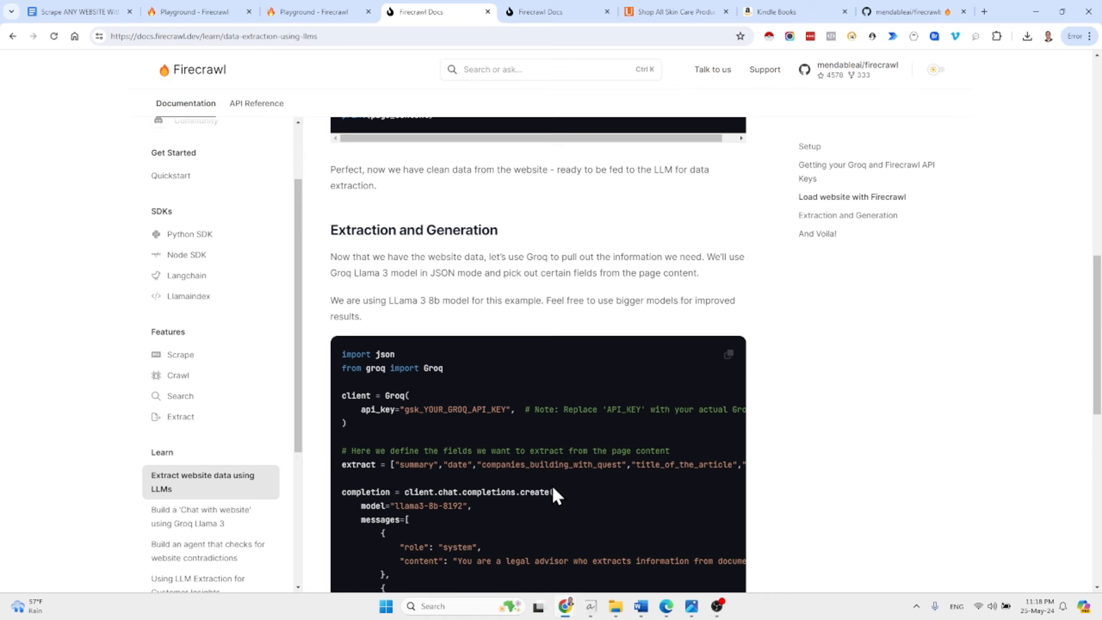
mouse_move(423, 467)
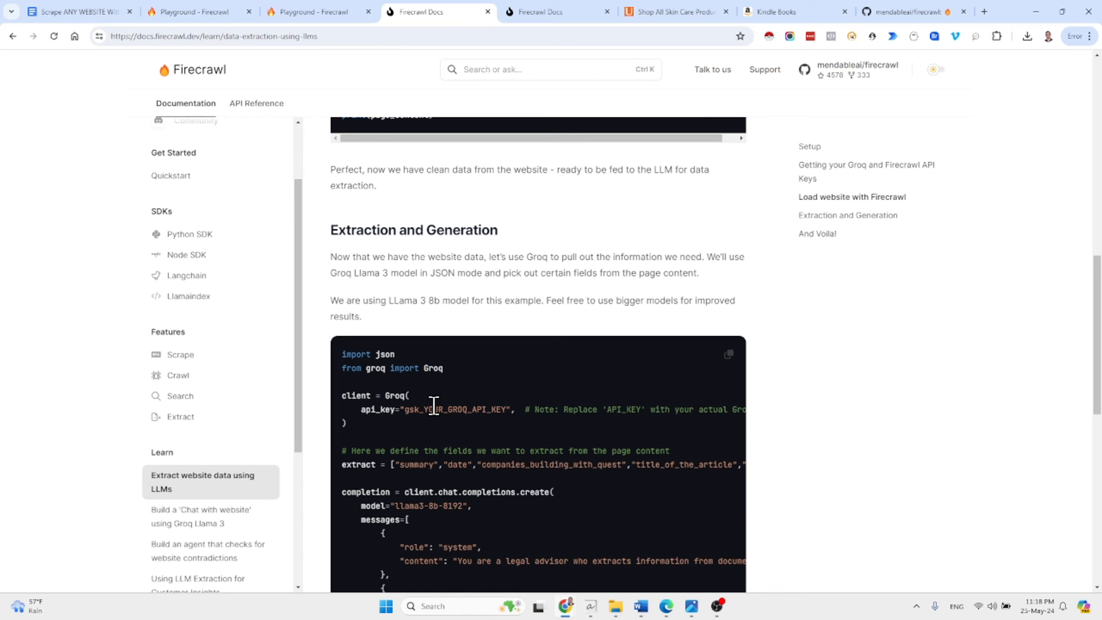
mouse_move(420, 457)
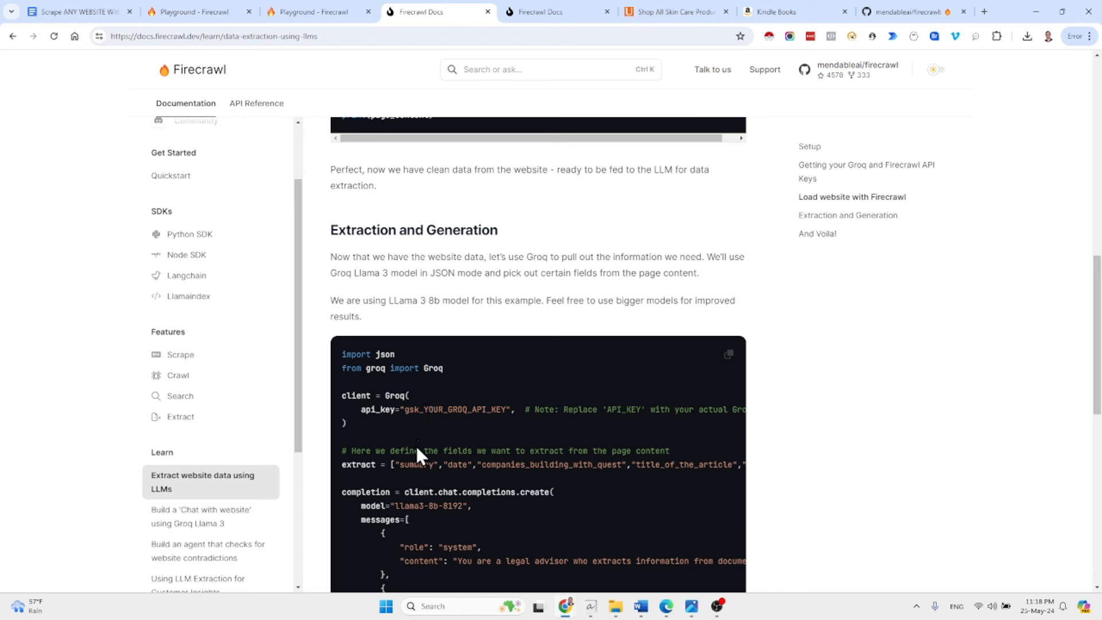
mouse_move(413, 448)
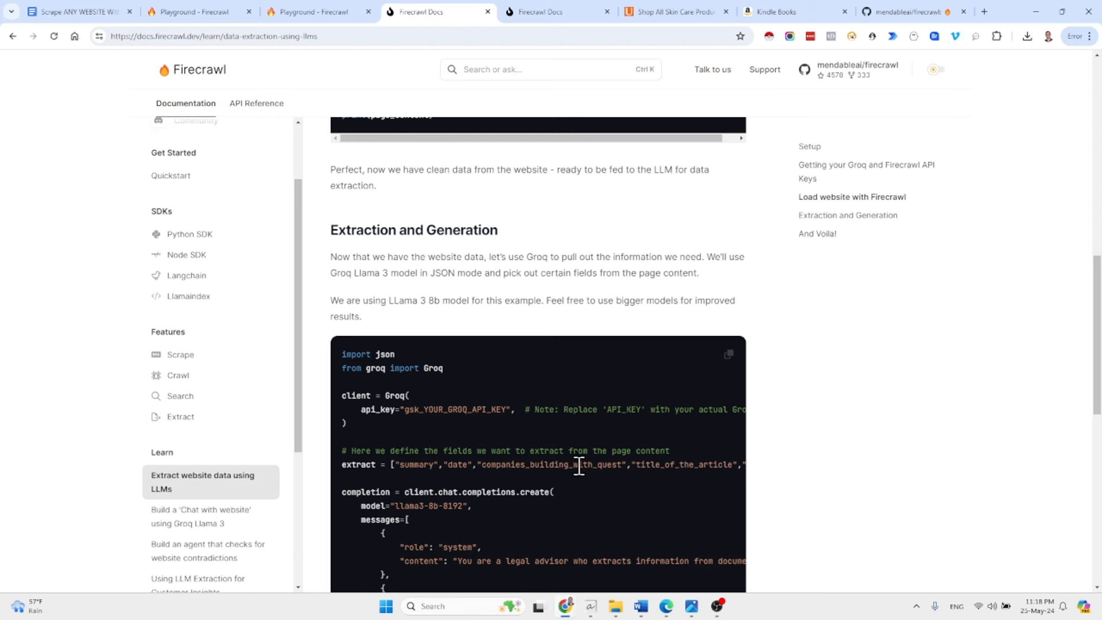
scroll("down", 3)
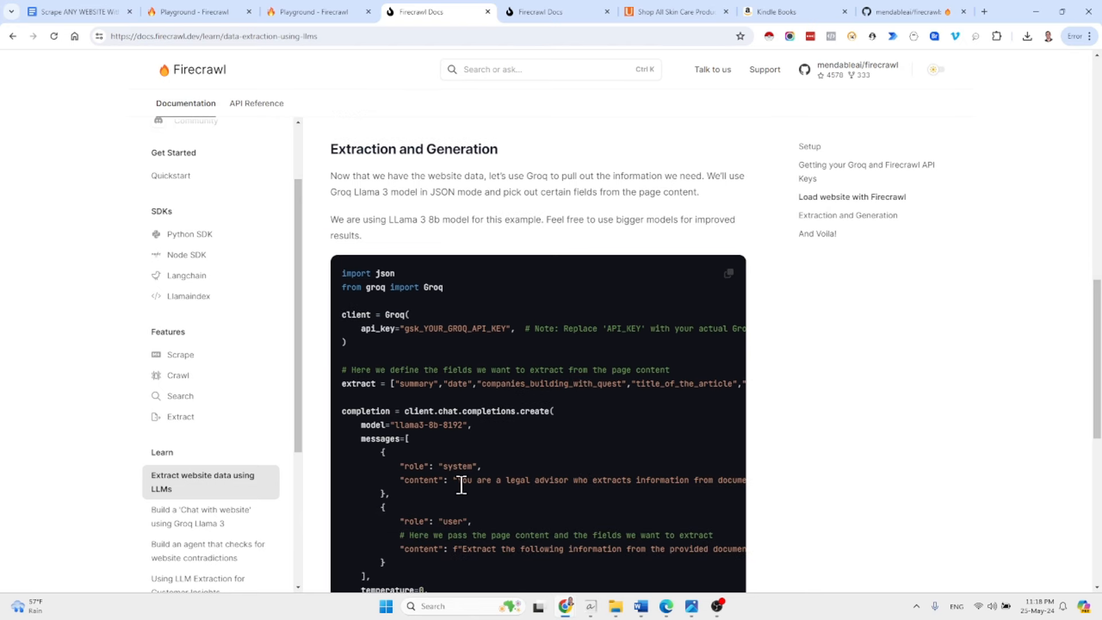
mouse_move(493, 495)
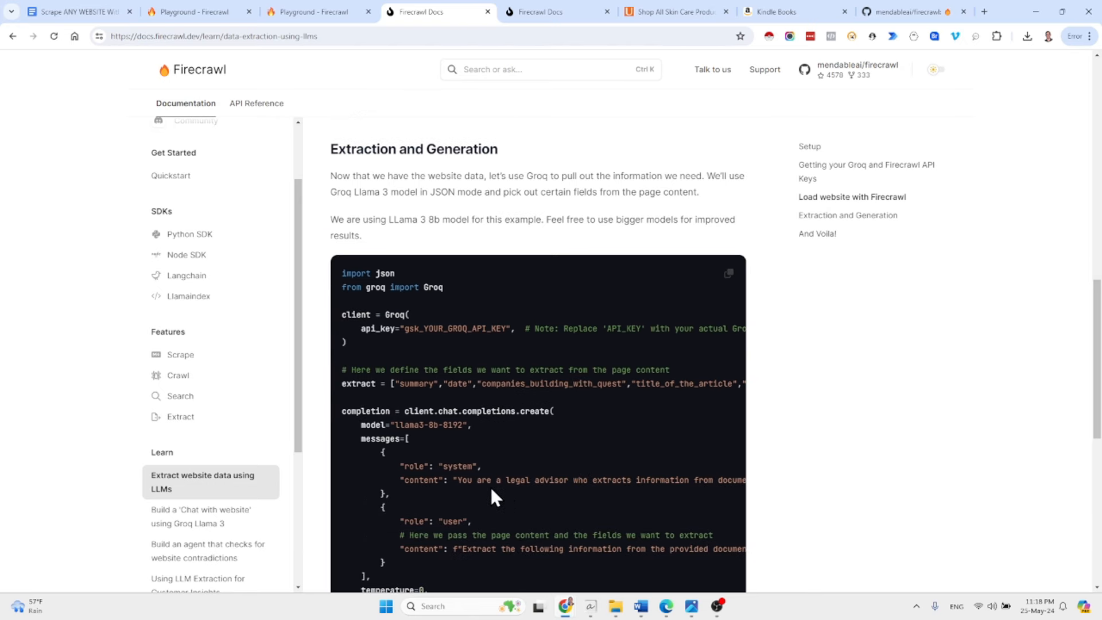
mouse_move(523, 499)
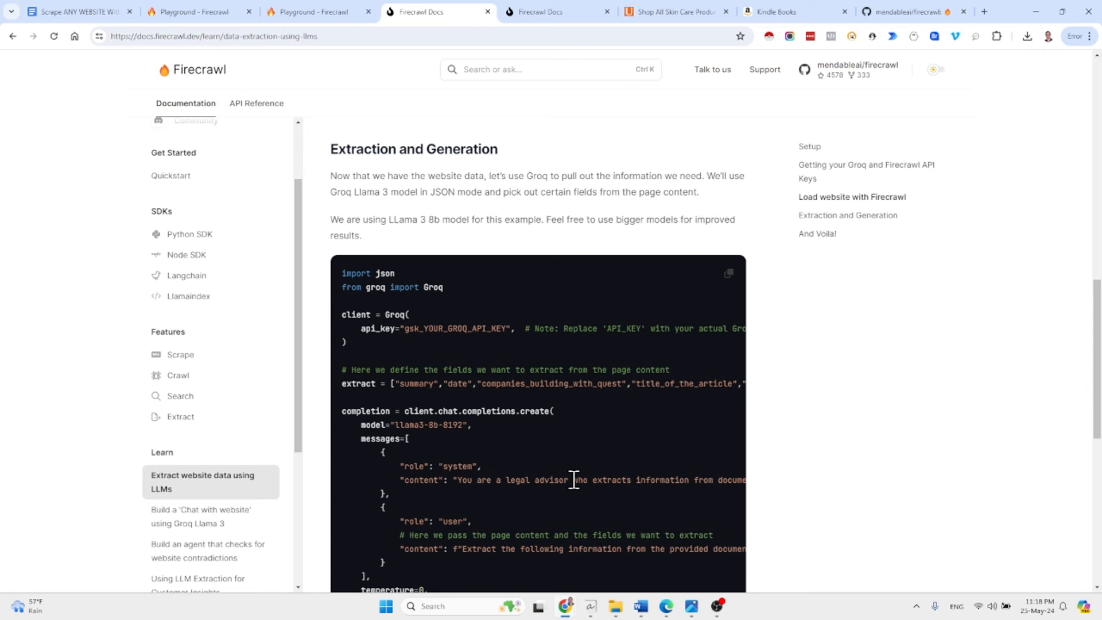
scroll("down", 3)
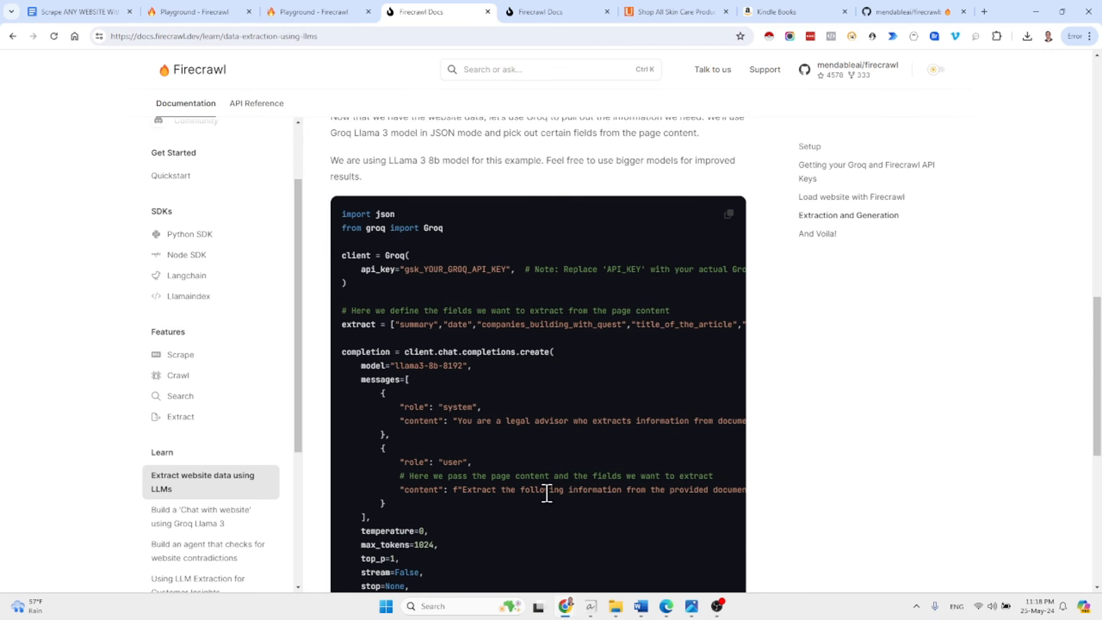
scroll("right", 3)
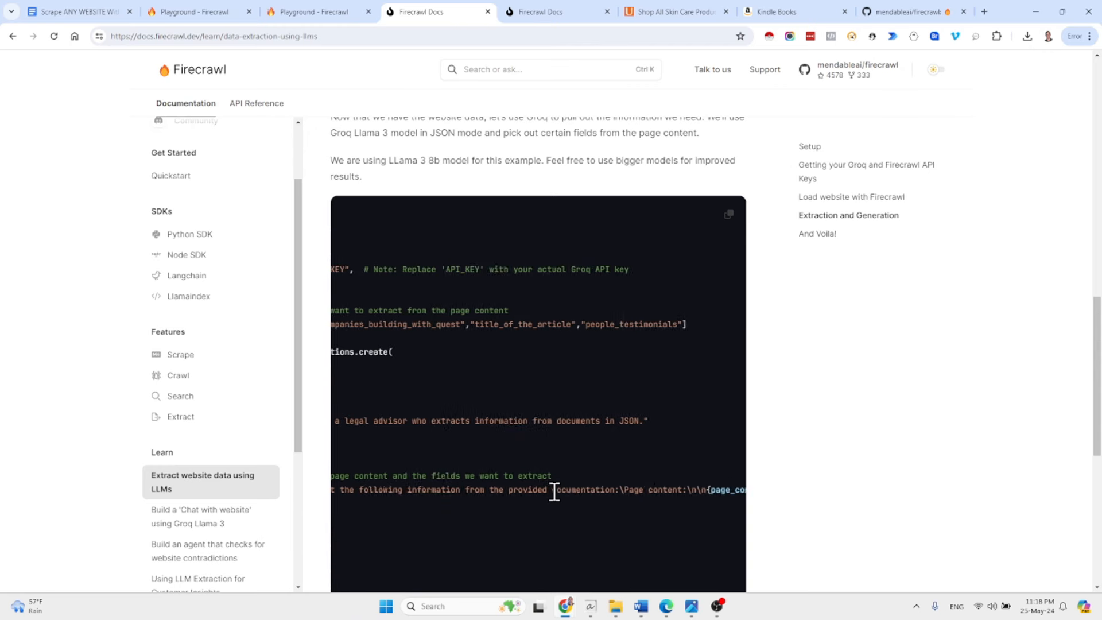
scroll("down", 3)
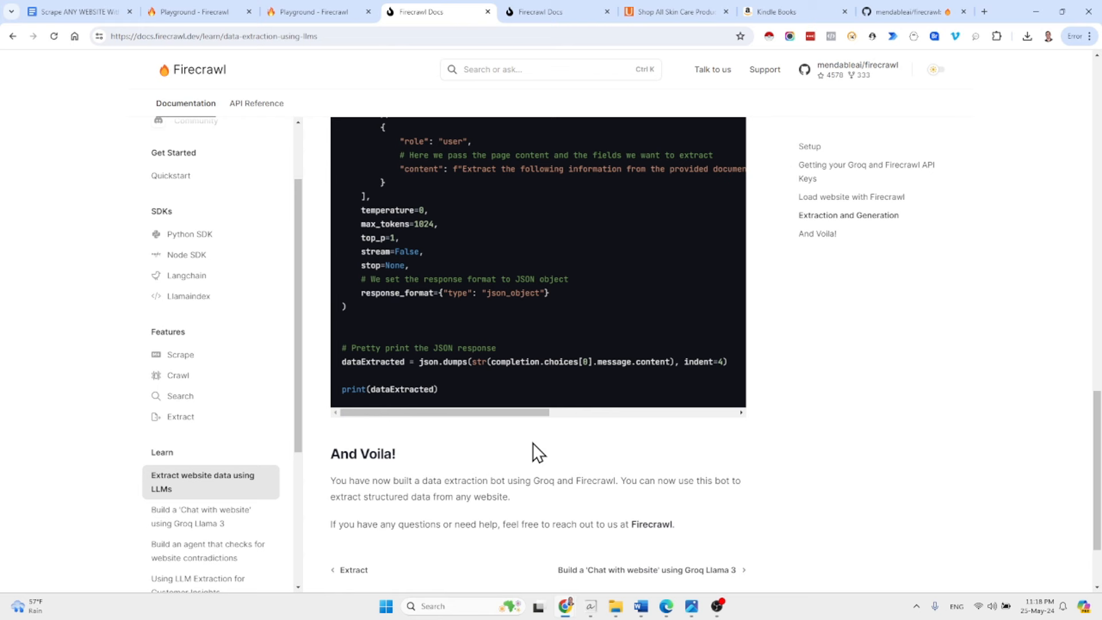
mouse_move(543, 386)
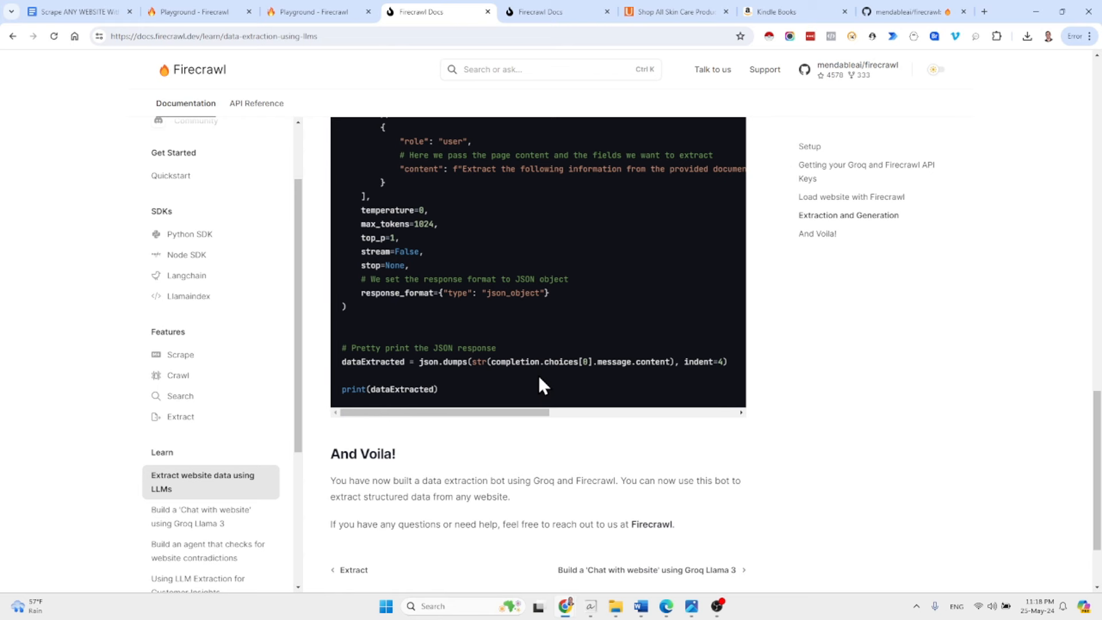
mouse_move(399, 166)
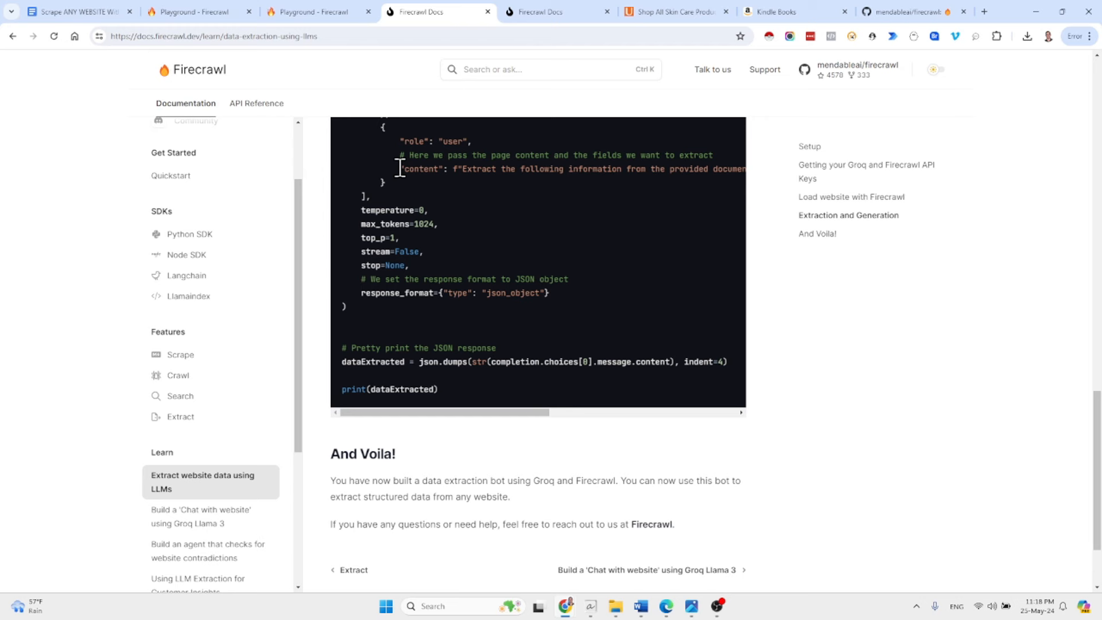
left_click(196, 12)
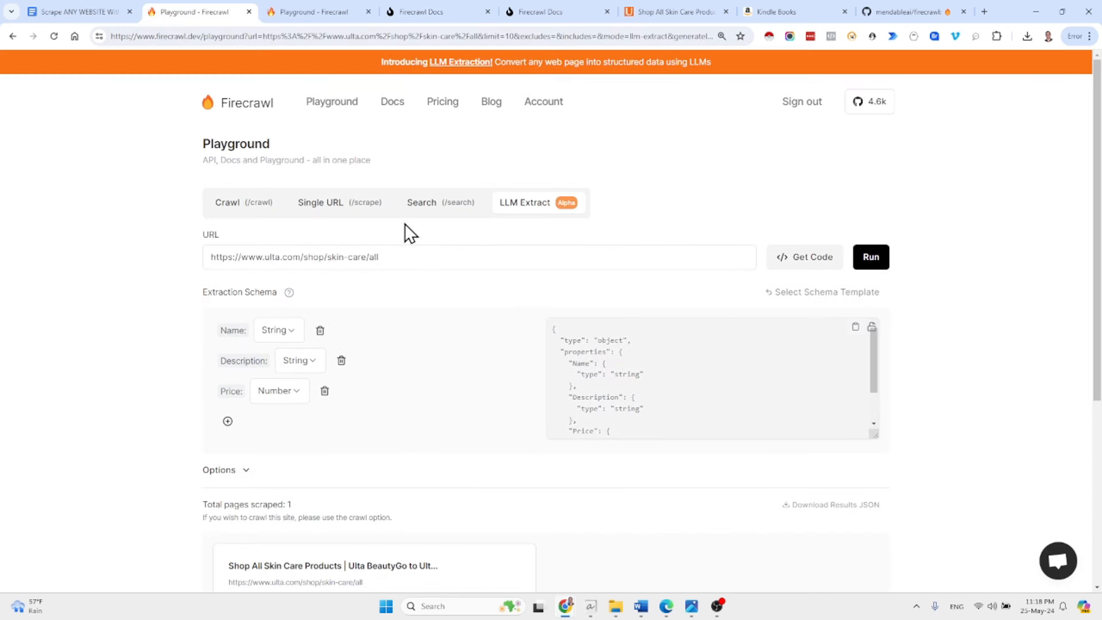
mouse_move(386, 178)
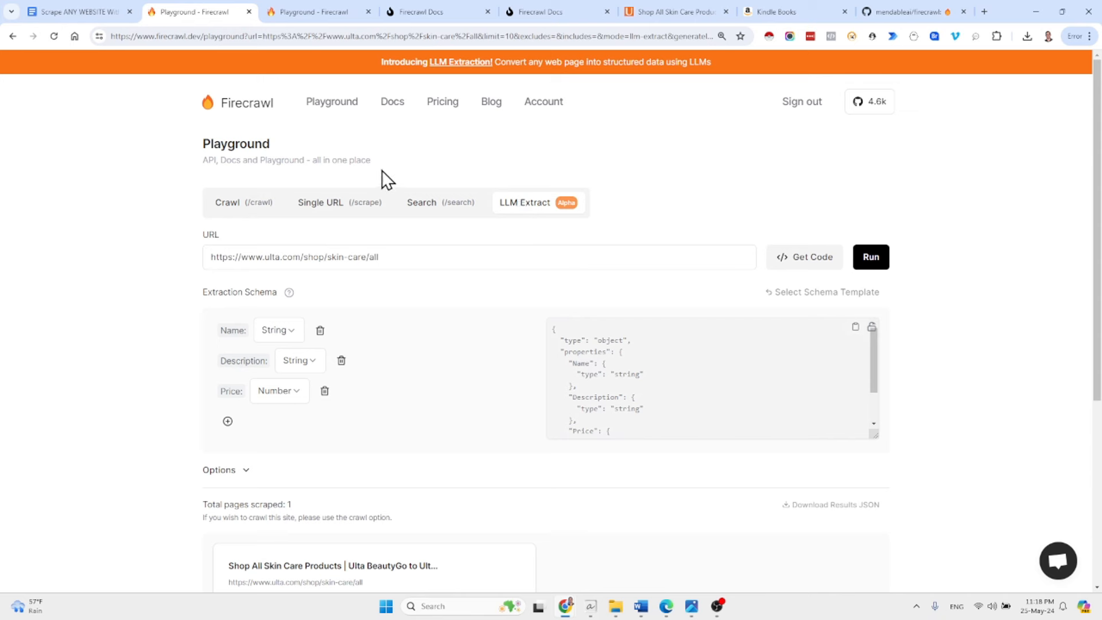
mouse_move(546, 211)
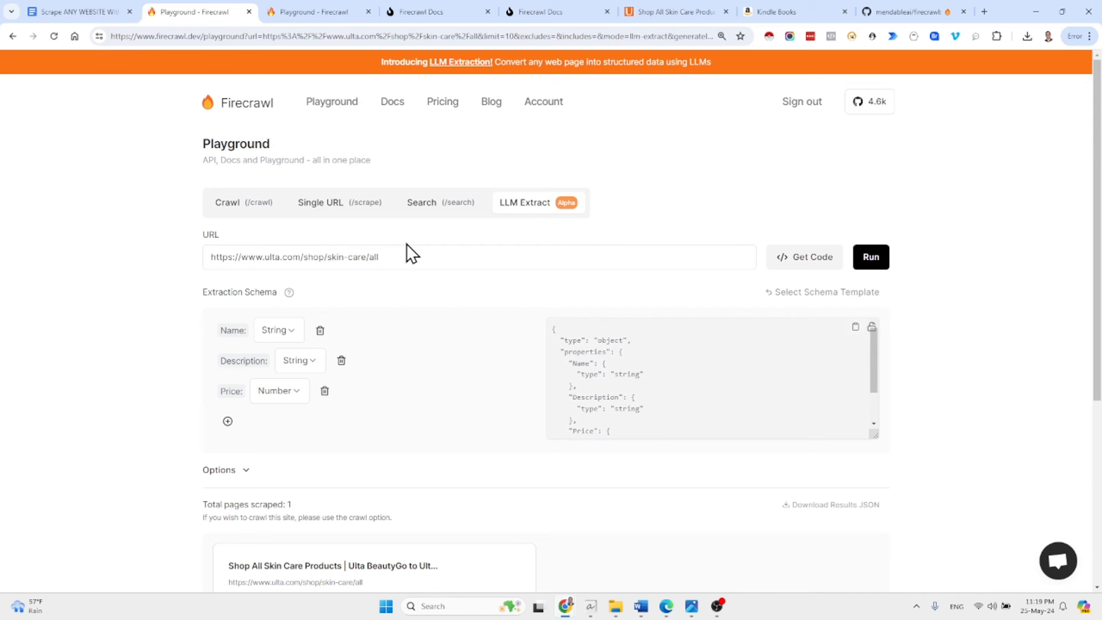
mouse_move(289, 293)
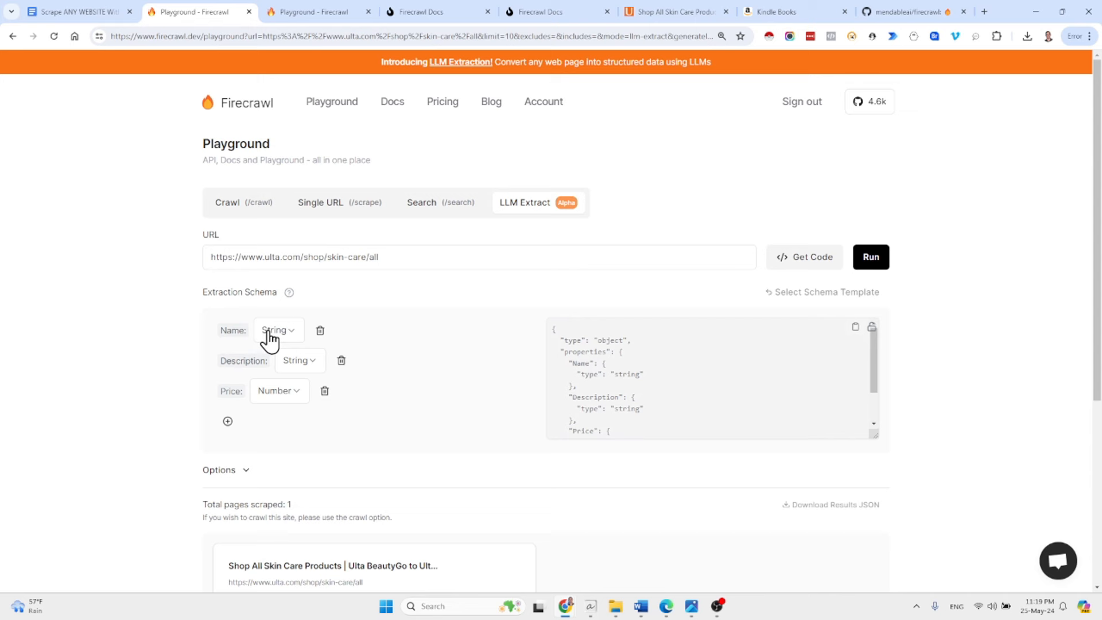
mouse_move(238, 394)
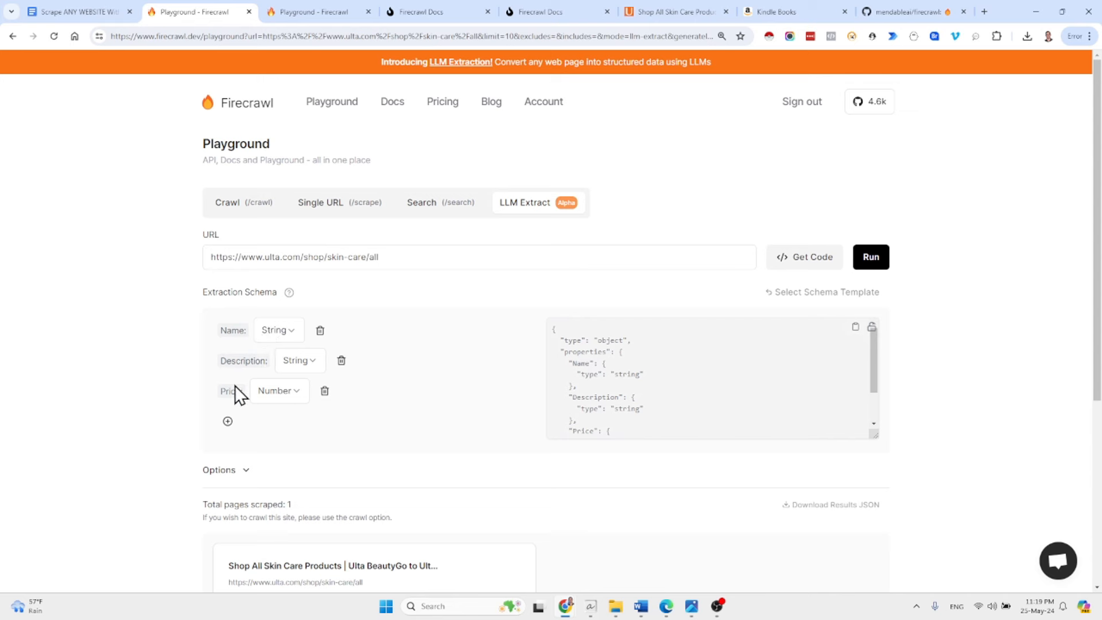
Add a new property row to the schema alongside Name, Description and Price
left_click(227, 421)
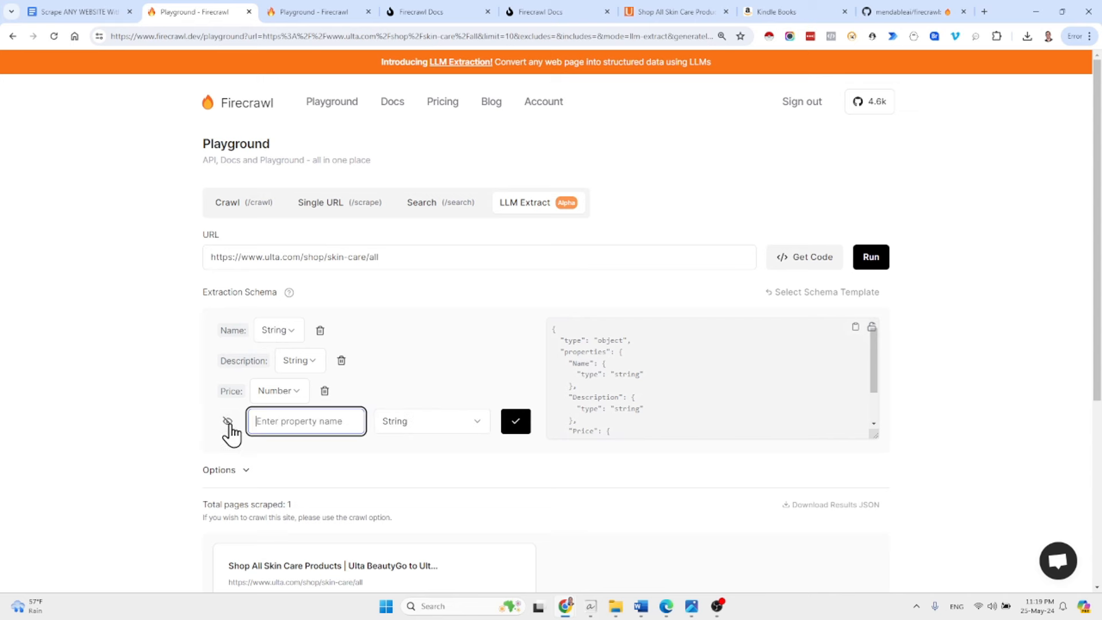
mouse_move(399, 433)
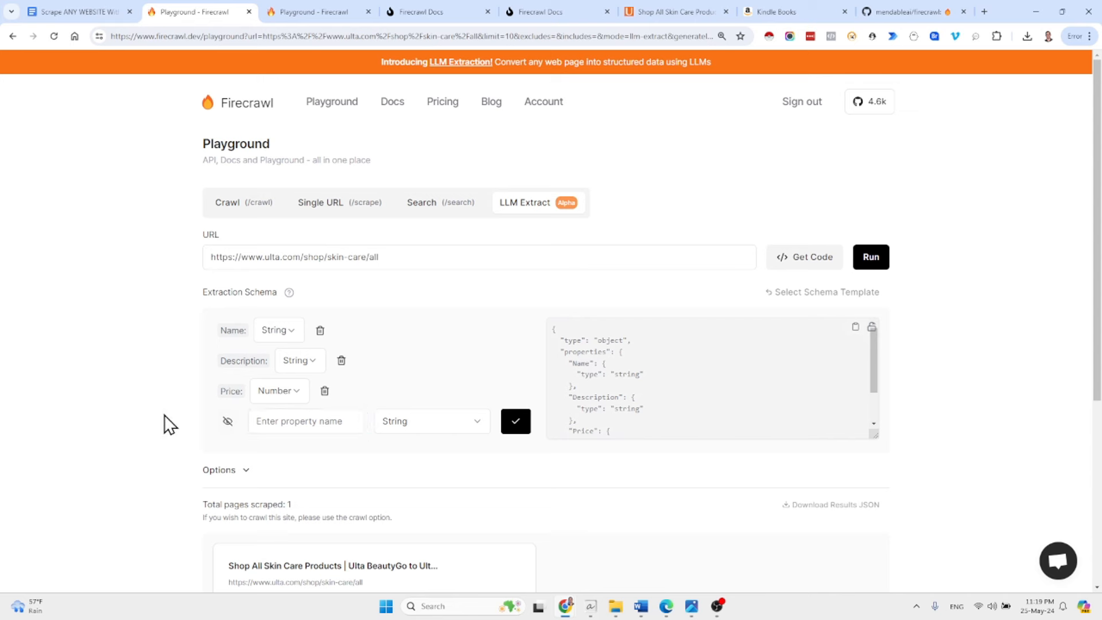
mouse_move(171, 360)
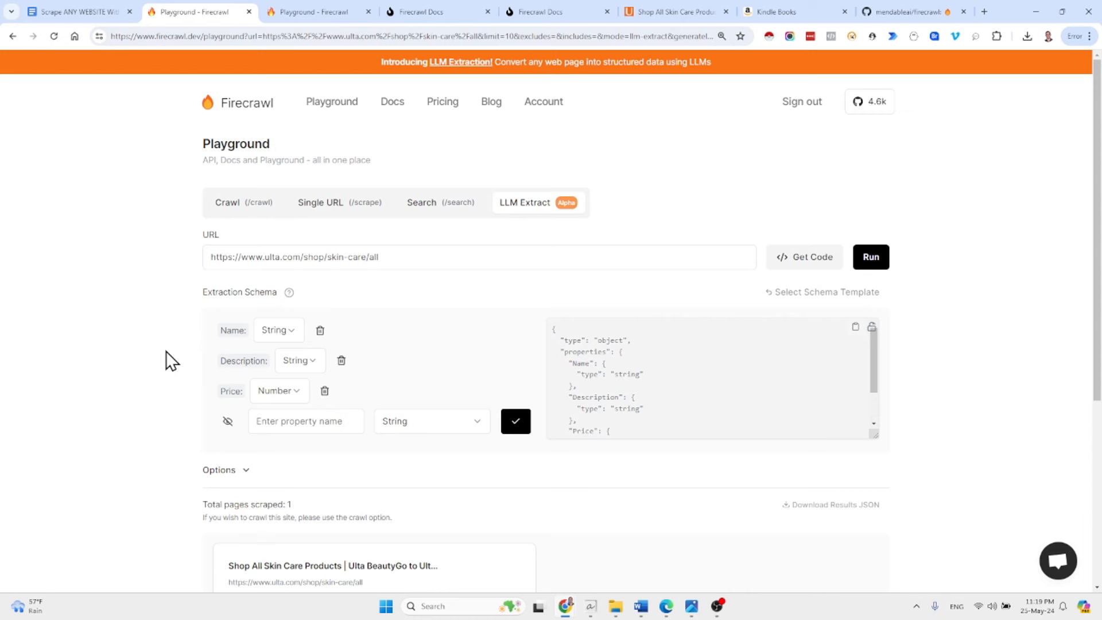
Expand Options to show the e-commerce Extraction Prompt text
left_click(225, 469)
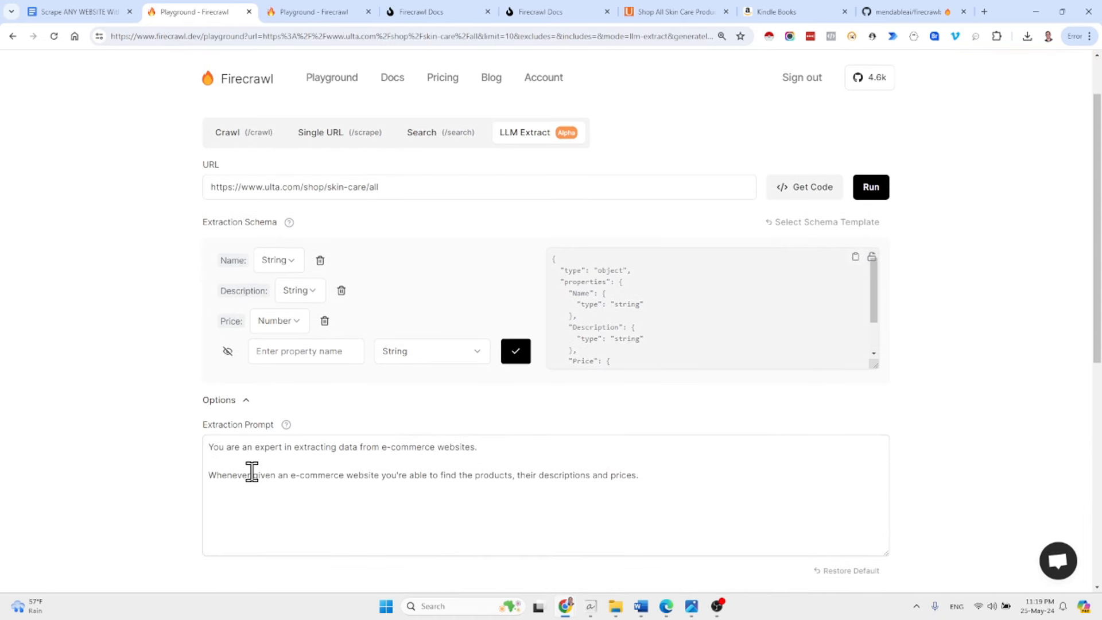
mouse_move(286, 423)
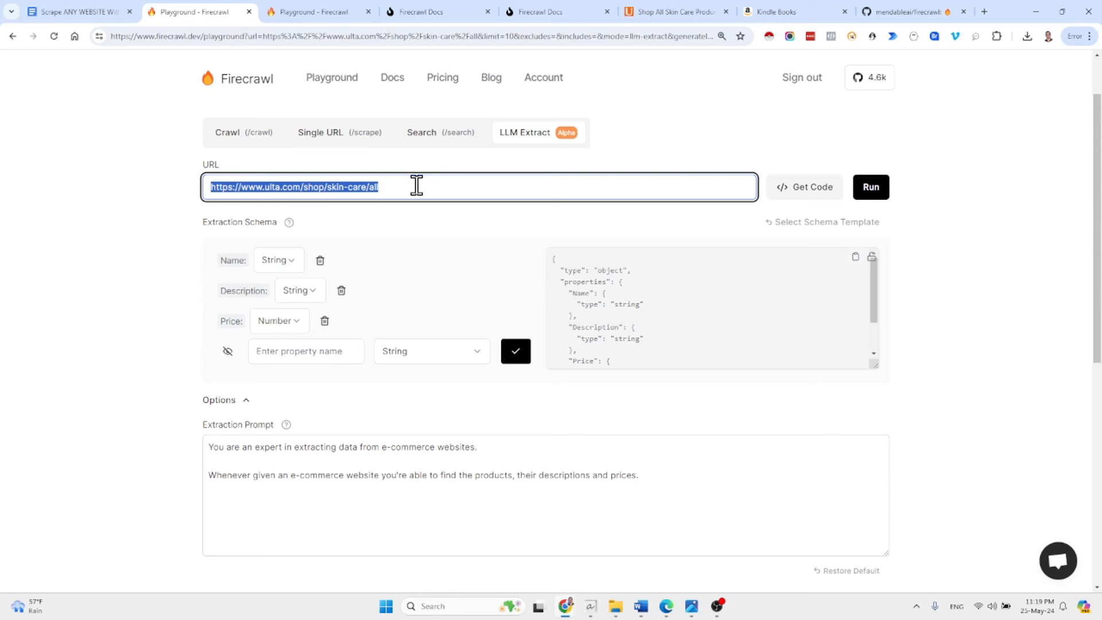
mouse_move(280, 421)
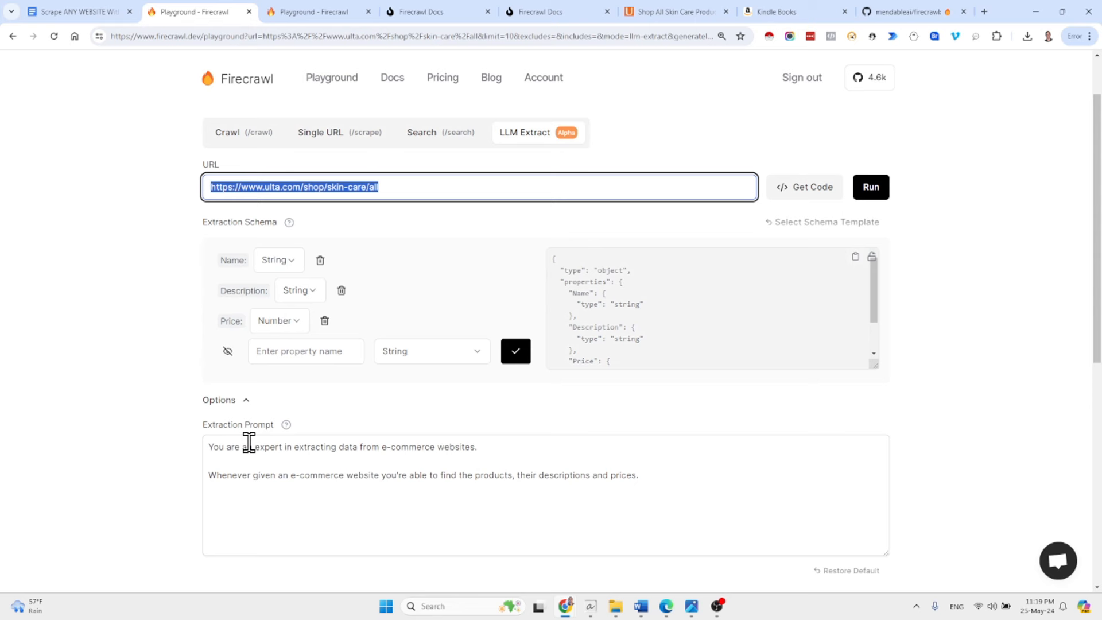
mouse_move(286, 425)
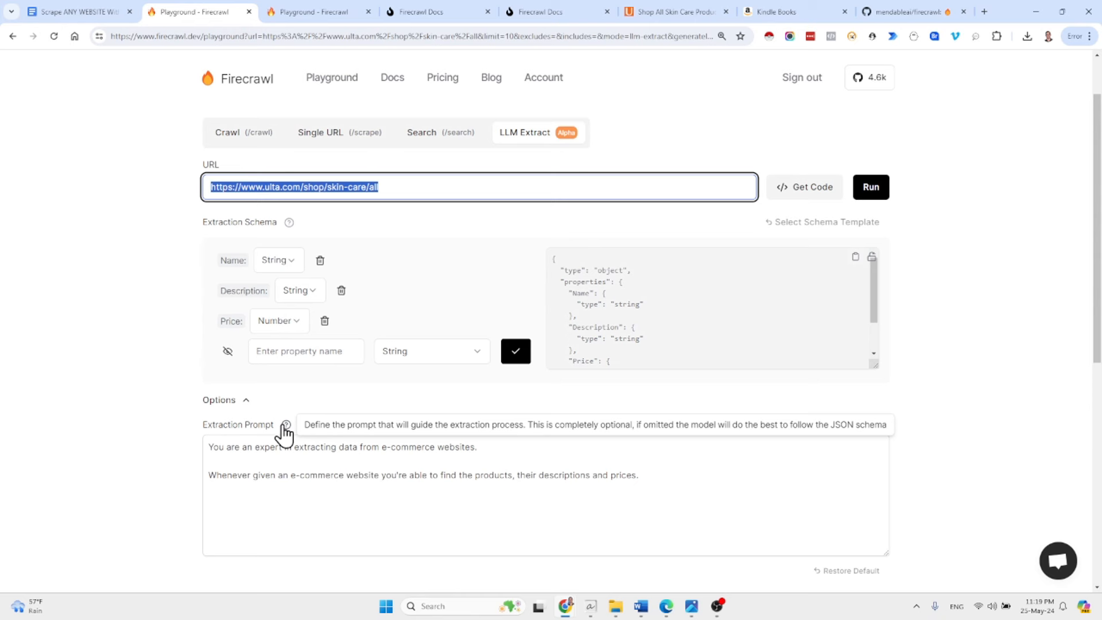
mouse_move(242, 273)
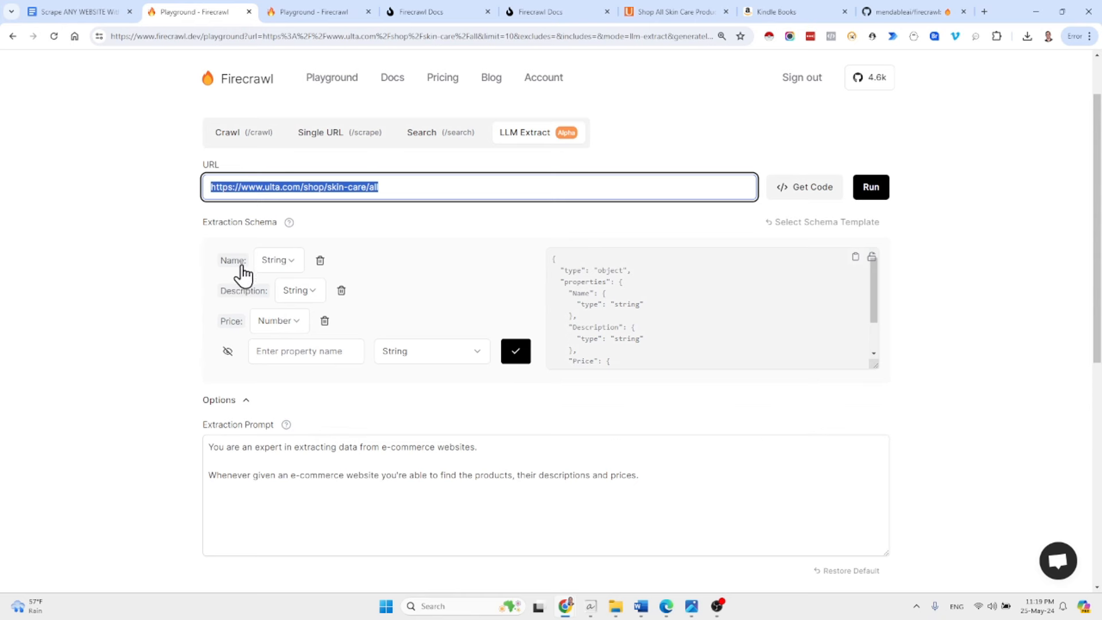
mouse_move(253, 454)
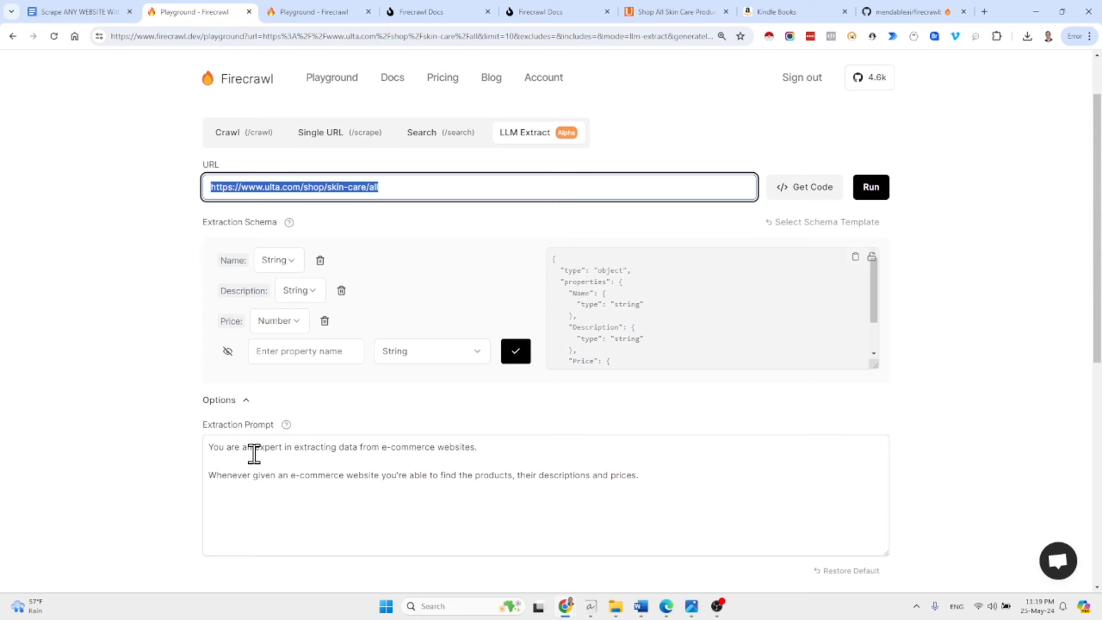
mouse_move(364, 455)
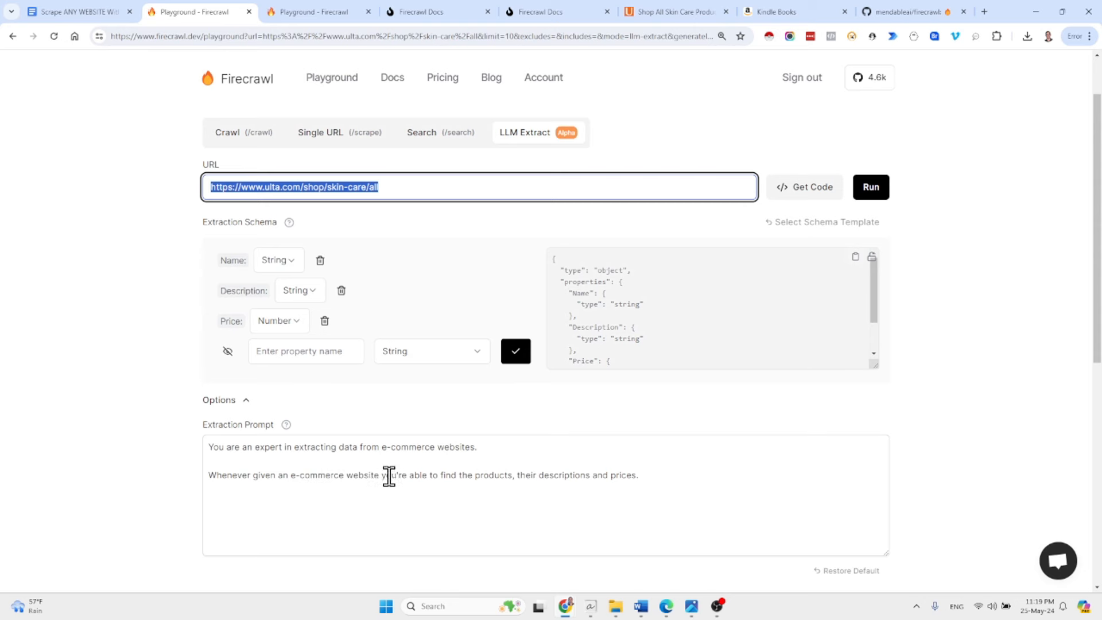
mouse_move(579, 475)
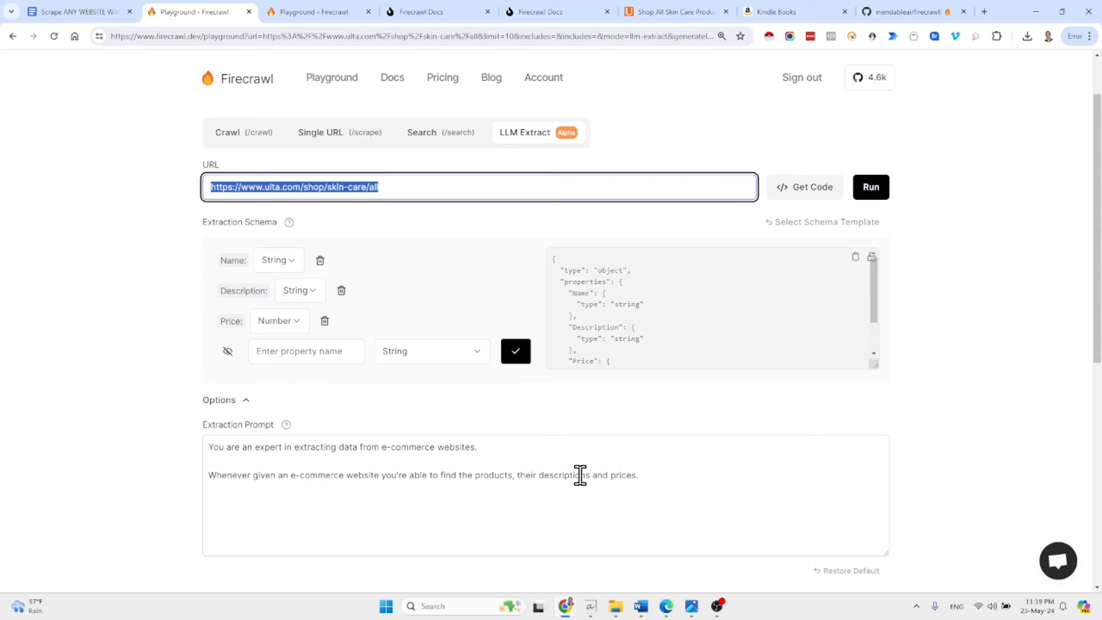
scroll("down", 3)
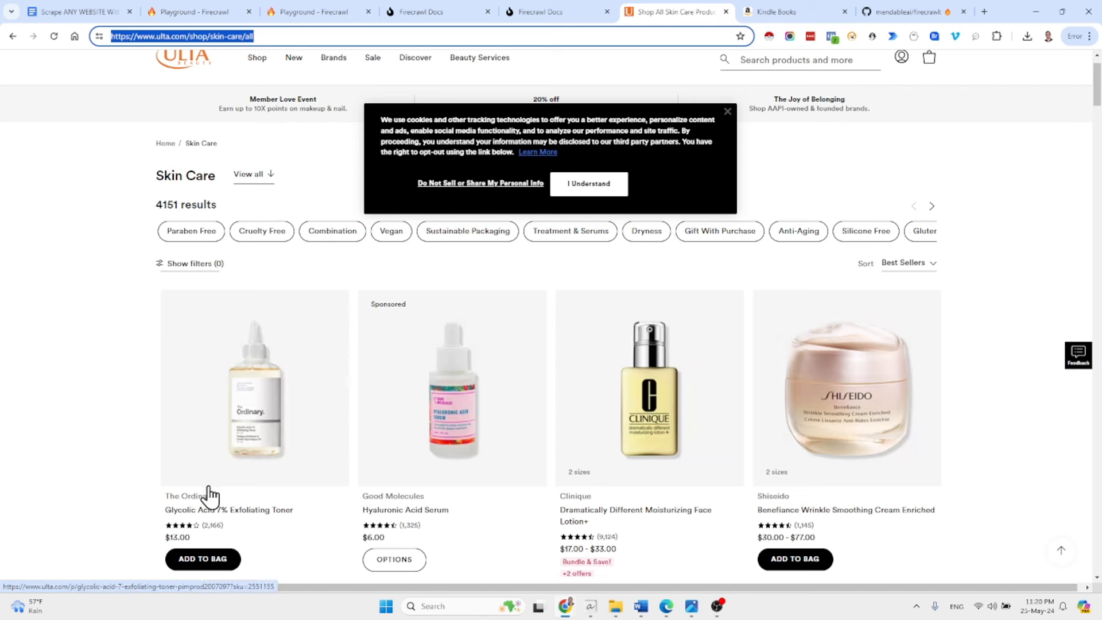
mouse_move(180, 536)
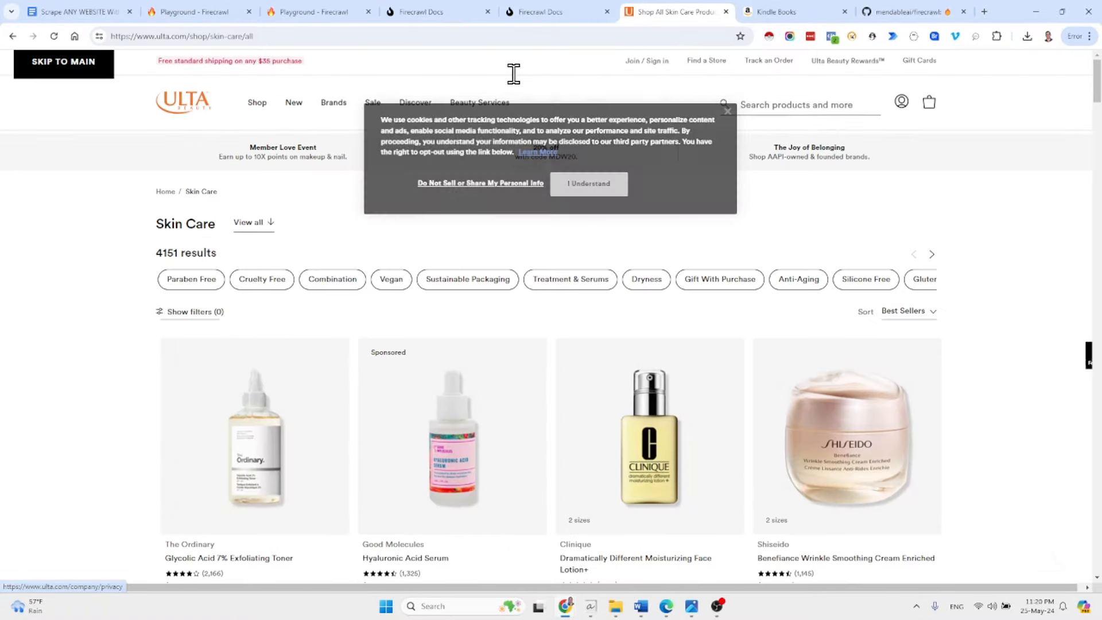
left_click(198, 12)
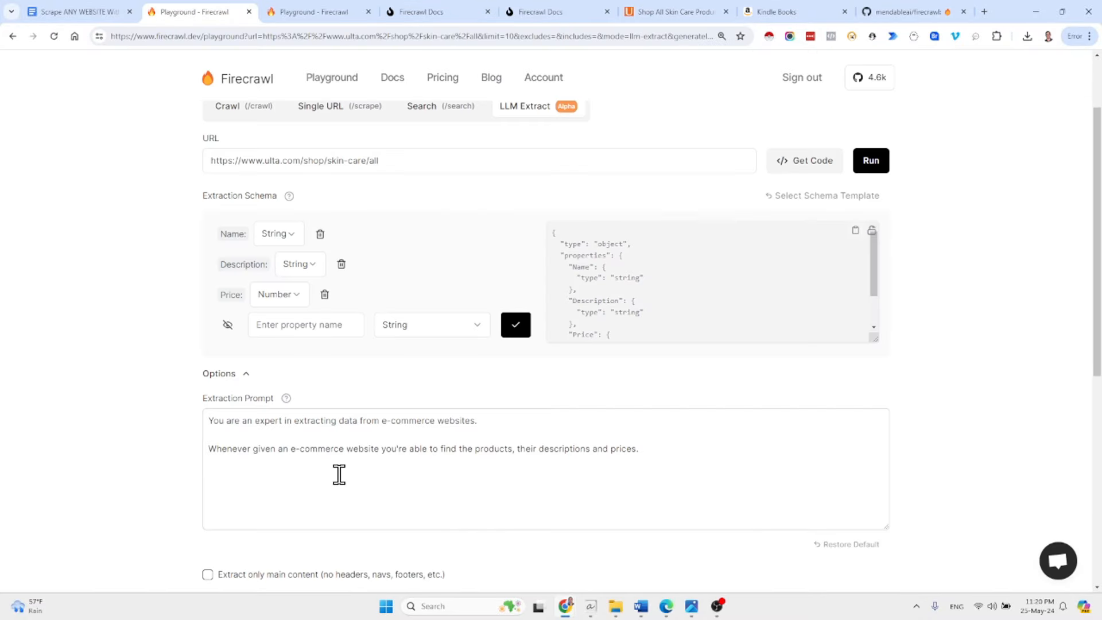
Select 'Dramatically' in the extracted Clinique name and switch to the Ulta listing
left_click(869, 160)
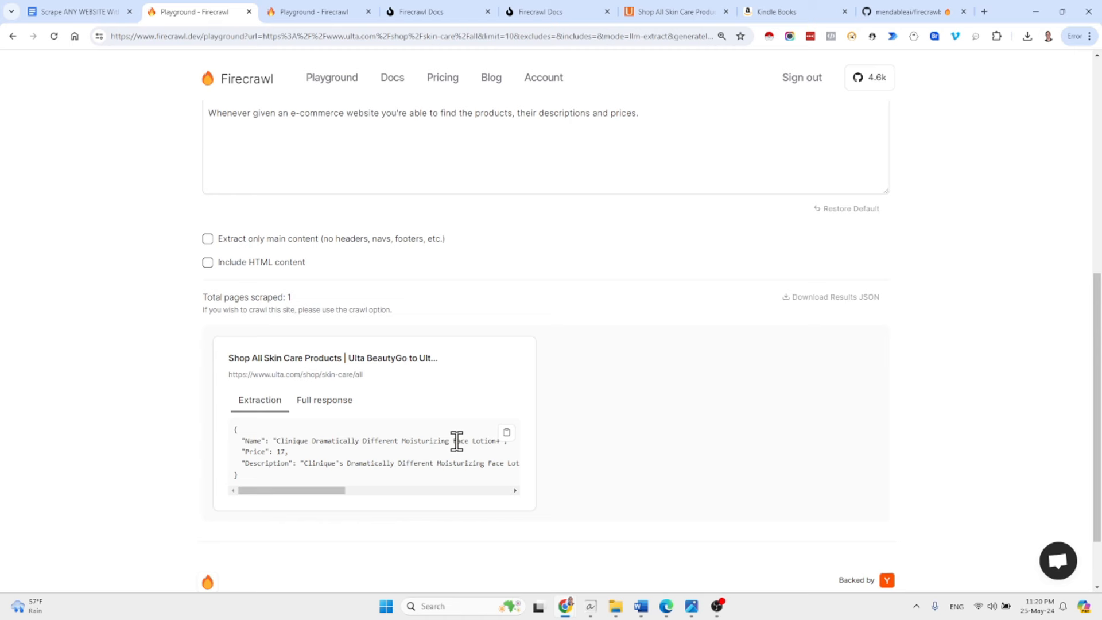
scroll("right", 3)
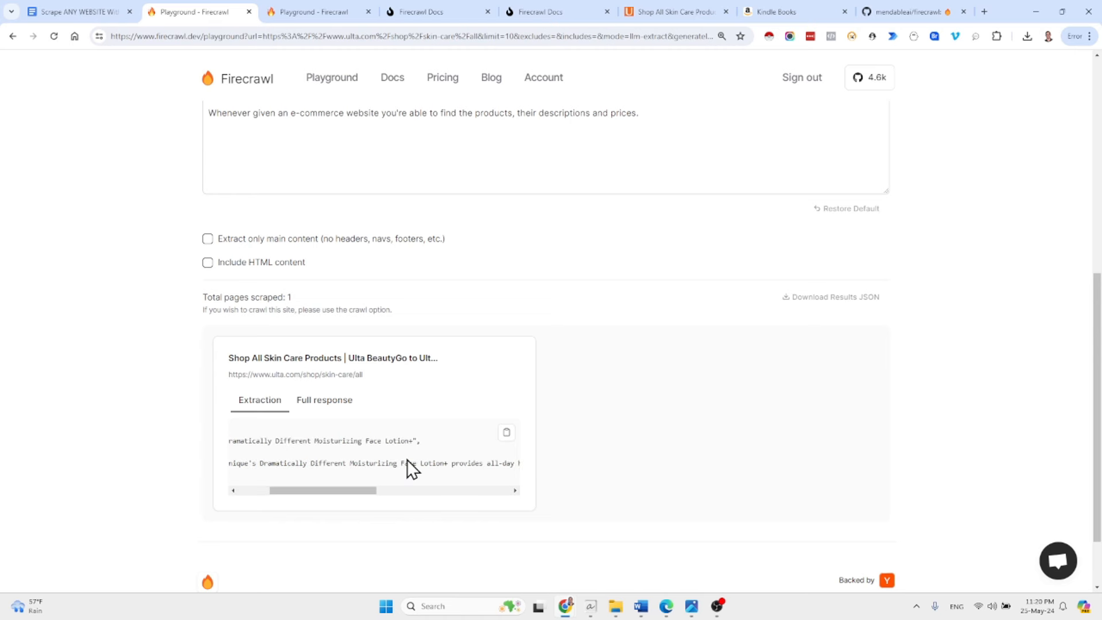
scroll("left", 3)
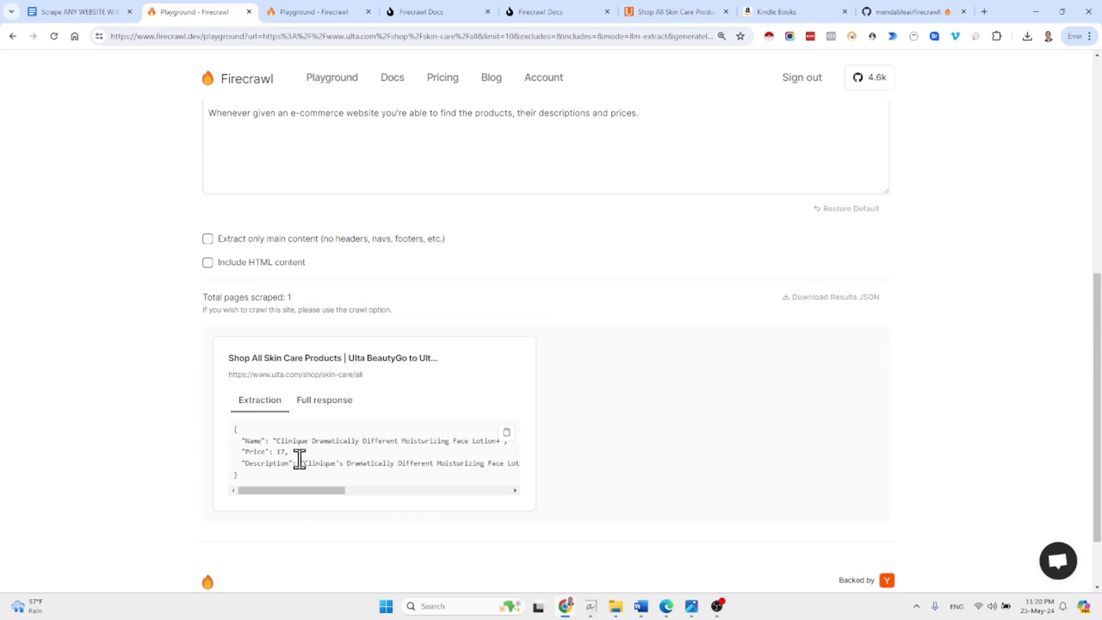
double_click(334, 441)
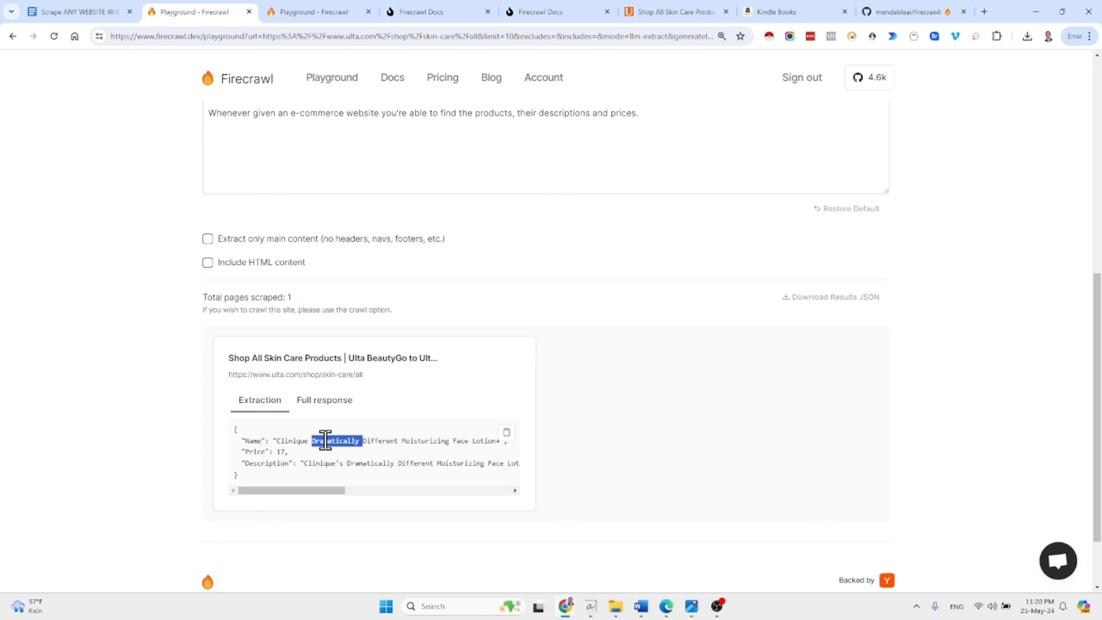
left_click(671, 11)
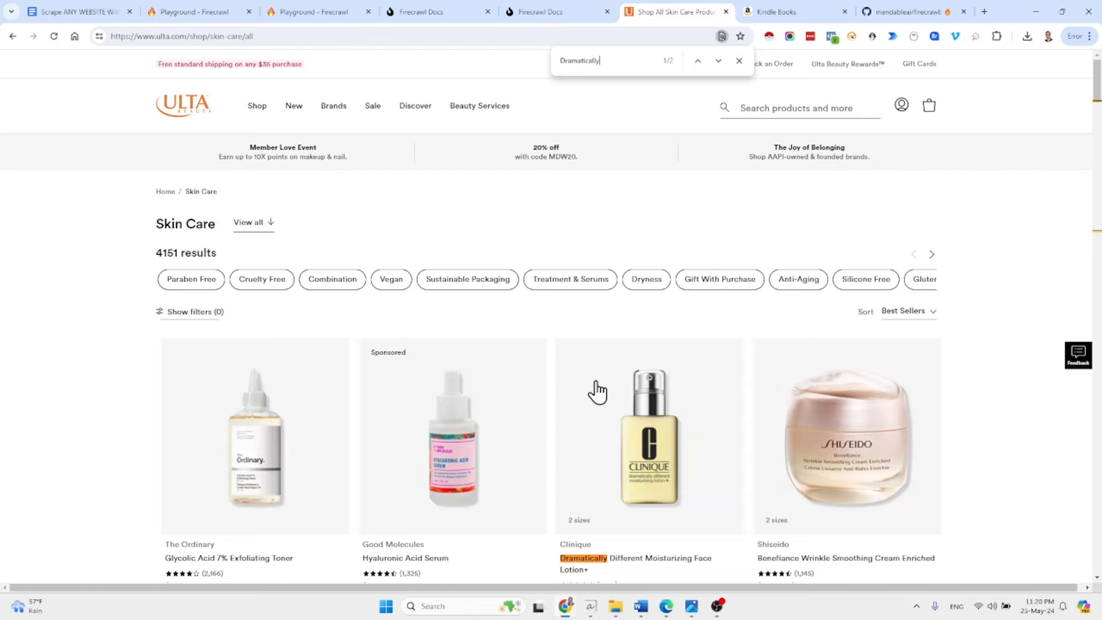
Confirm the Clinique lotion lists $17.00 on Ulta, then return to the Playground extraction
scroll("down", 3)
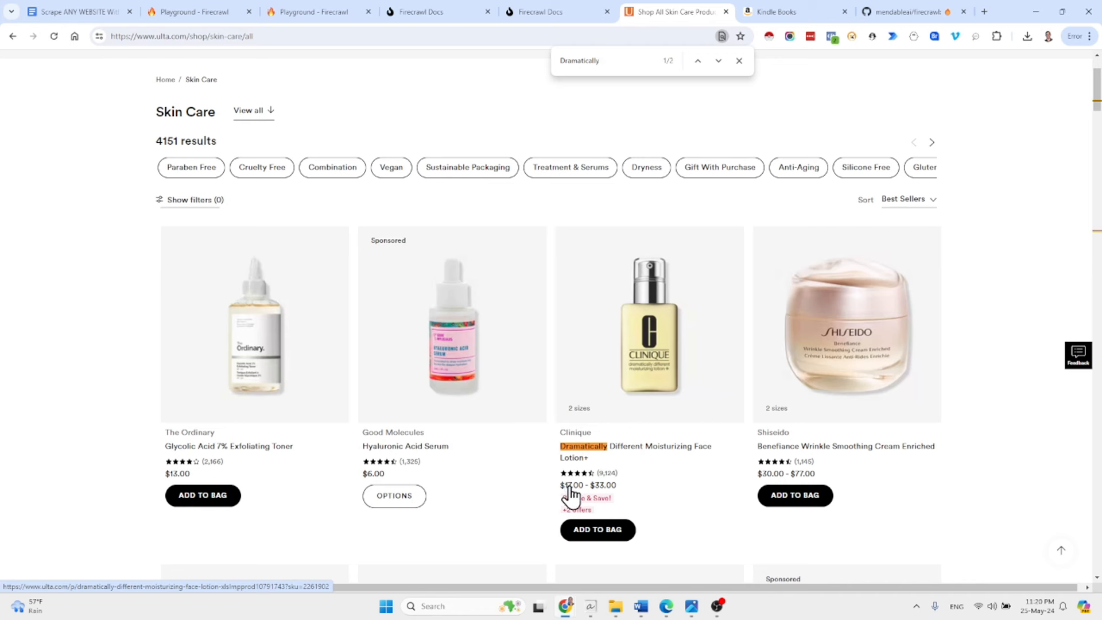
mouse_move(589, 471)
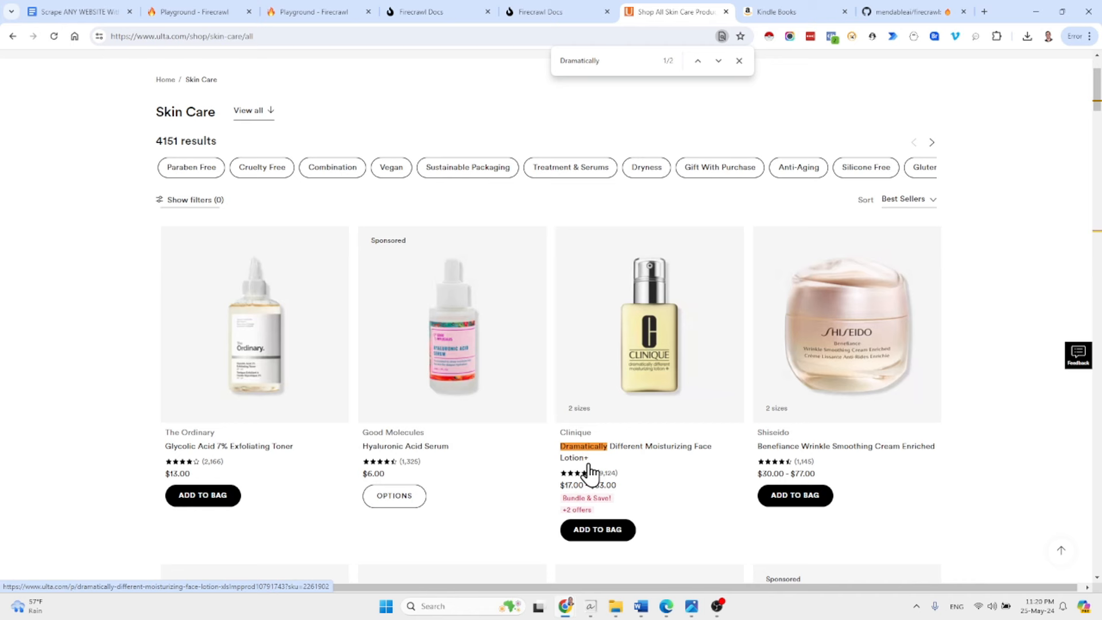
mouse_move(580, 460)
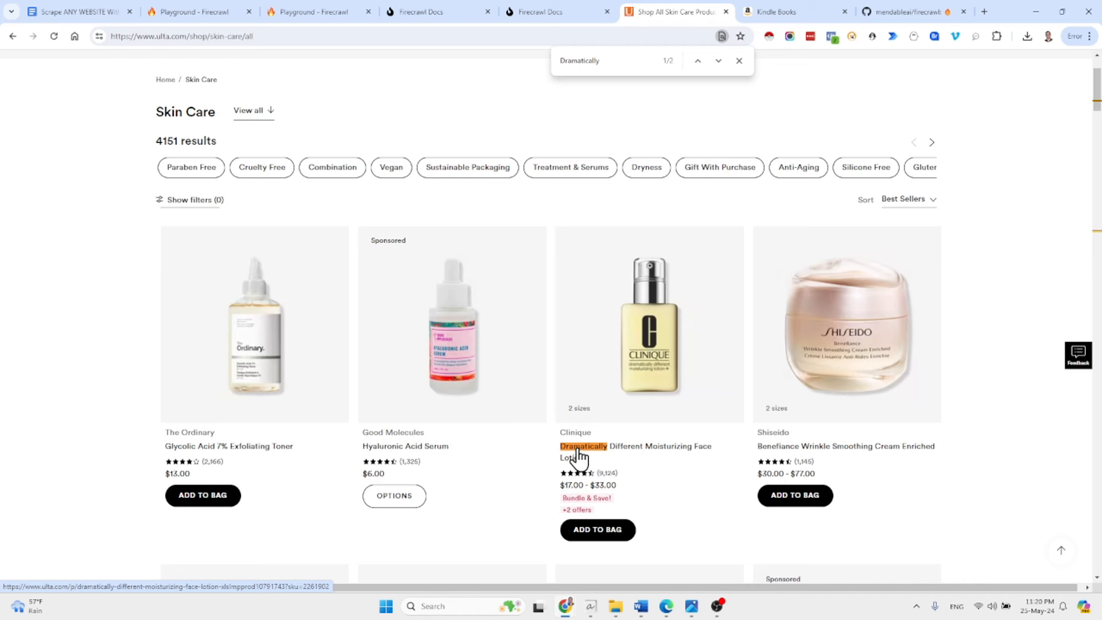
mouse_move(515, 354)
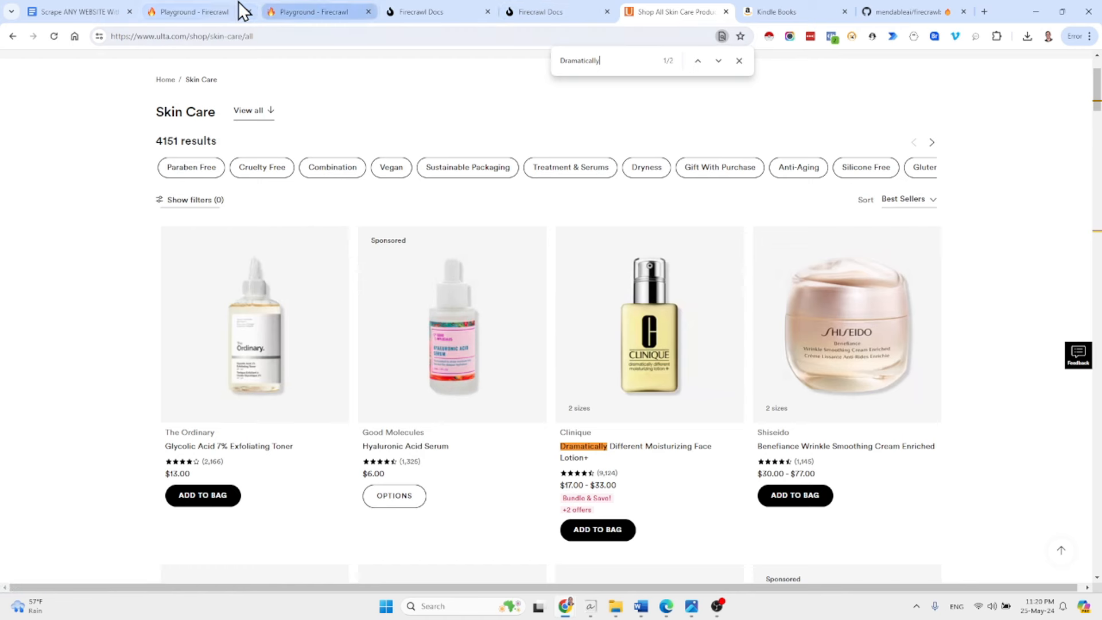
left_click(199, 12)
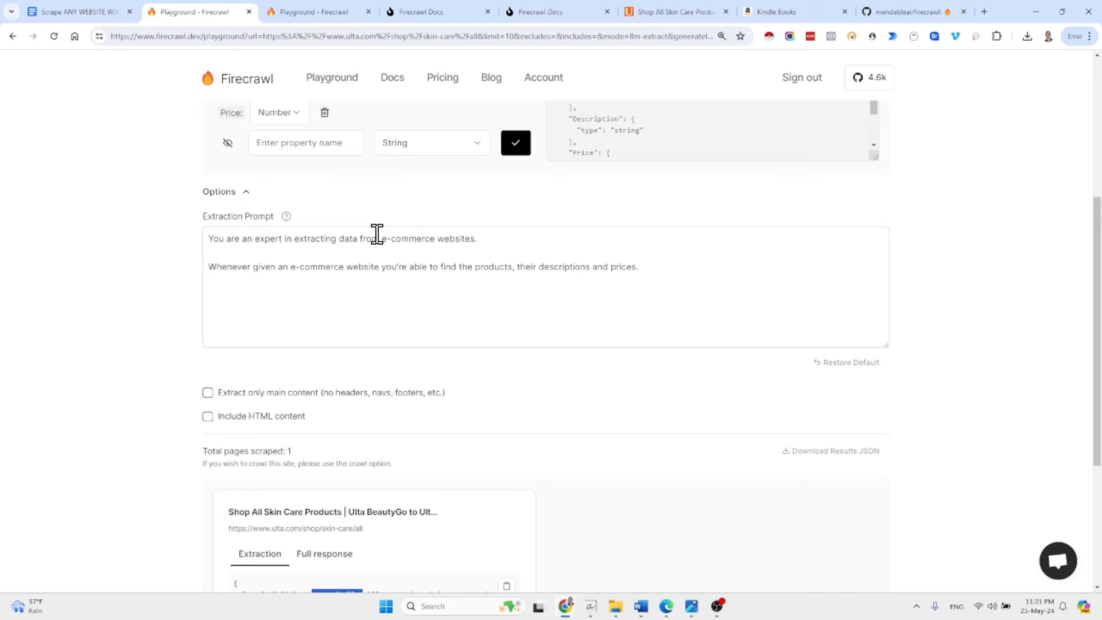
mouse_move(378, 241)
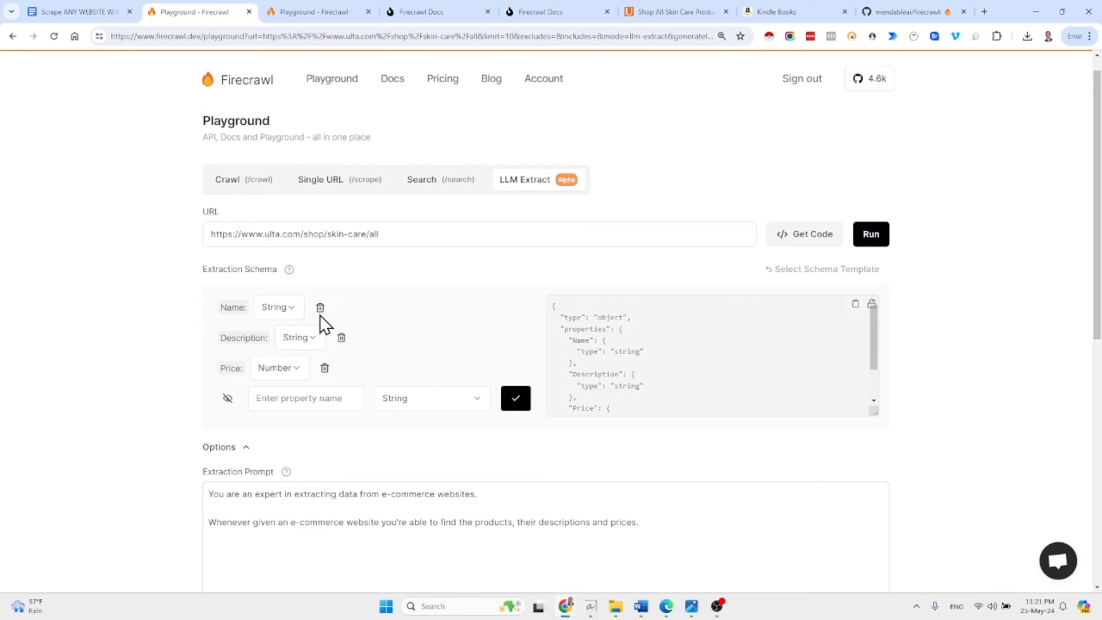
left_click(351, 509)
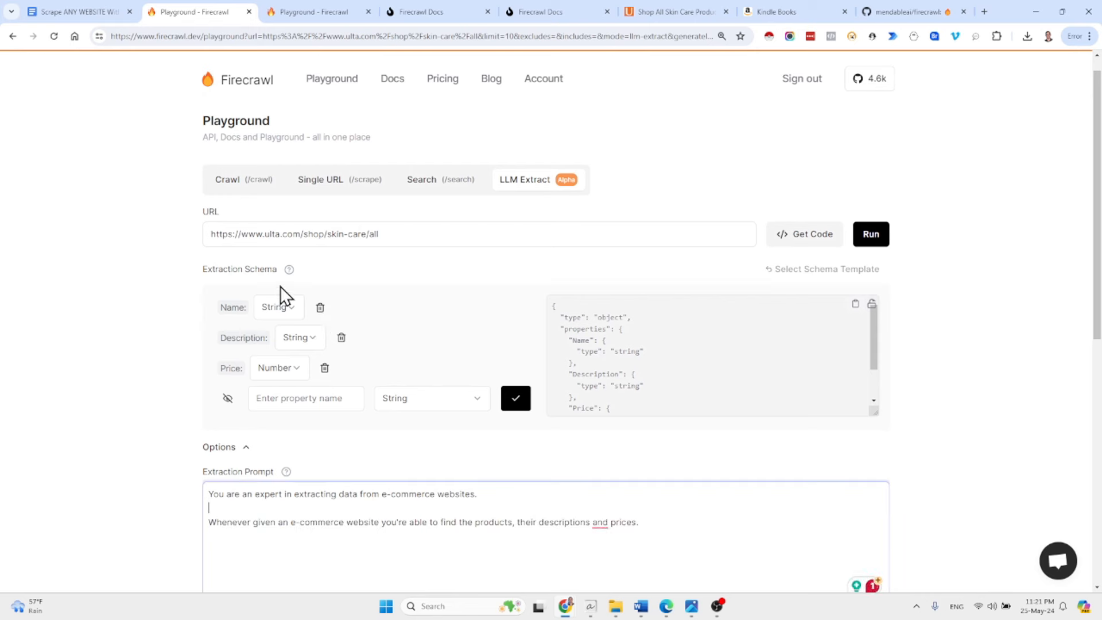
left_click(318, 11)
type("night")
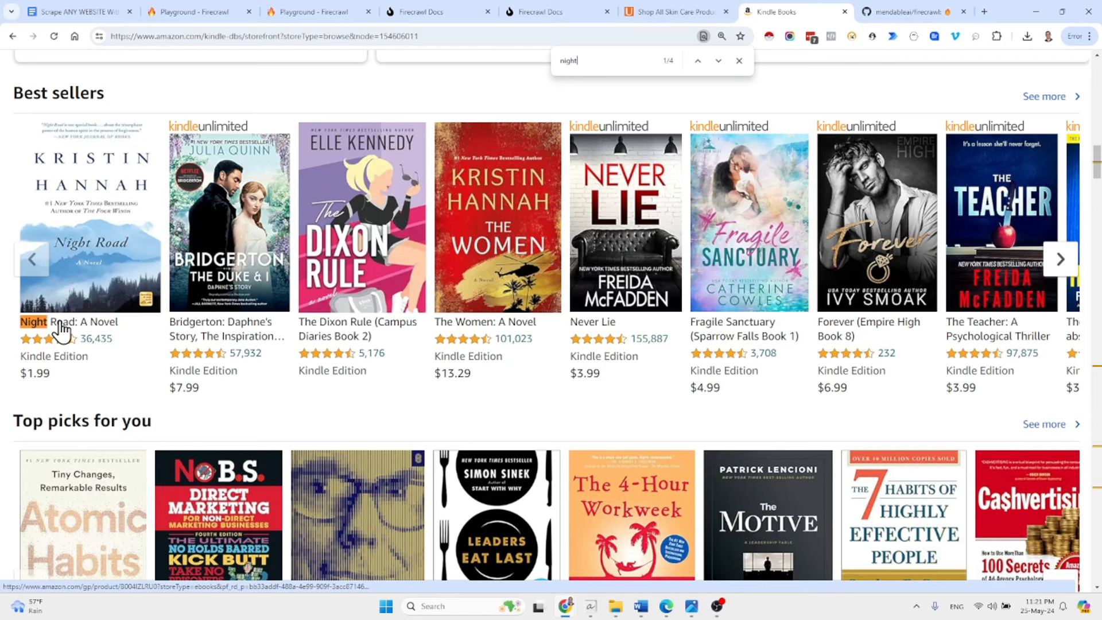
mouse_move(90, 350)
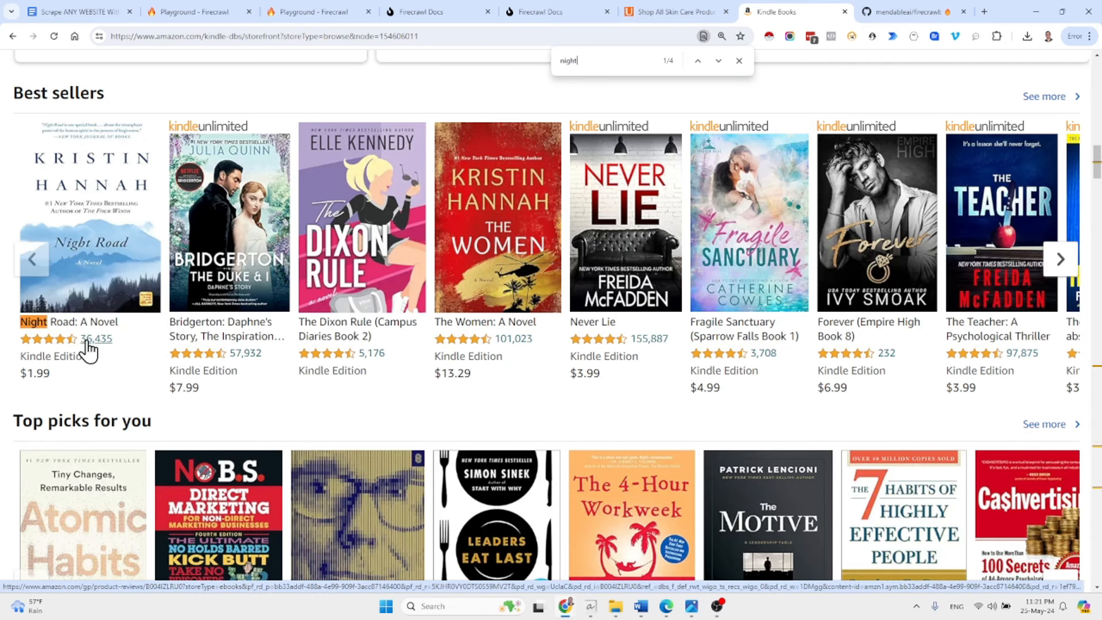
Return to the Playground run extracting the Amazon Kindle storefront
left_click(318, 11)
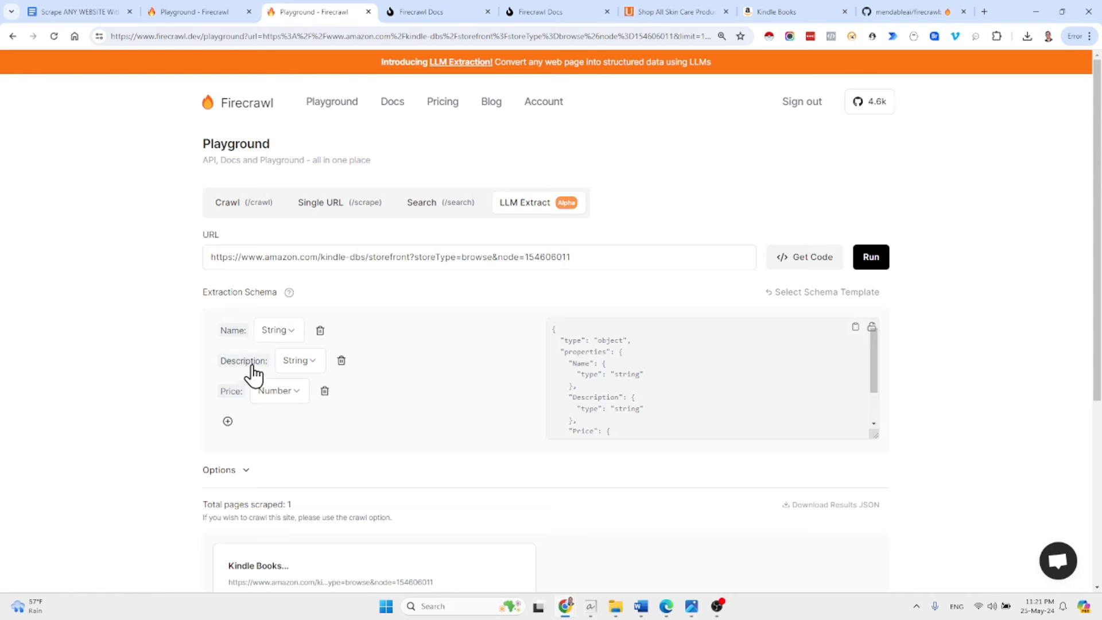
mouse_move(200, 11)
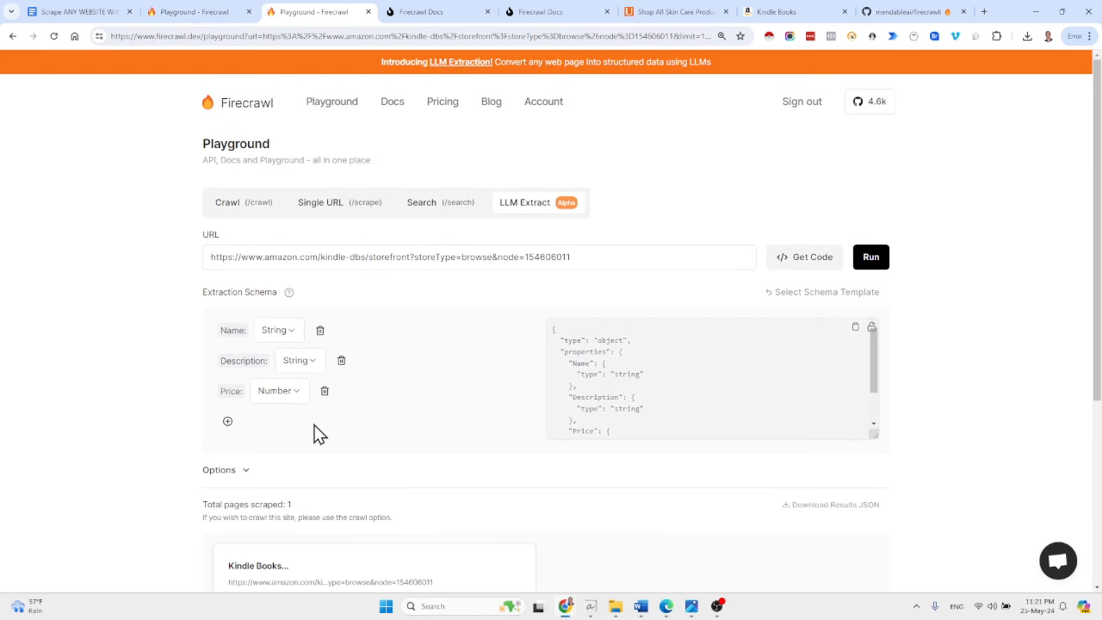
Reveal the extraction prompt and scroll to the Kindle extraction result
left_click(224, 469)
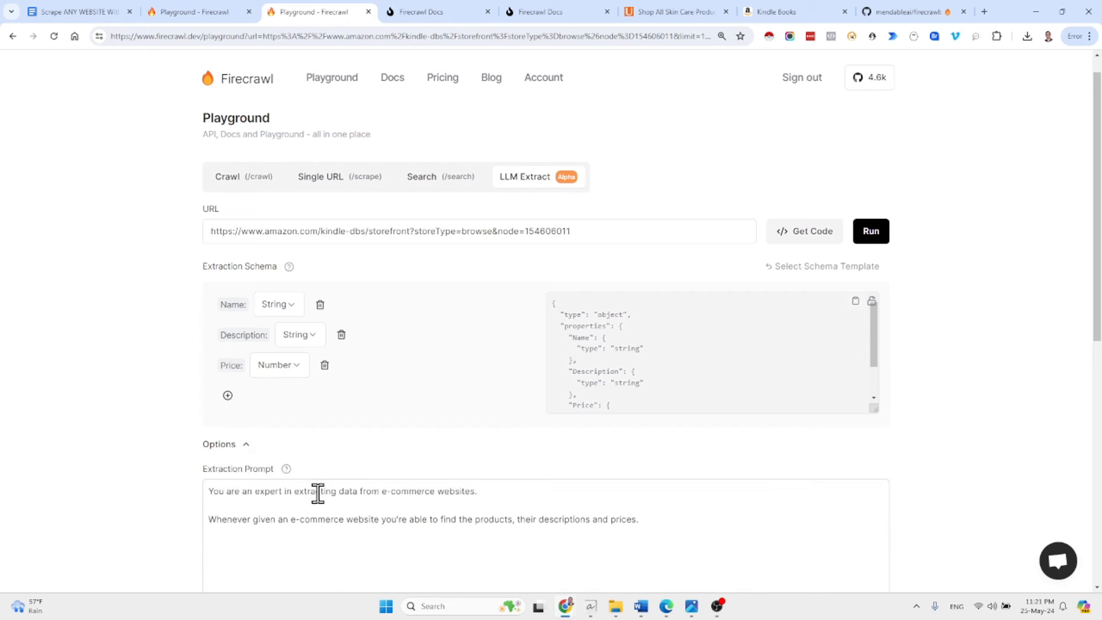
scroll("down", 3)
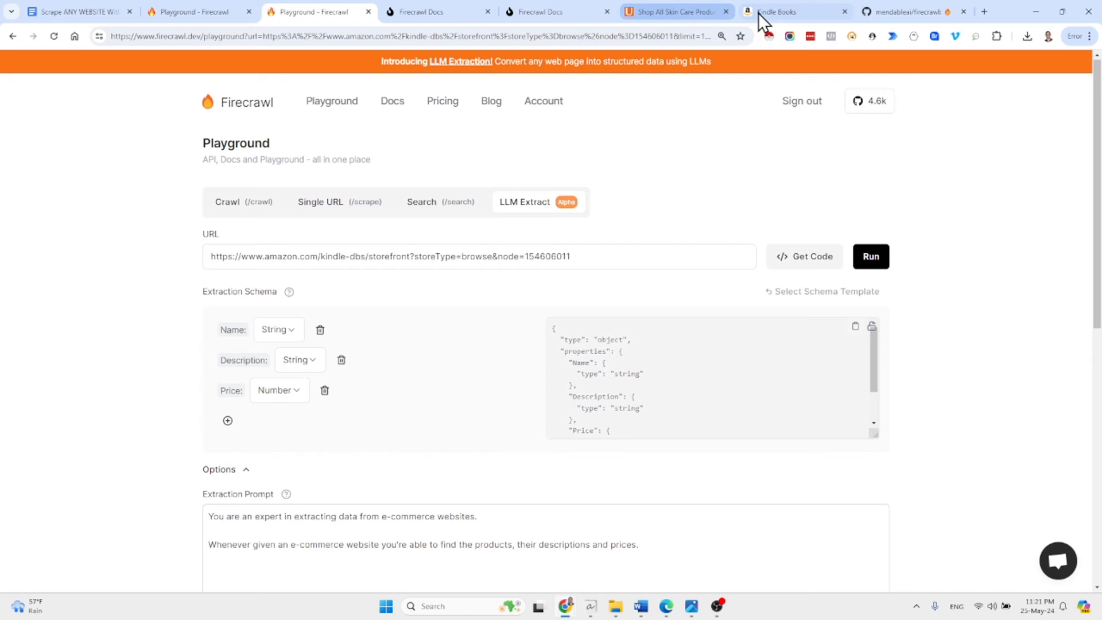
scroll("down", 3)
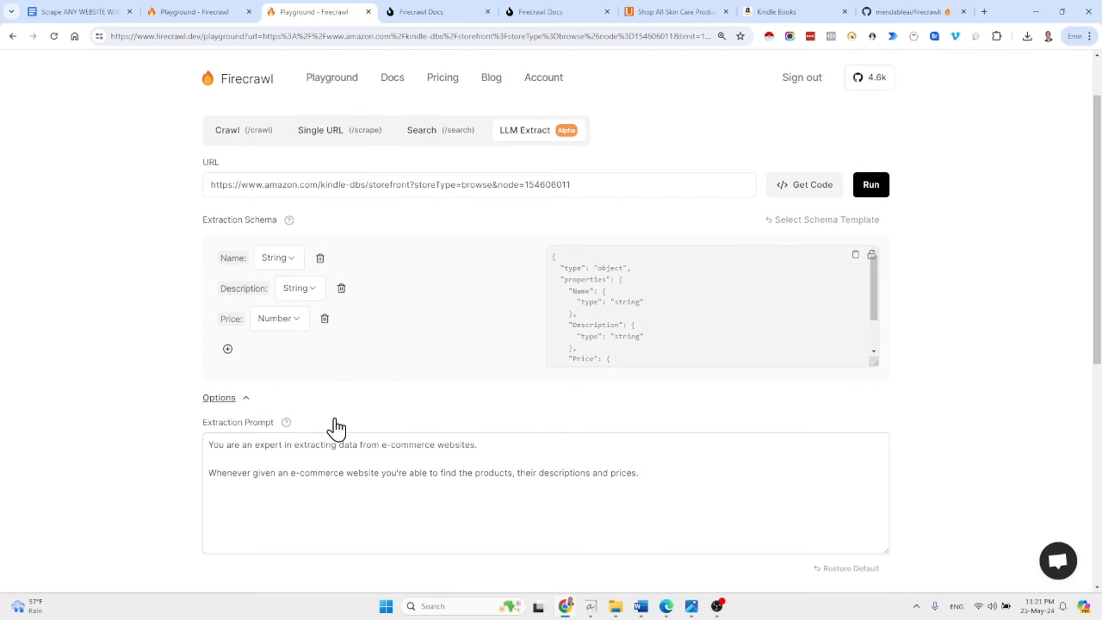
mouse_move(487, 381)
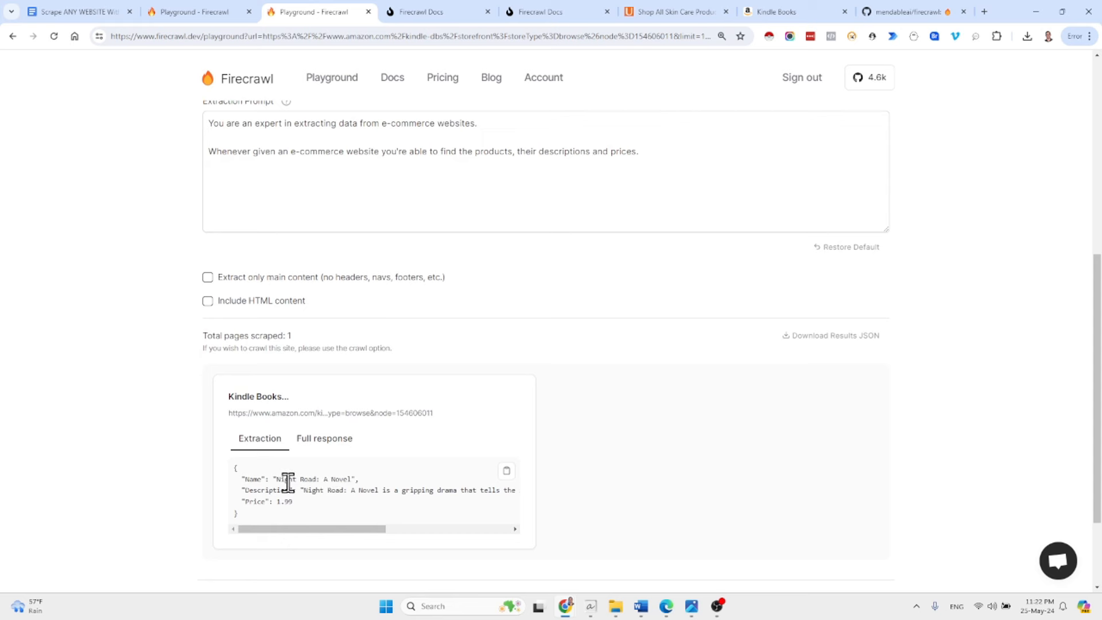
Select the extracted name 'Night Road: A Novel' and switch to Amazon's Kindle best sellers
double_click(285, 479)
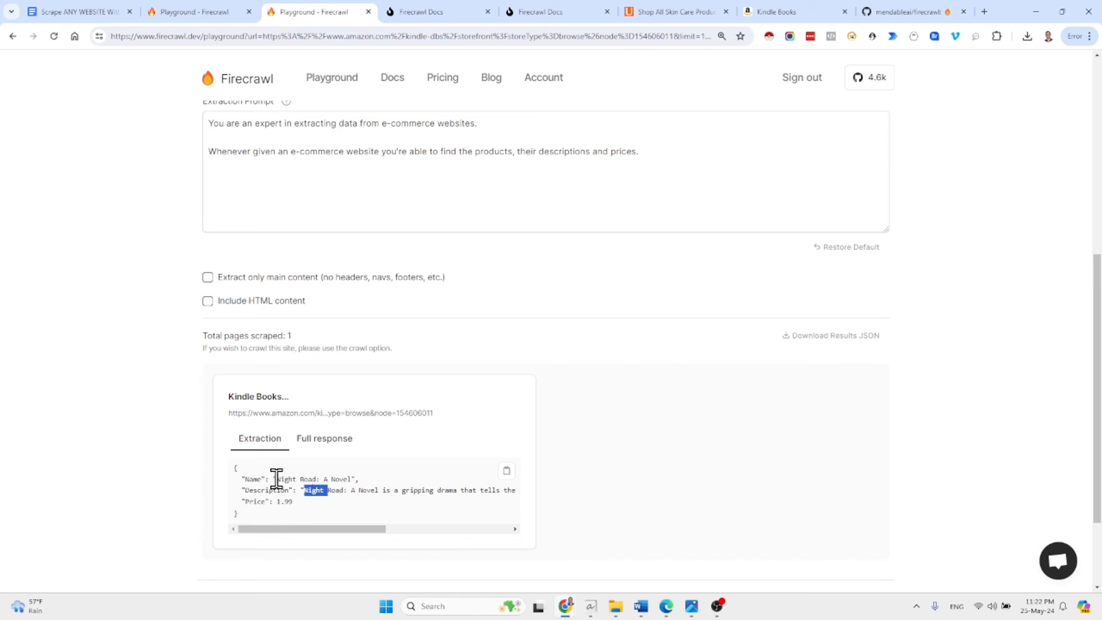
left_click_drag(275, 479, 351, 490)
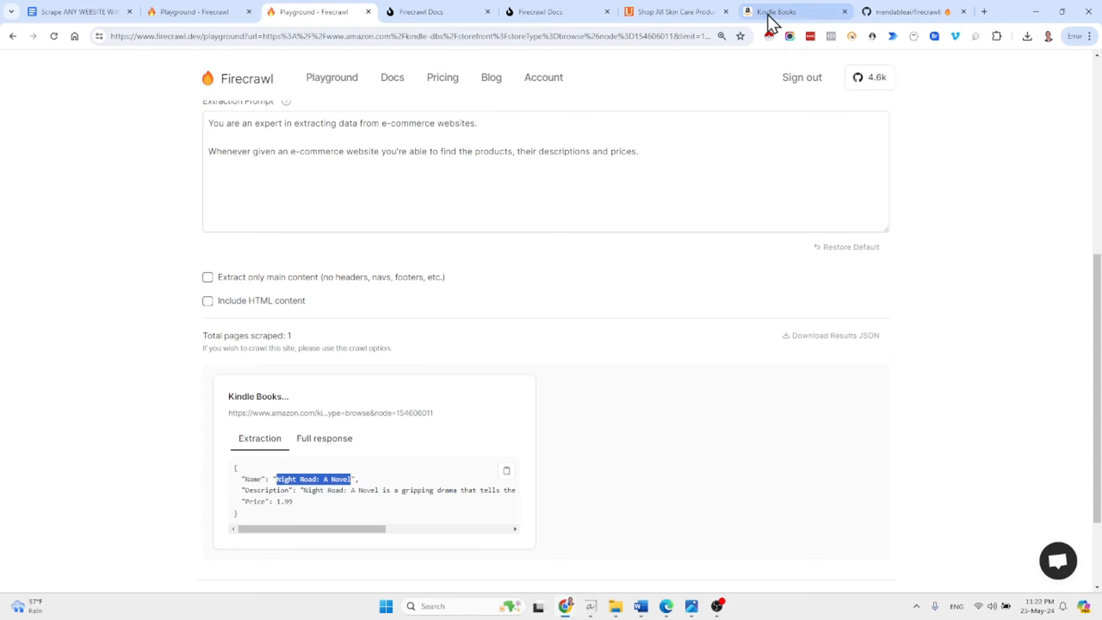
left_click(794, 11)
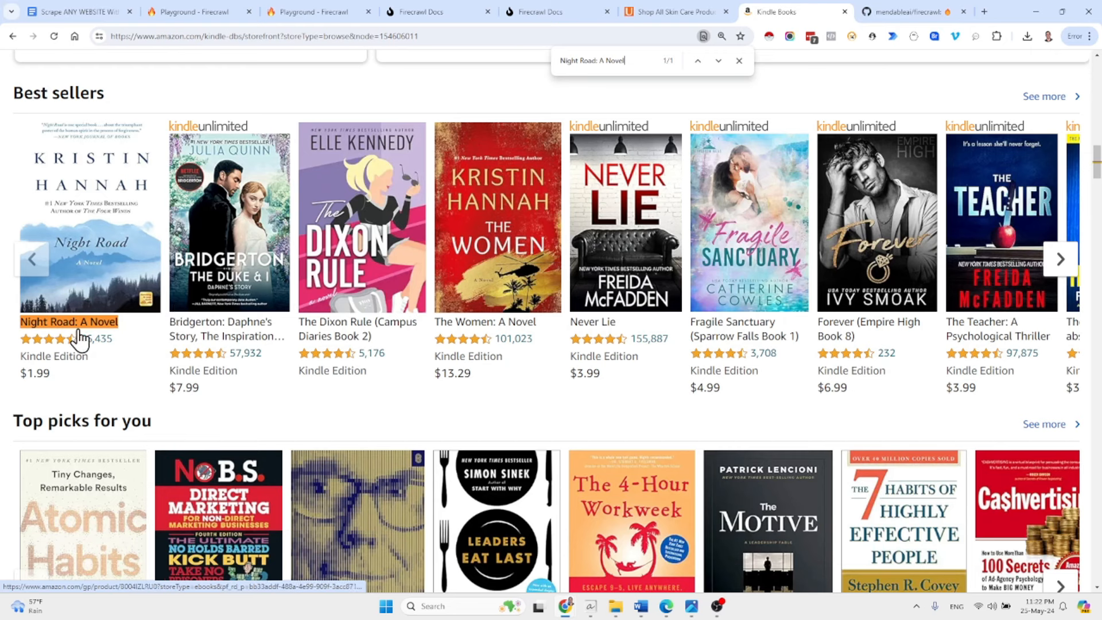
mouse_move(70, 338)
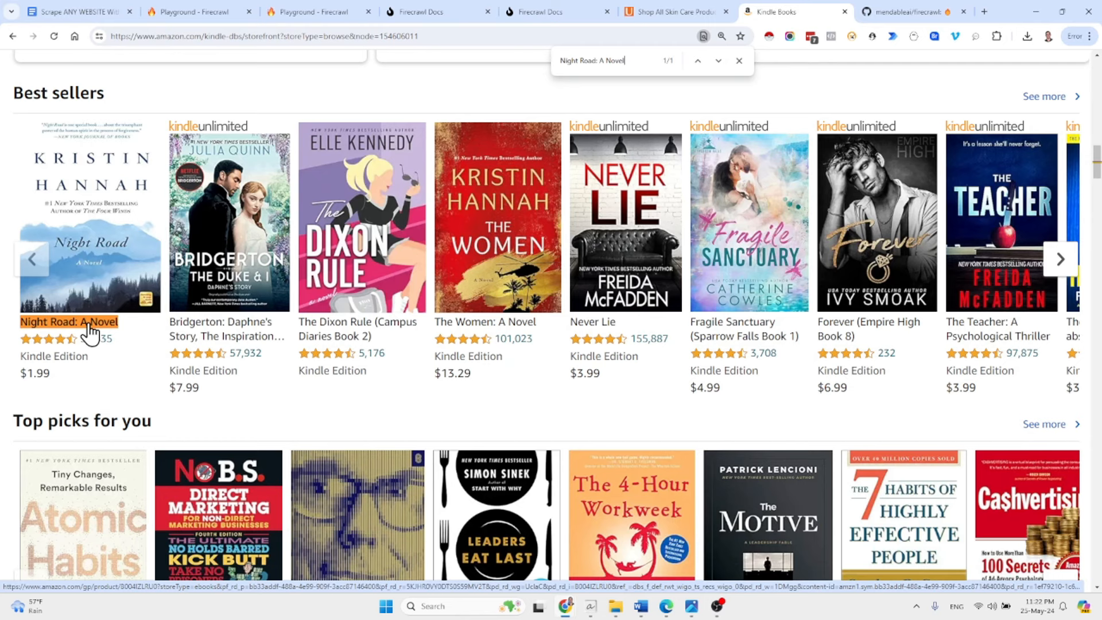
mouse_move(139, 258)
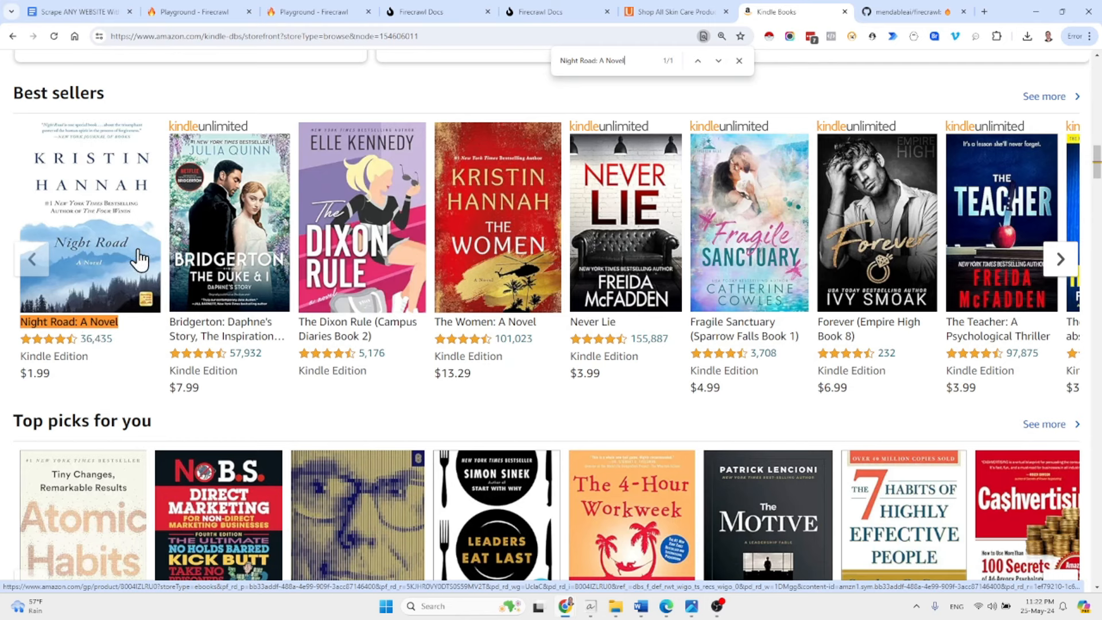
mouse_move(428, 83)
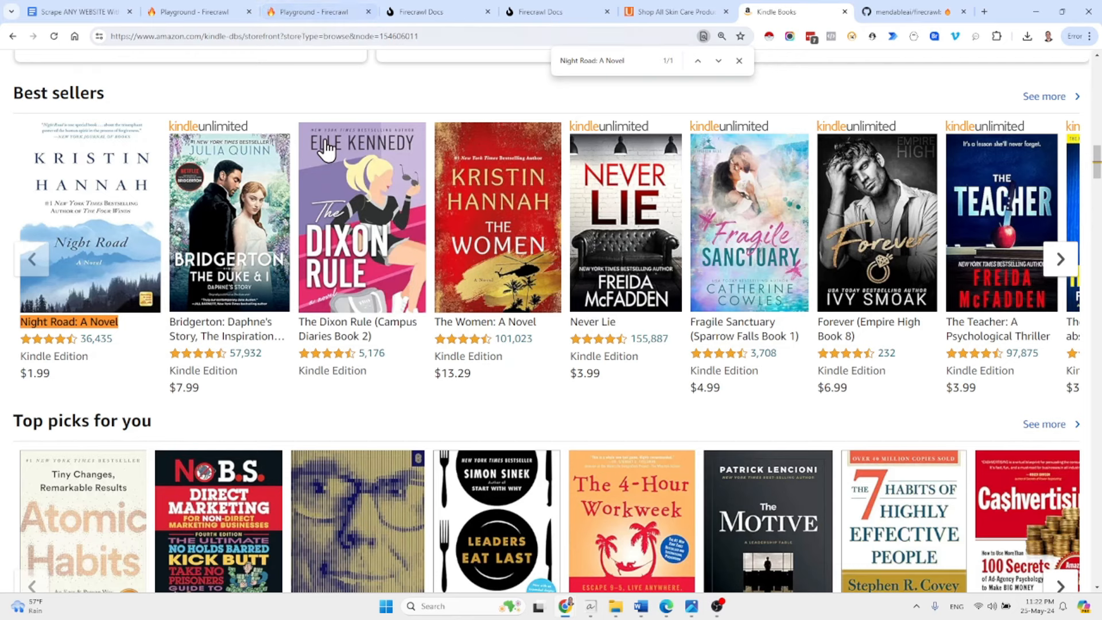
mouse_move(318, 81)
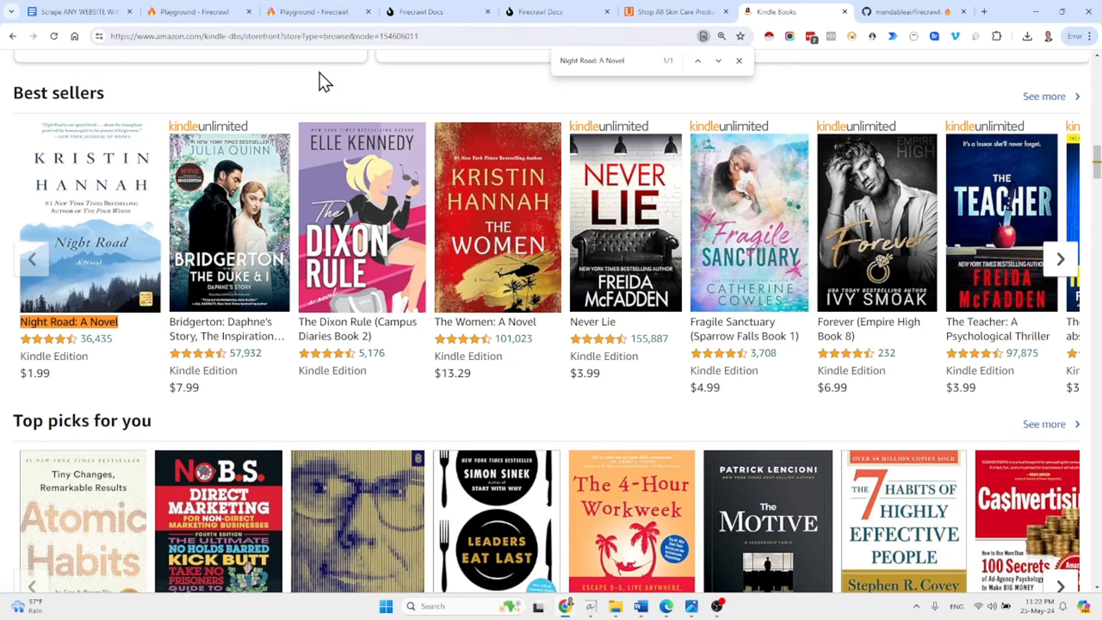
Return to the Firecrawl Playground Ulta run and select the Ulta skin-care page URL
left_click(199, 12)
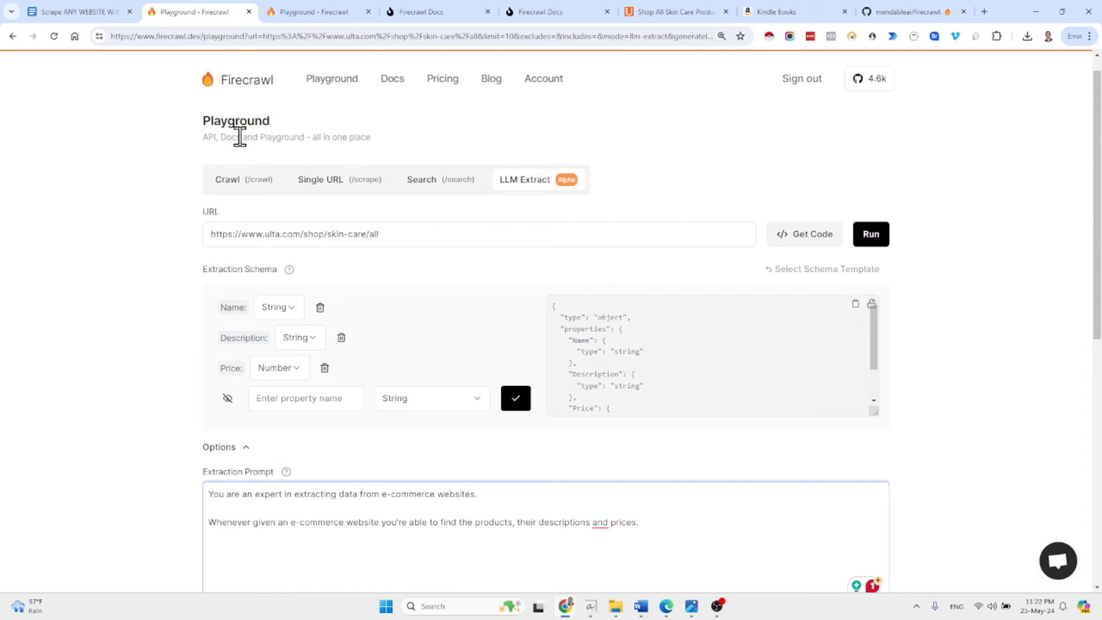
mouse_move(485, 303)
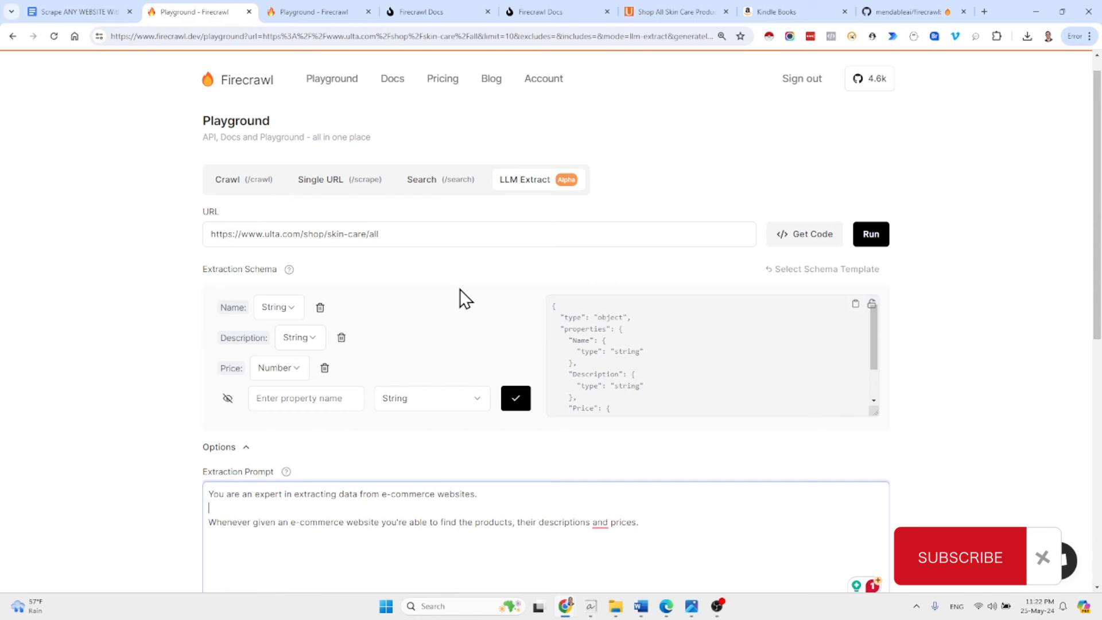
left_click(1042, 557)
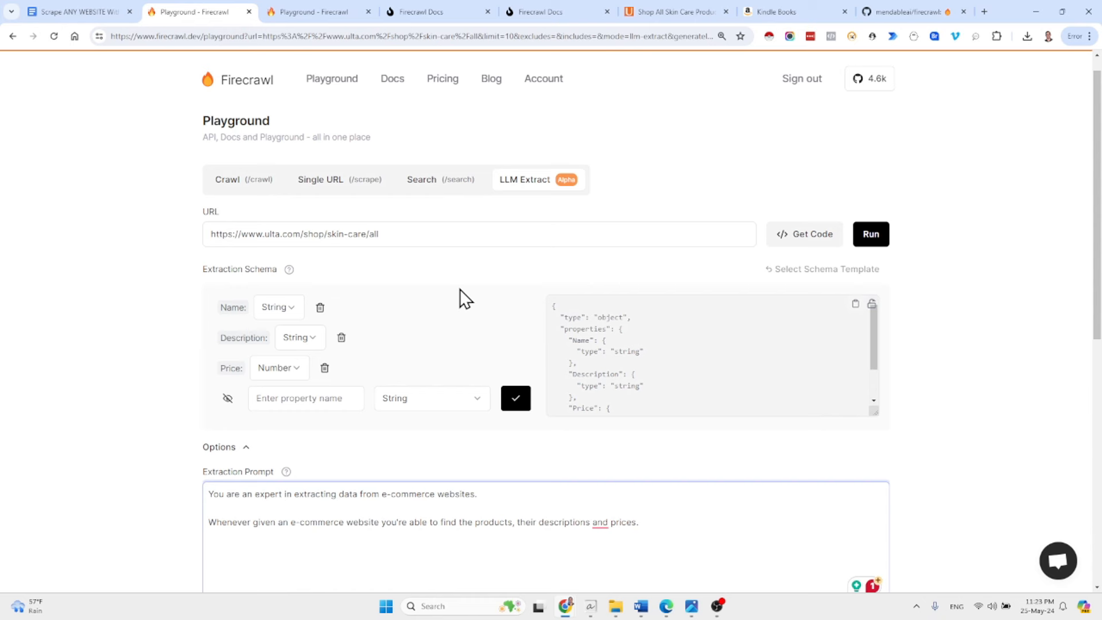
triple_click(294, 234)
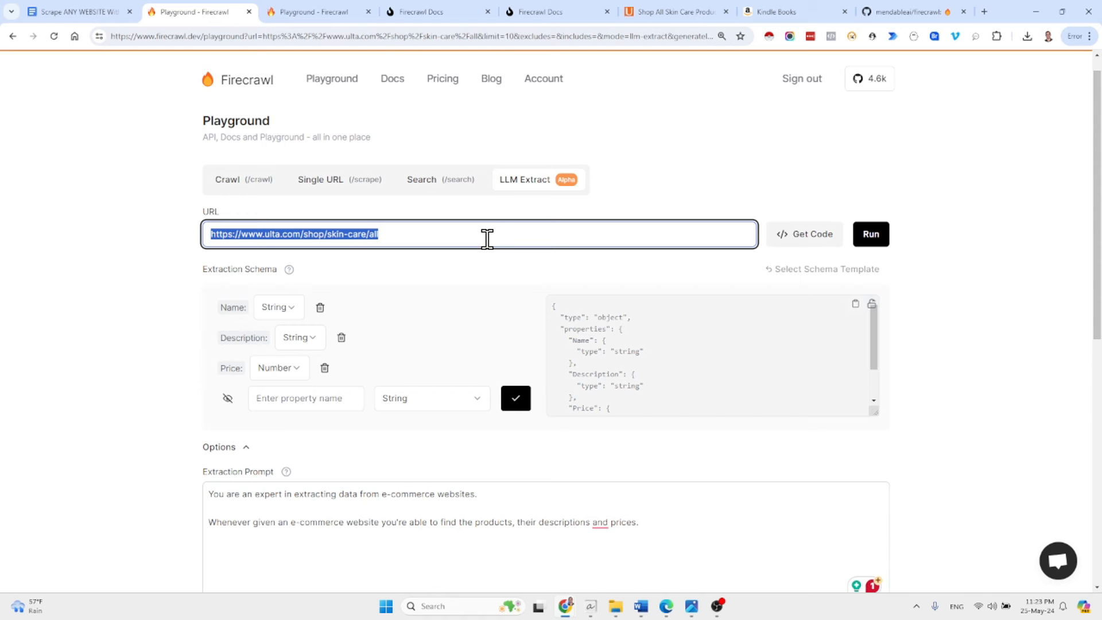
mouse_move(500, 525)
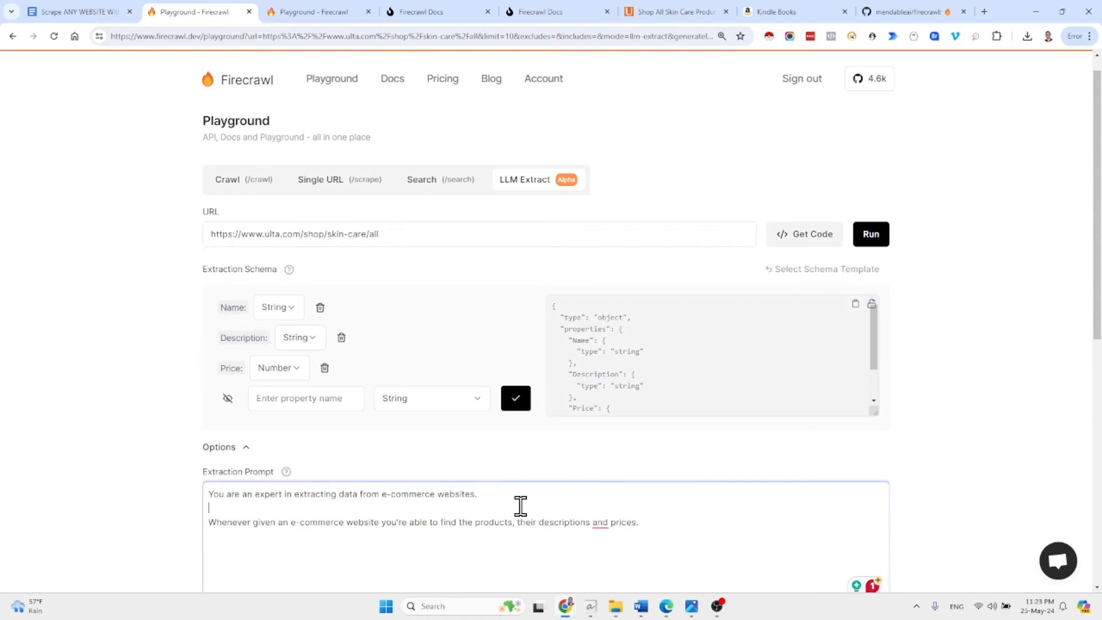
Review the extraction prompt and the result: Clinique Dramatically Different lotion at price 17
scroll("down", 3)
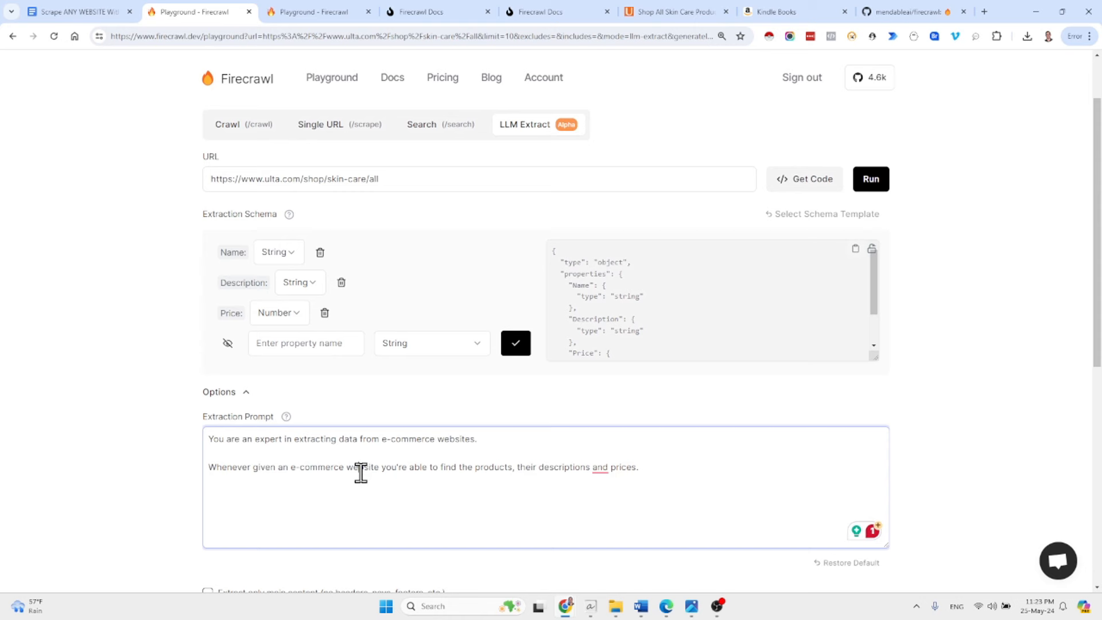
left_click(209, 452)
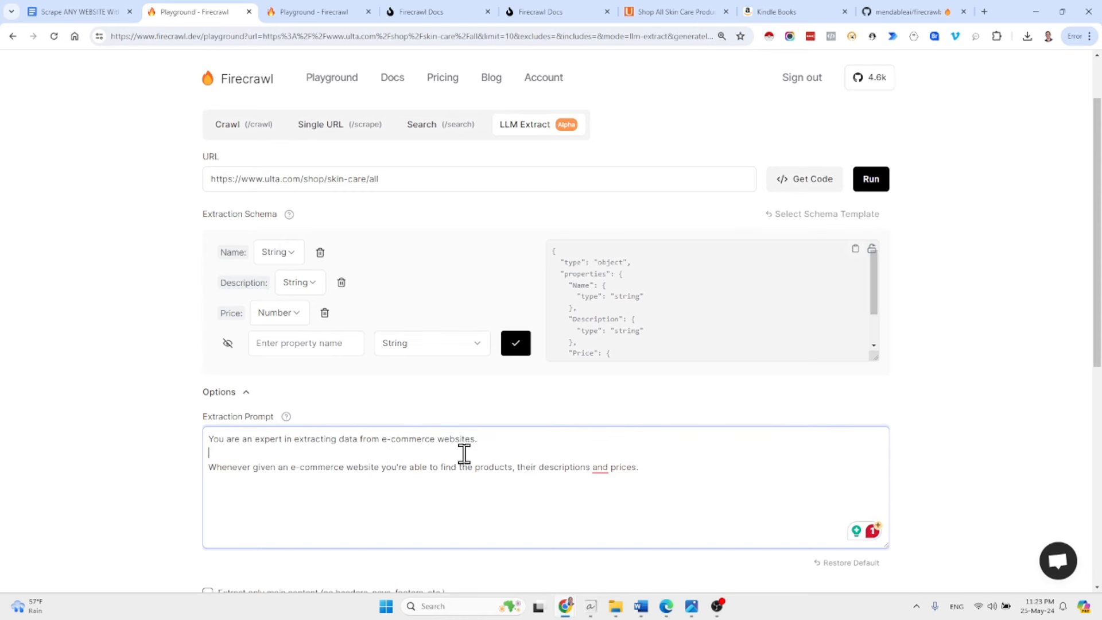
scroll("down", 3)
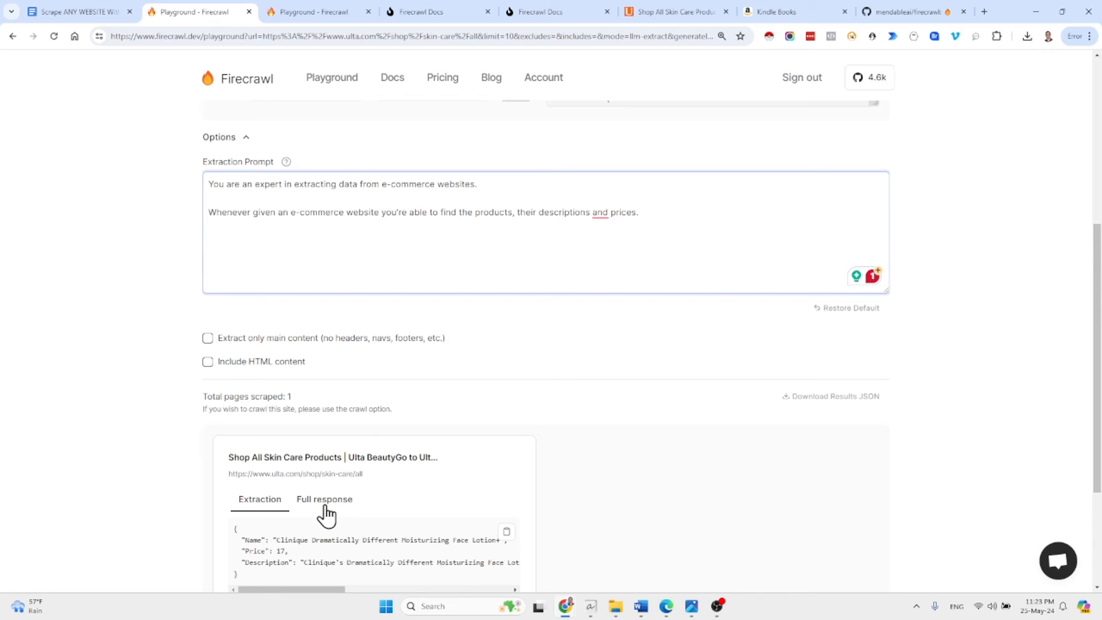
left_click(324, 499)
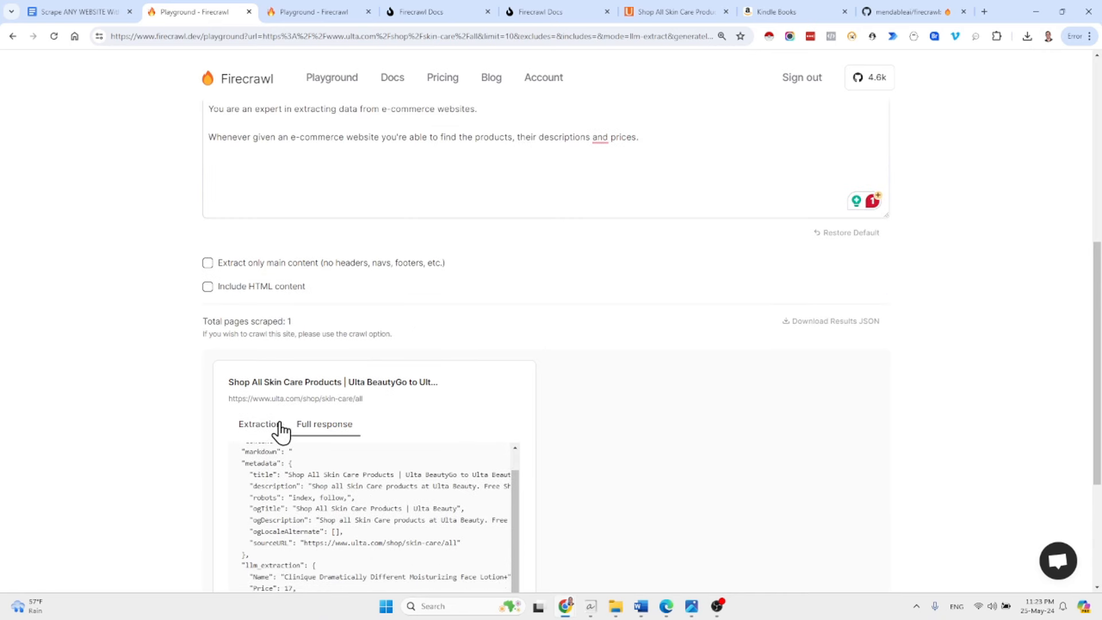
left_click(260, 423)
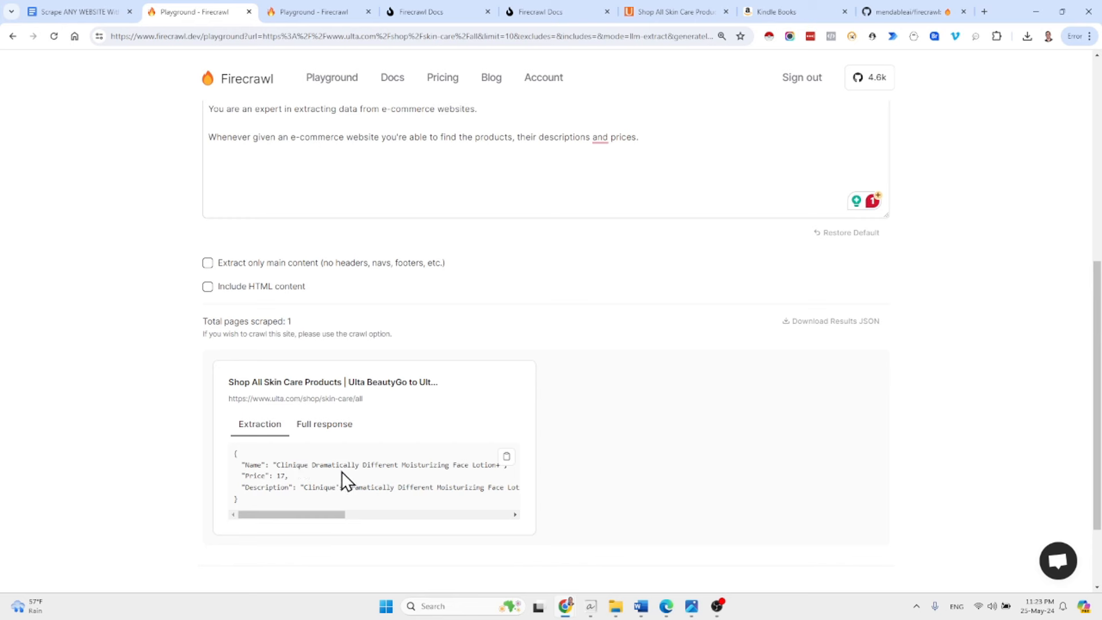
mouse_move(298, 480)
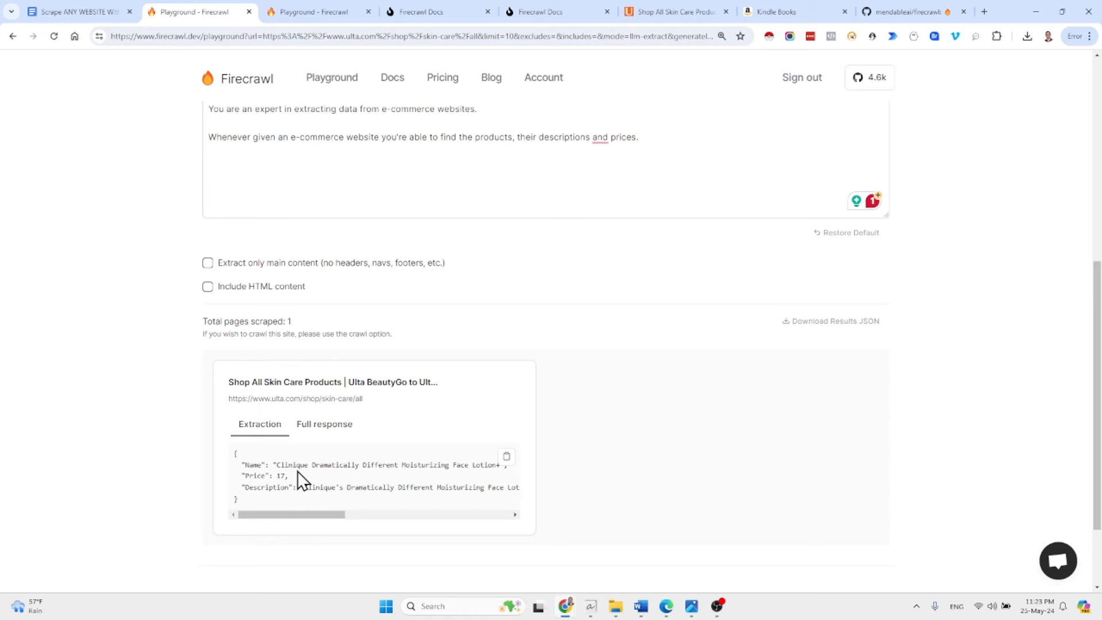
mouse_move(421, 403)
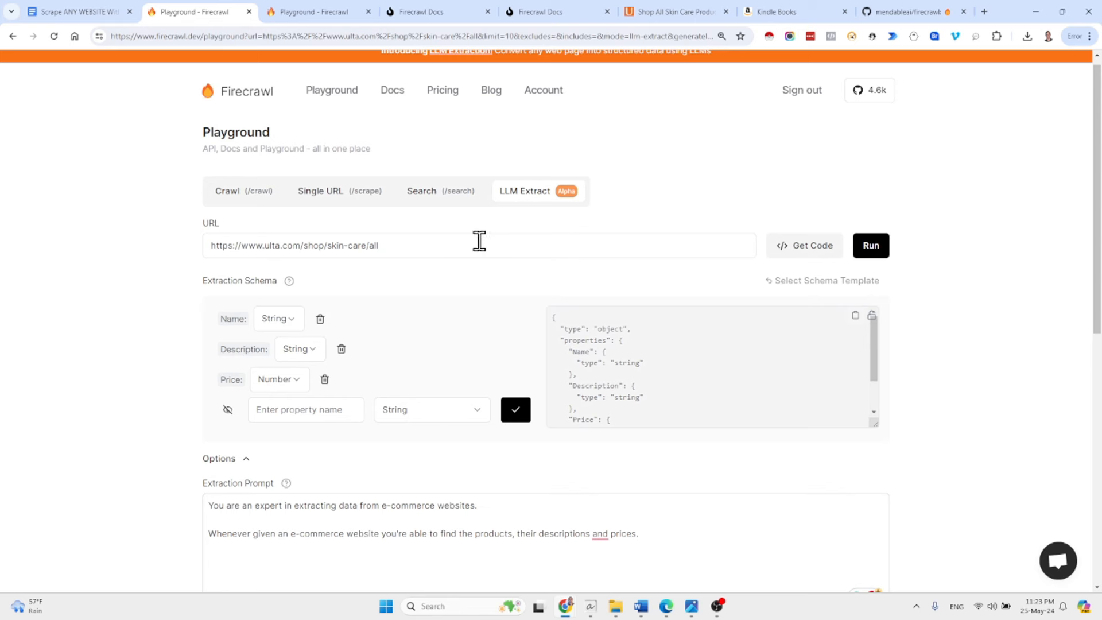
mouse_move(400, 244)
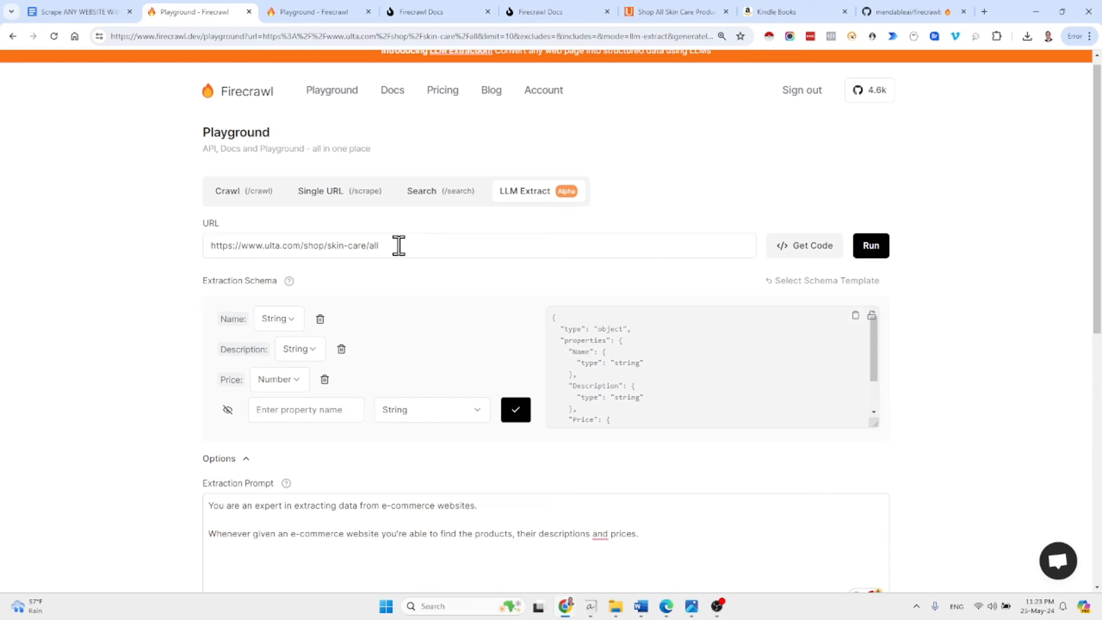
mouse_move(488, 80)
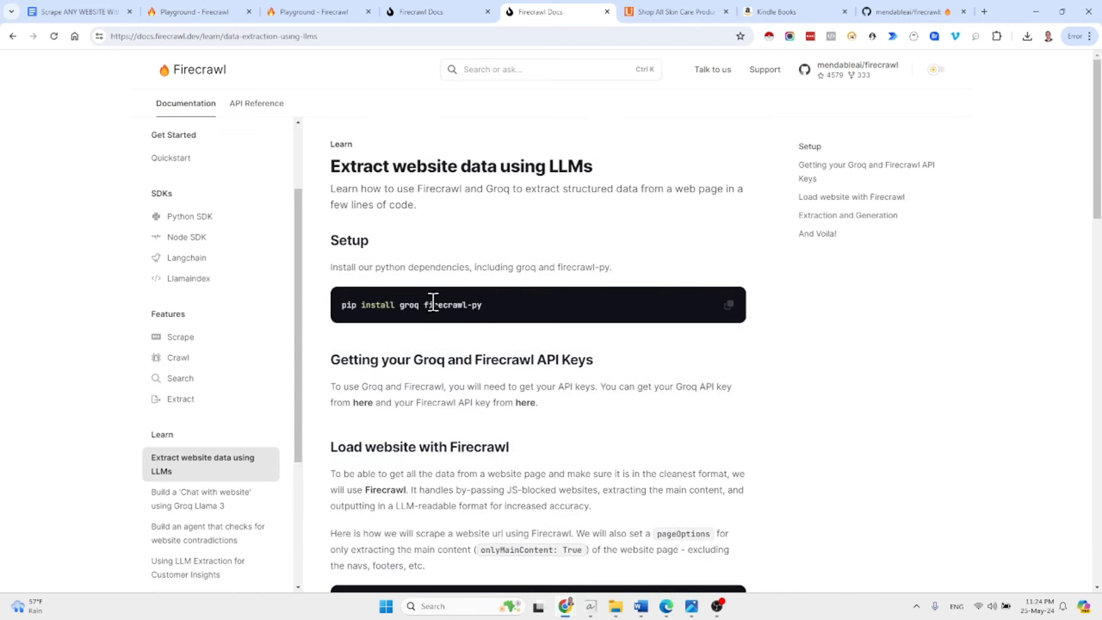
Review the Groq extraction code's fields list, highlighting the 'summary' field
scroll("down", 3)
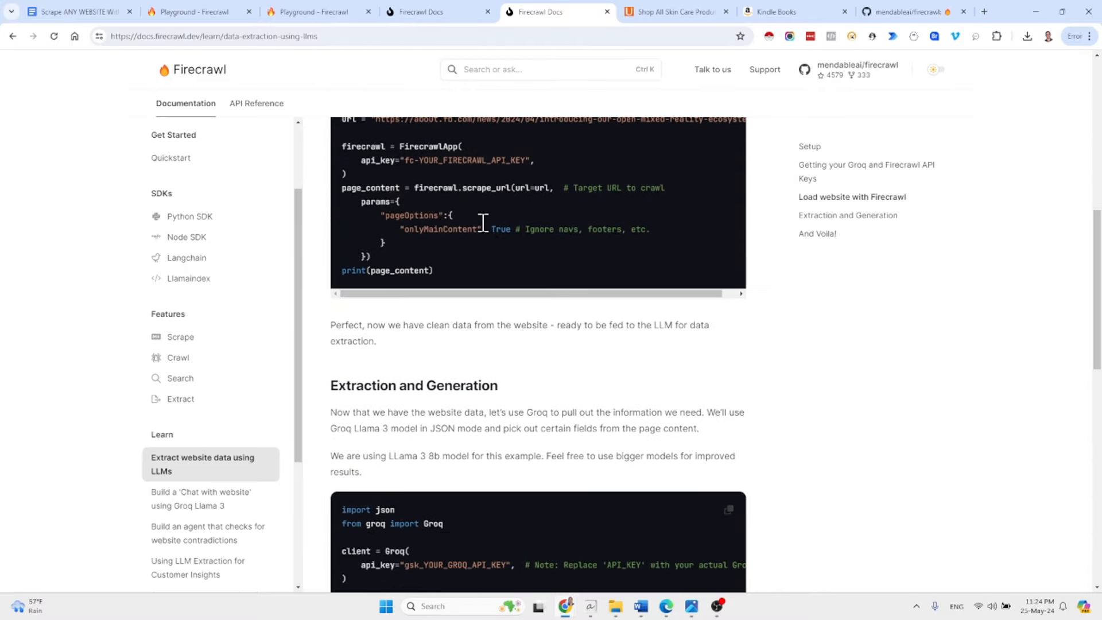
scroll("down", 3)
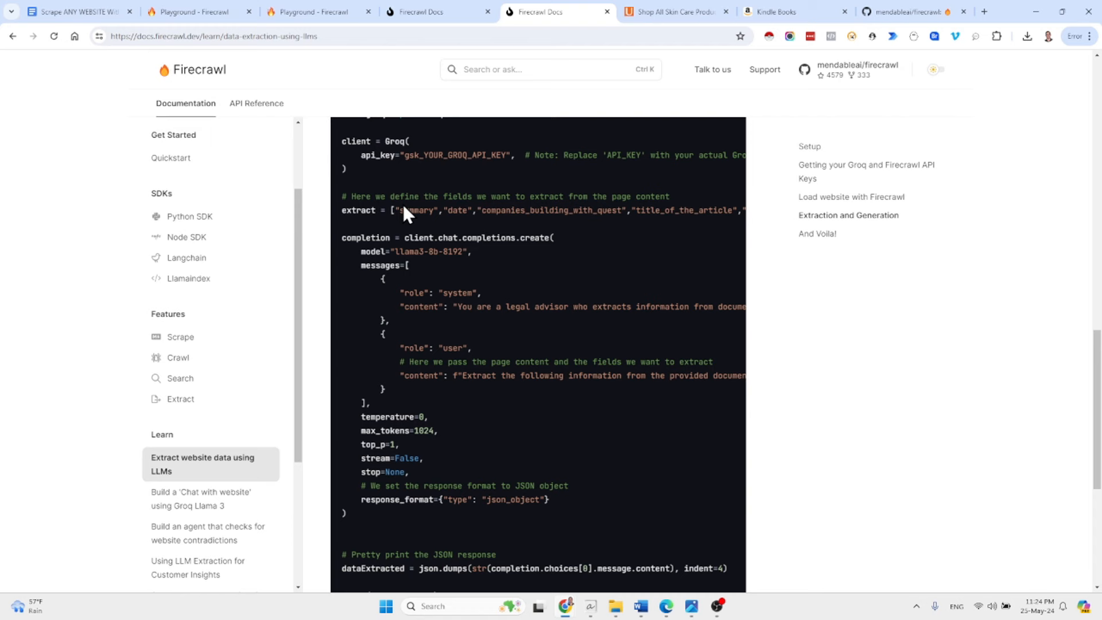
double_click(415, 209)
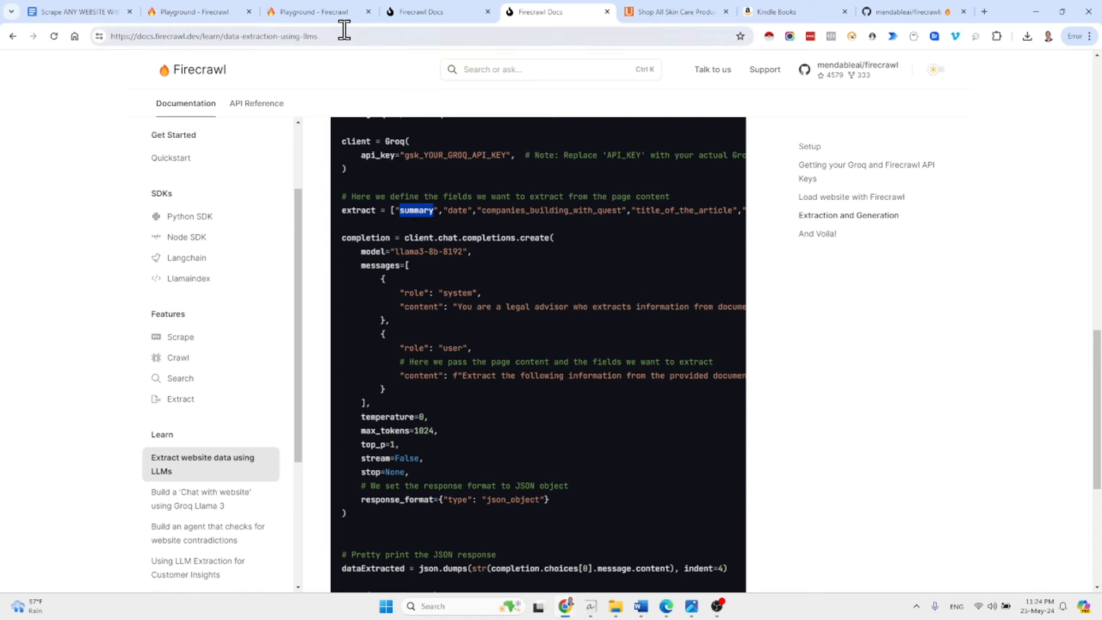
left_click(196, 11)
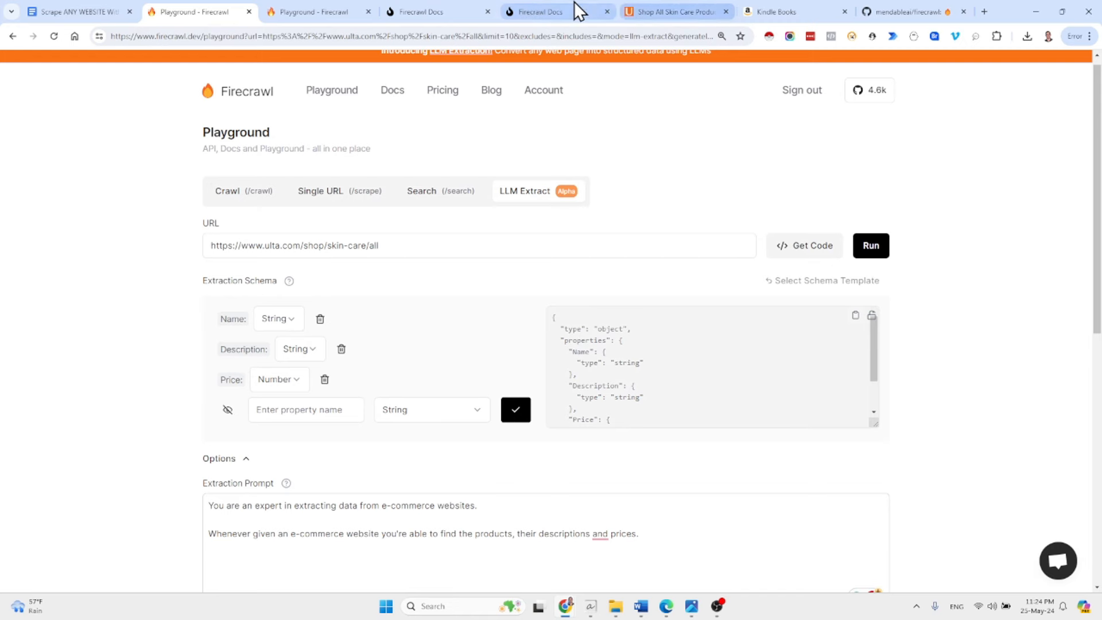
Revisit the guide's legal-advisor system prompt, then return to the Ulta Playground setup
left_click(540, 11)
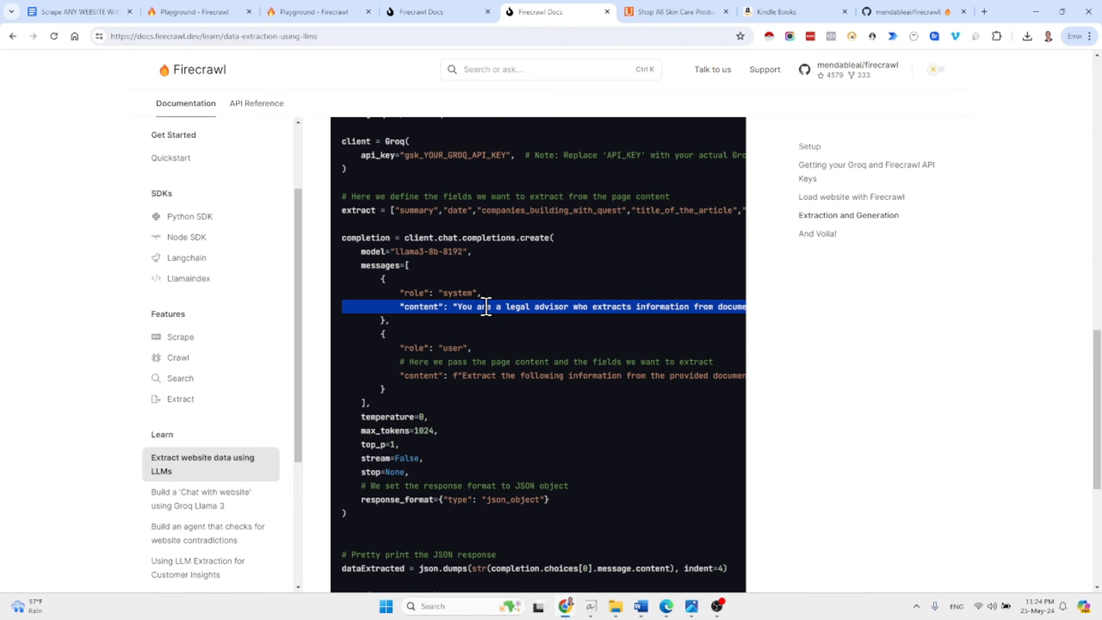
left_click(196, 11)
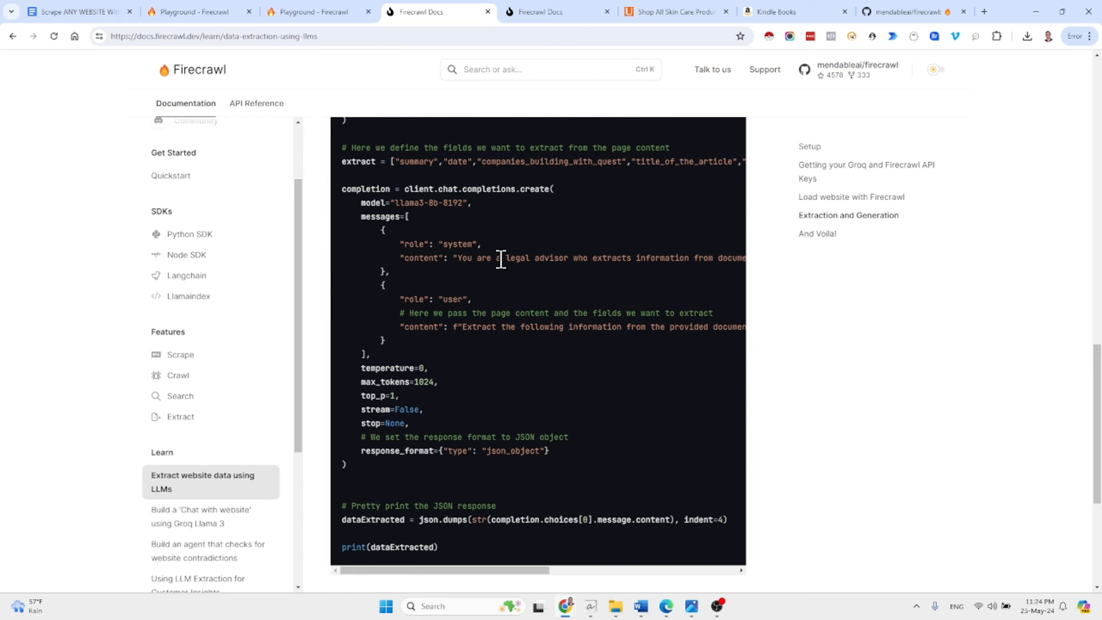
mouse_move(487, 289)
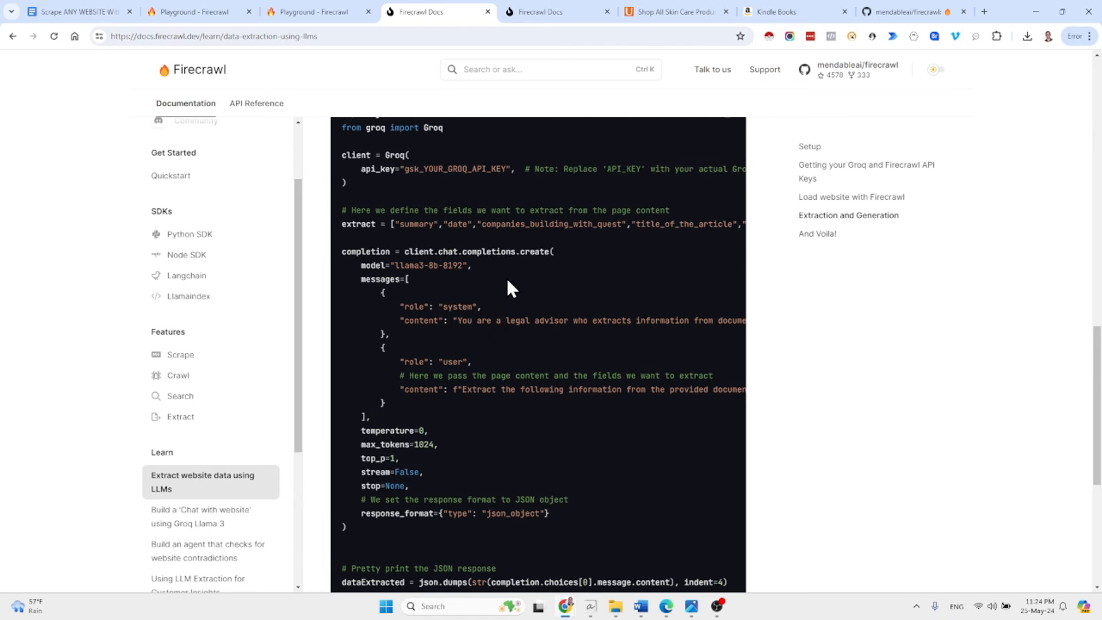
scroll("up", 3)
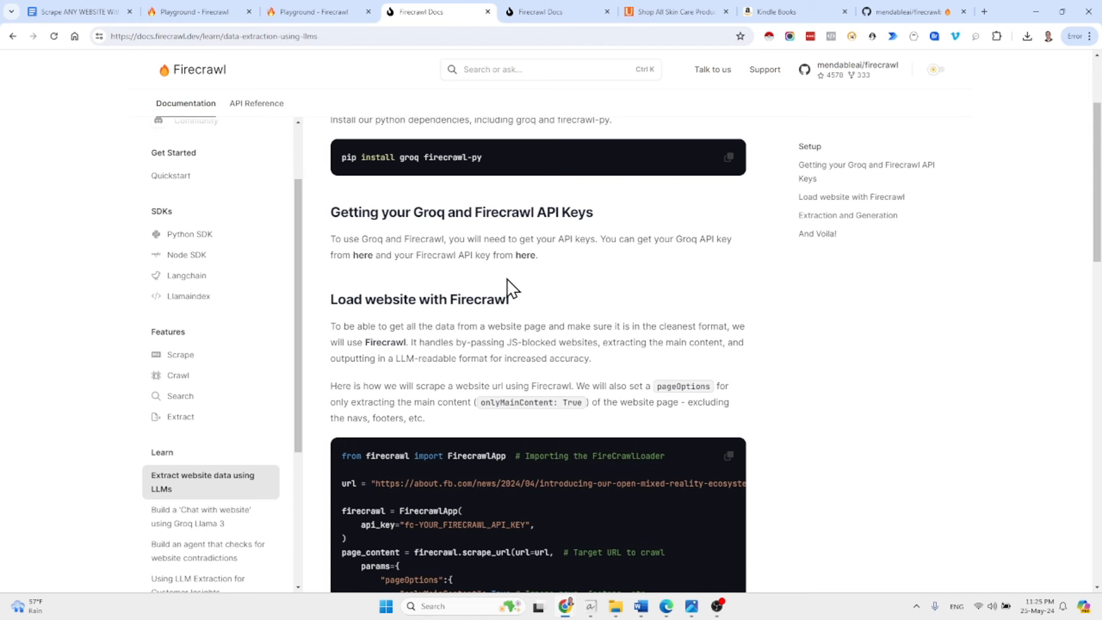
left_click(196, 12)
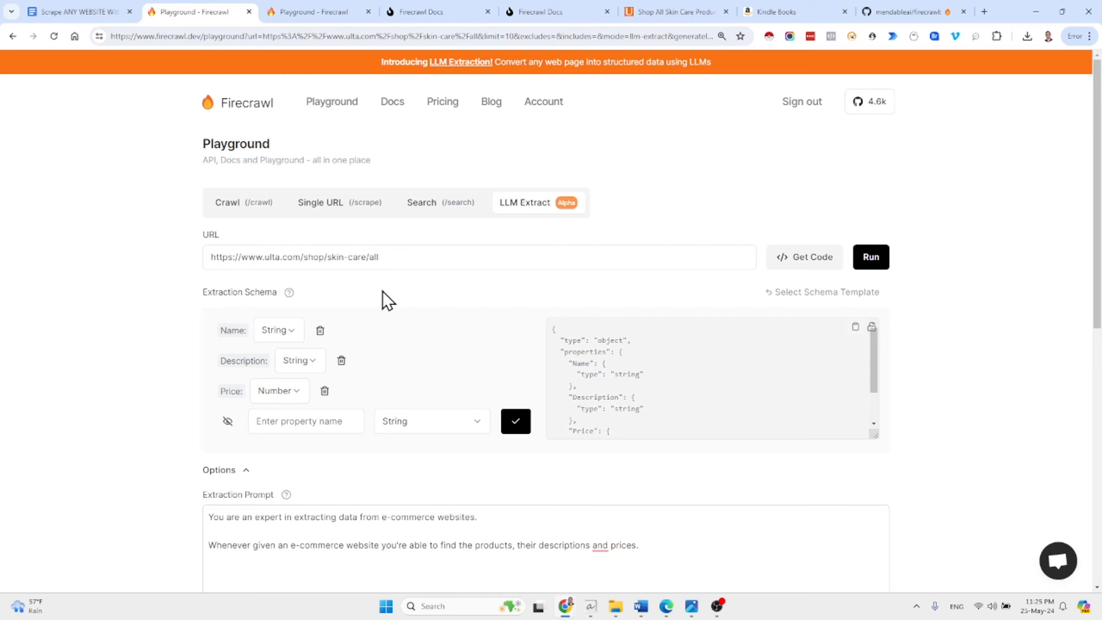
mouse_move(439, 287)
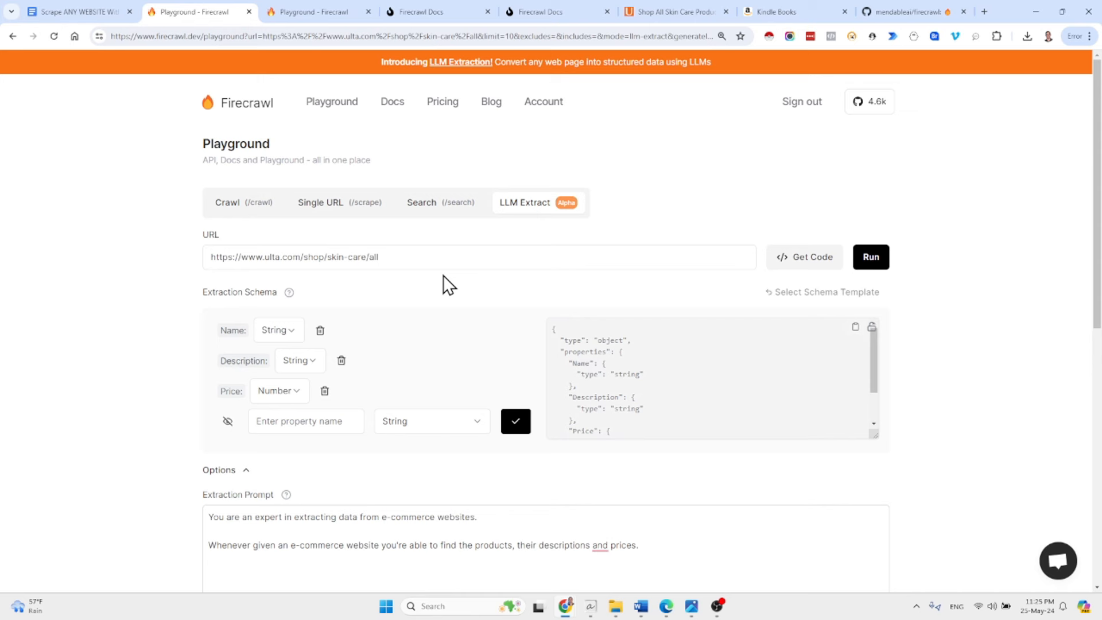
mouse_move(449, 284)
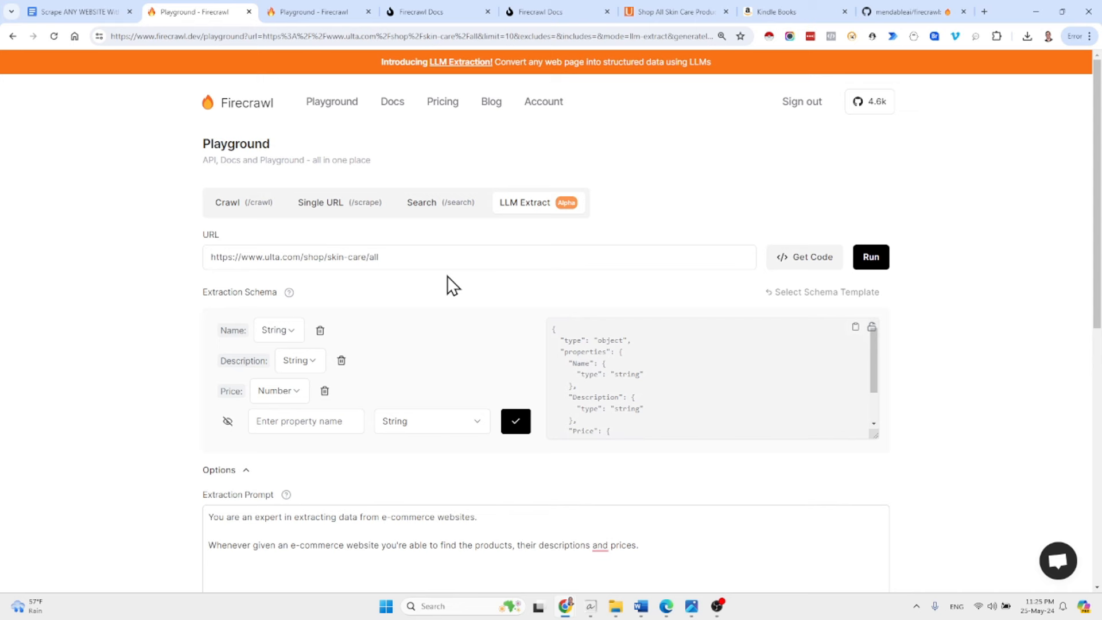
mouse_move(359, 181)
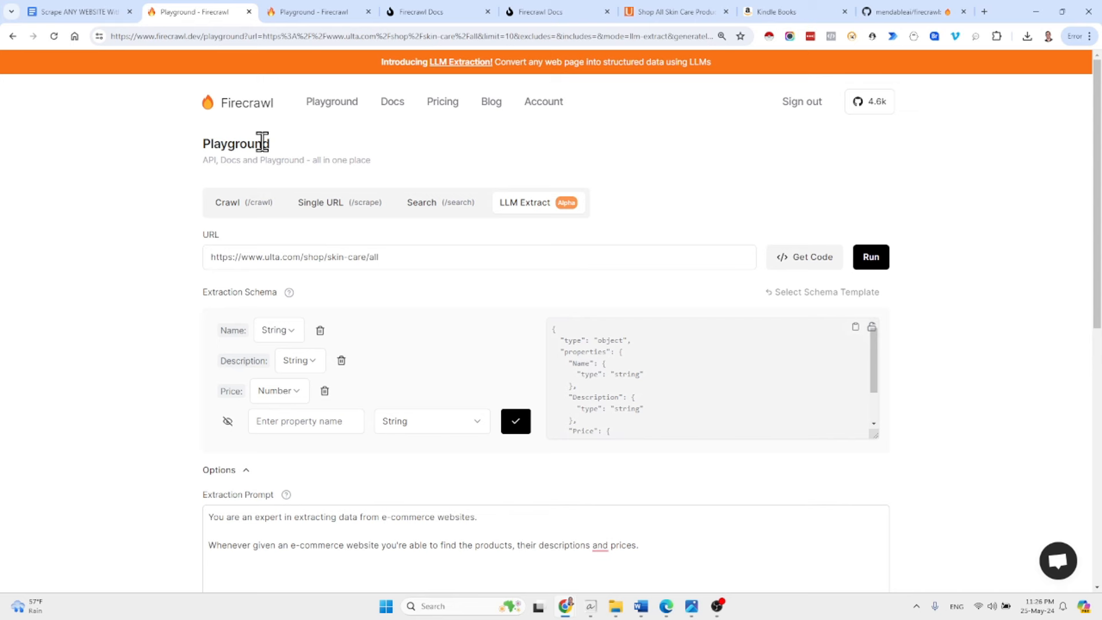
mouse_move(280, 152)
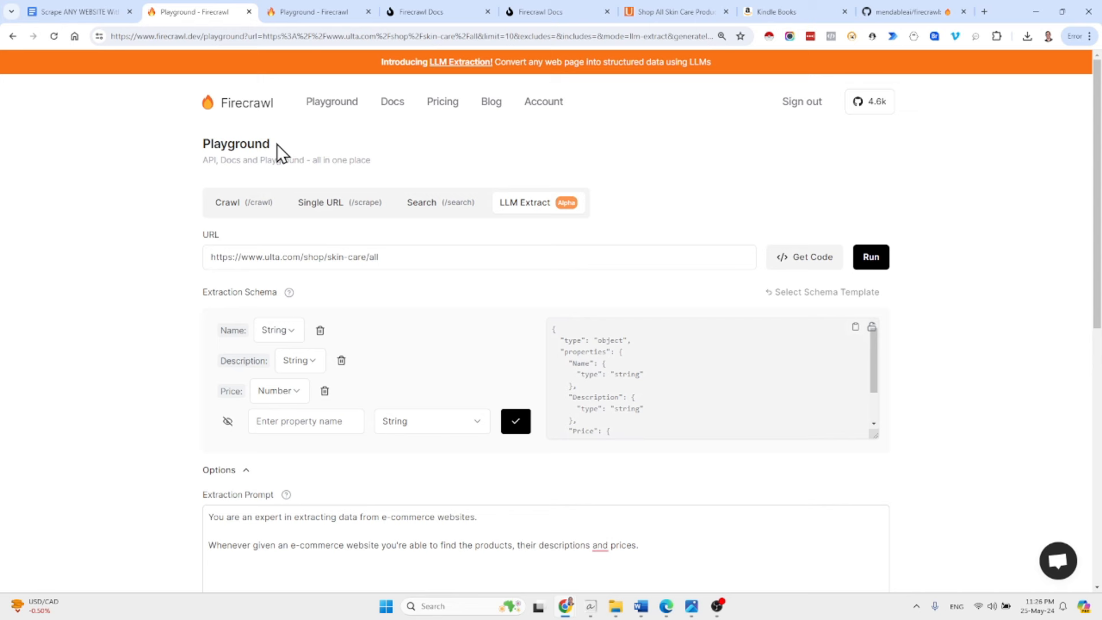
mouse_move(300, 153)
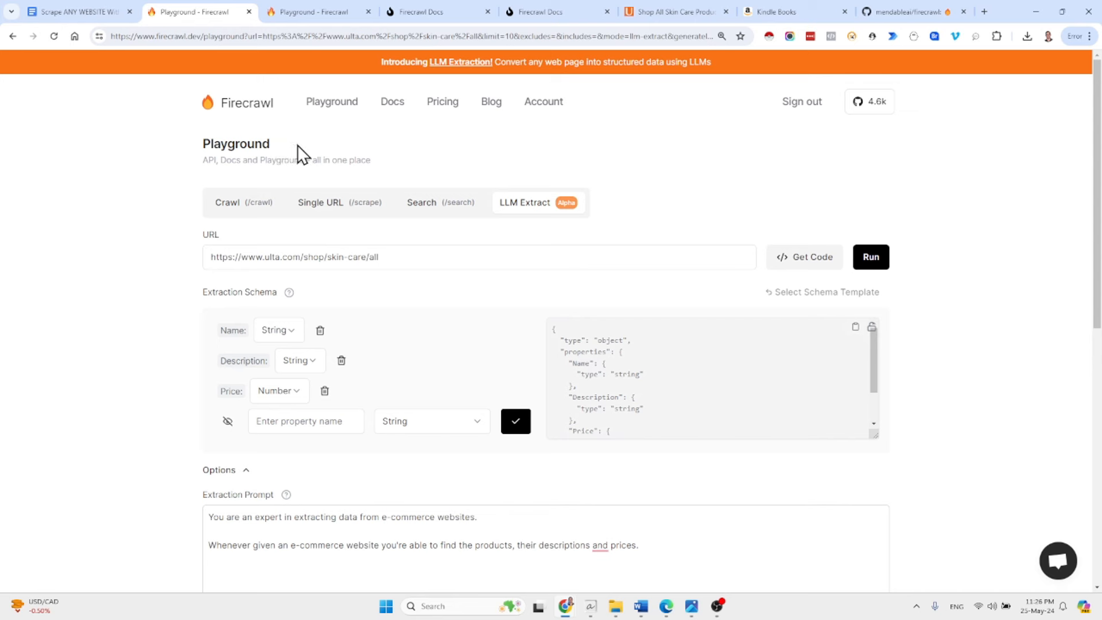
mouse_move(322, 153)
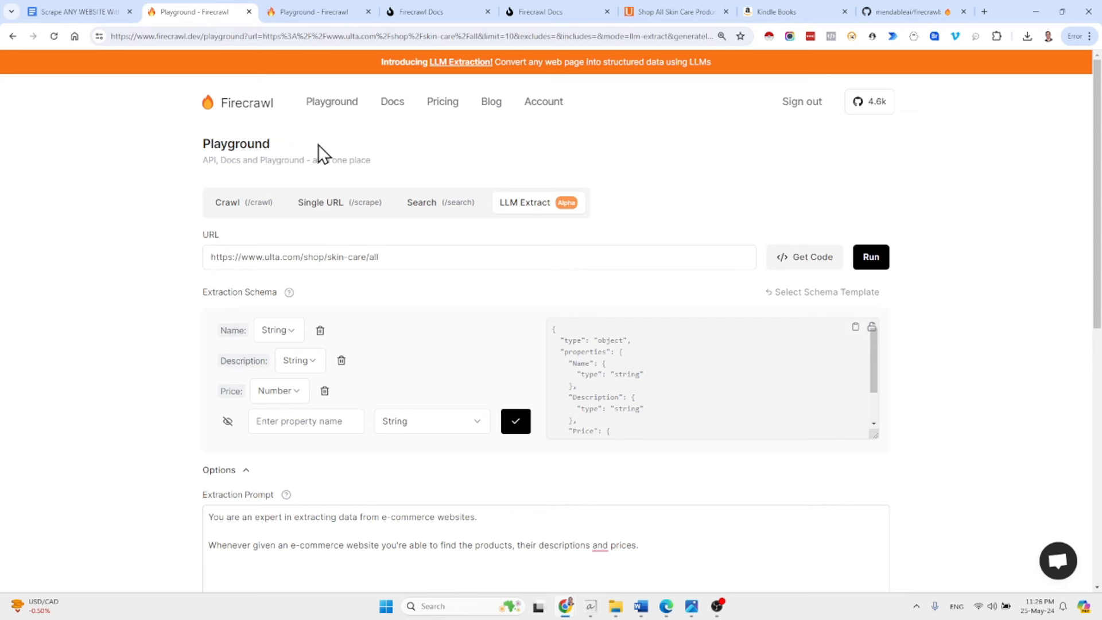